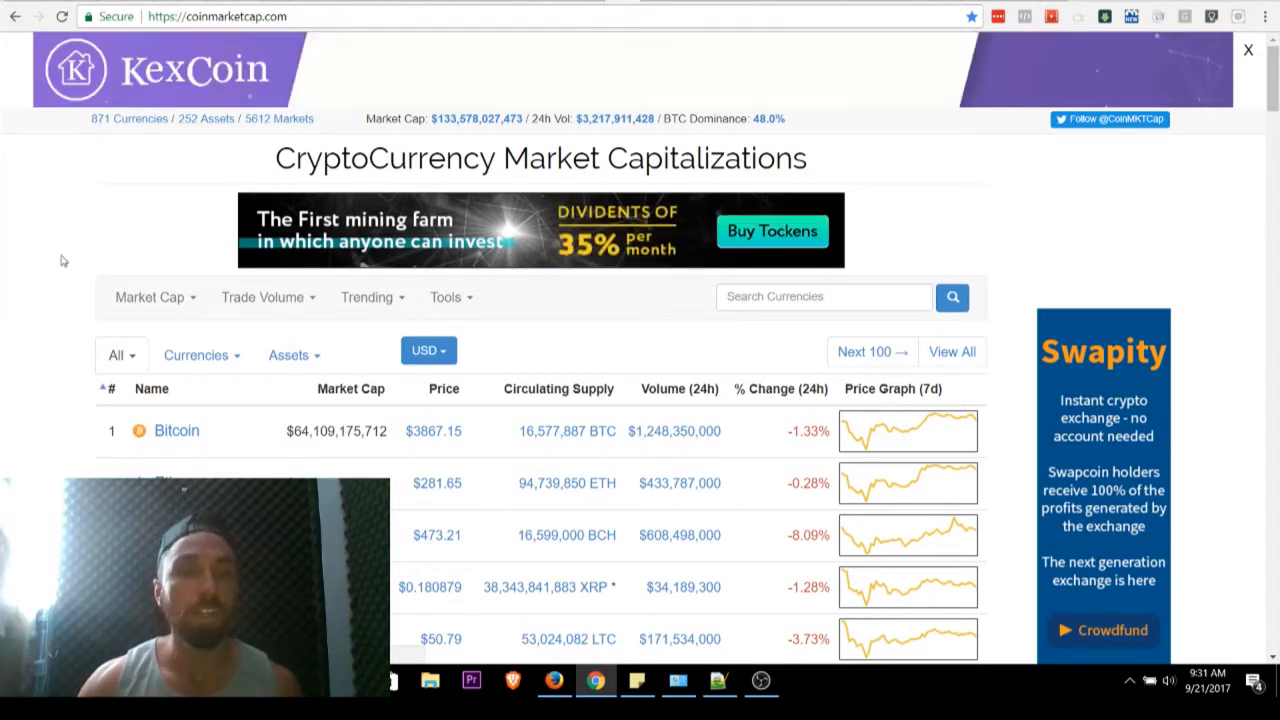
Step: Scroll the CoinMarketCap rankings down to BitConnect's position and back up
scroll(down, 3)
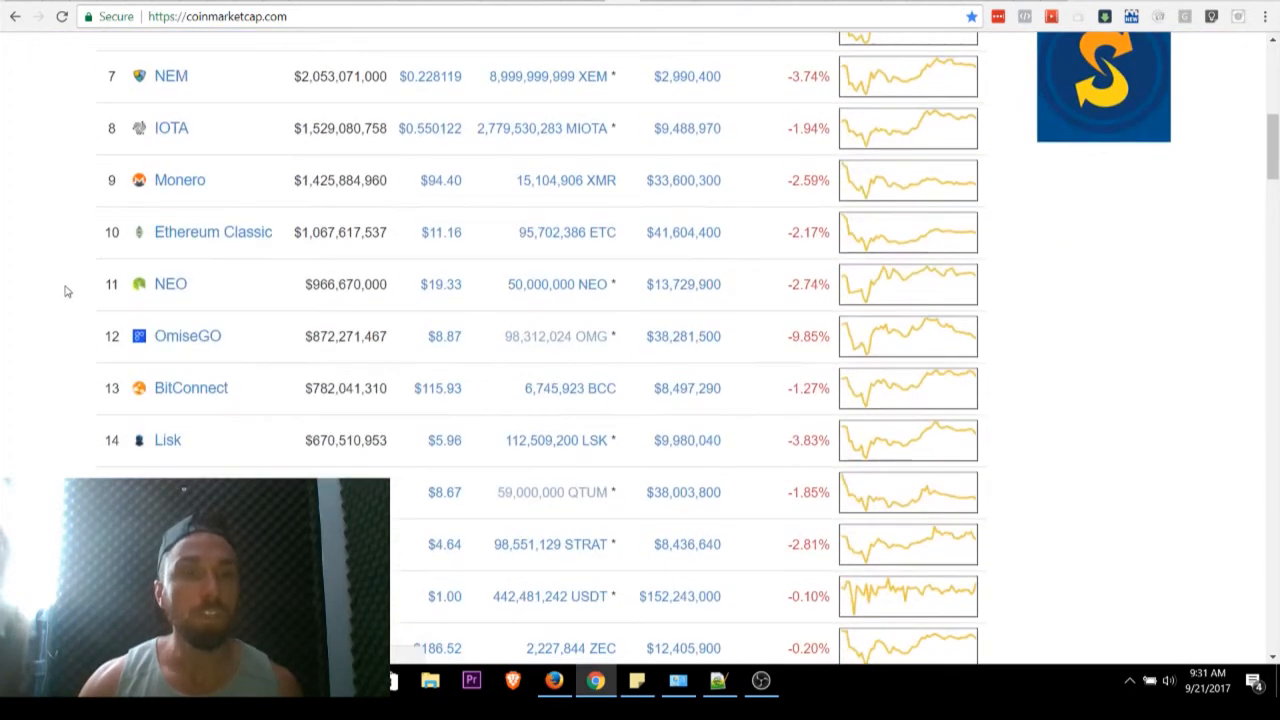
mouse_move(308, 430)
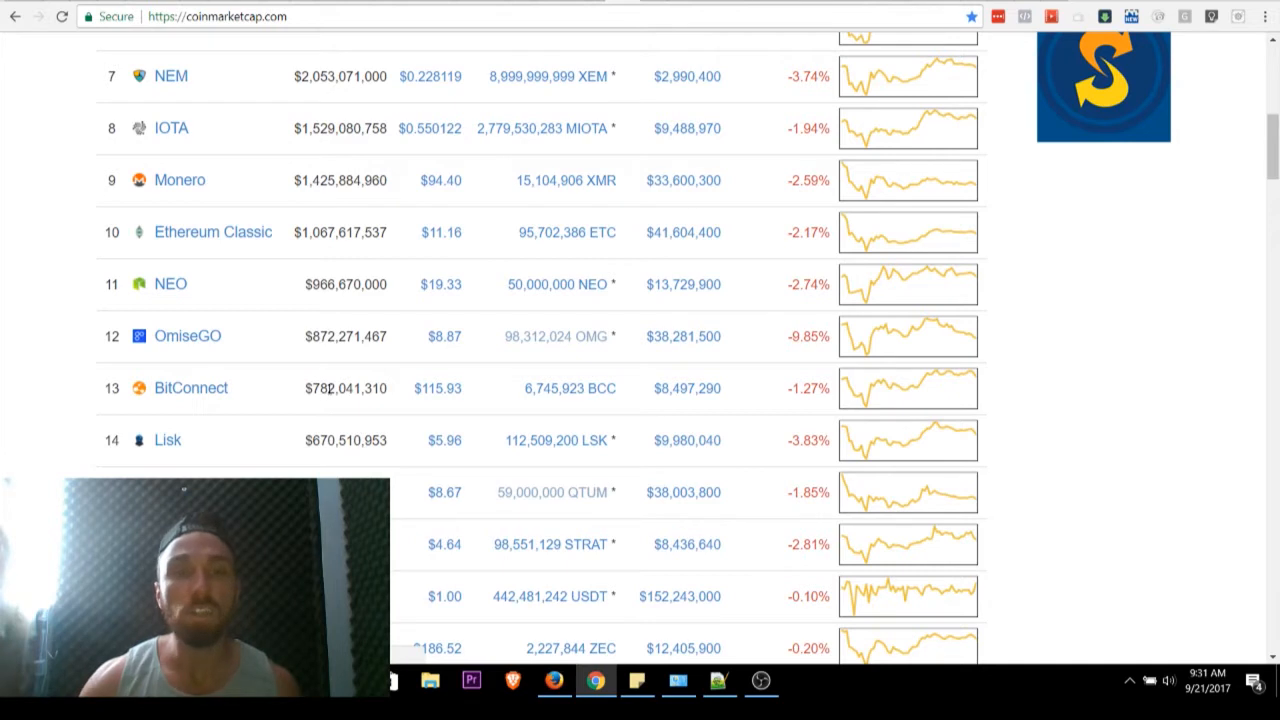
mouse_move(438, 396)
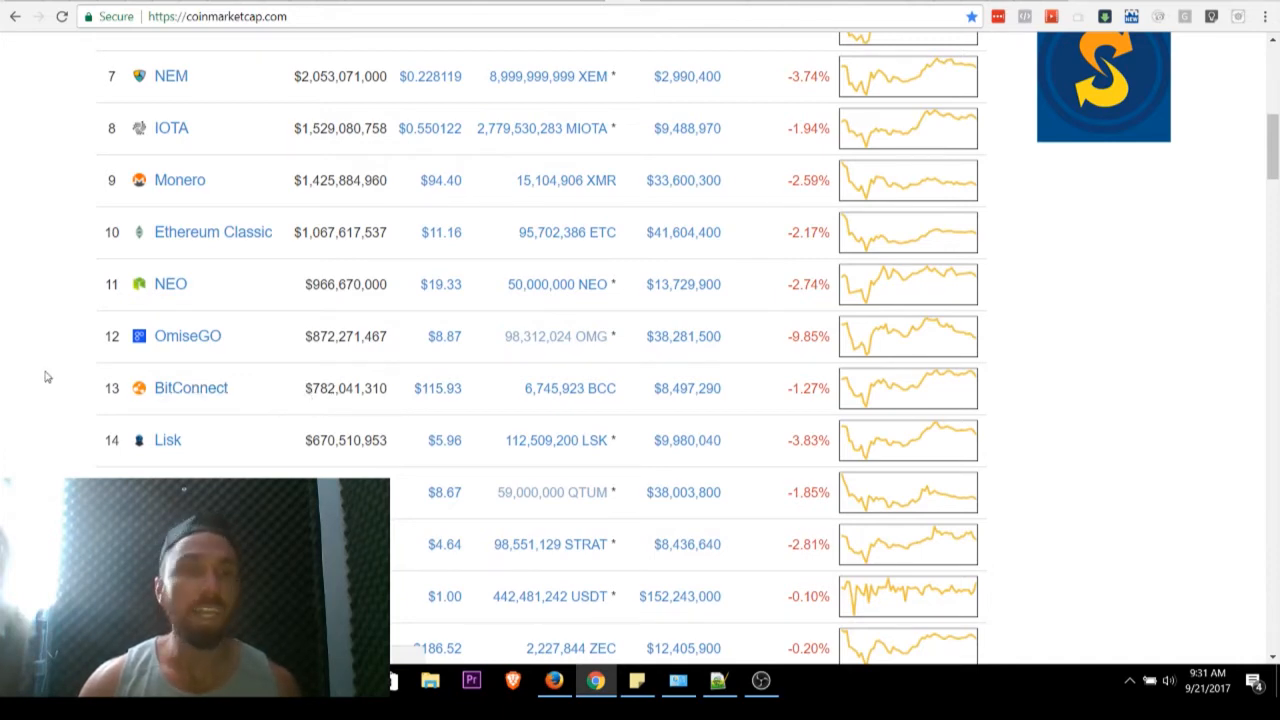
scroll(up, 3)
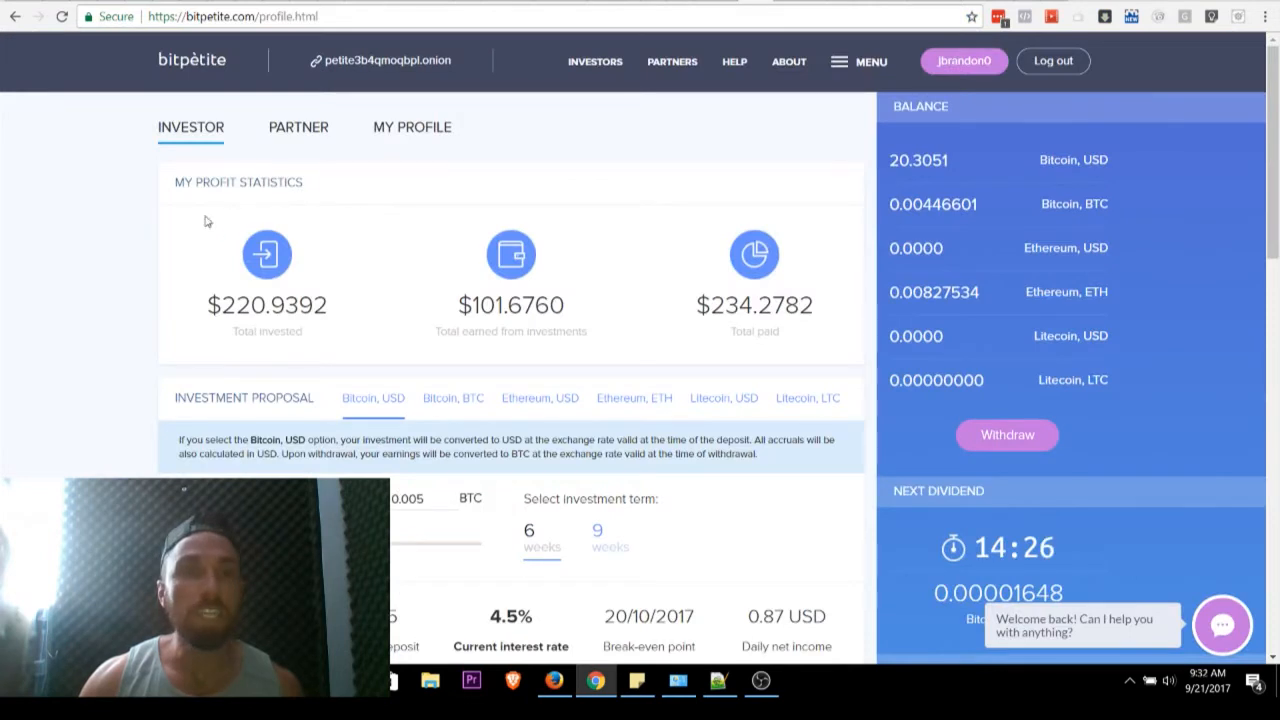
mouse_move(116, 200)
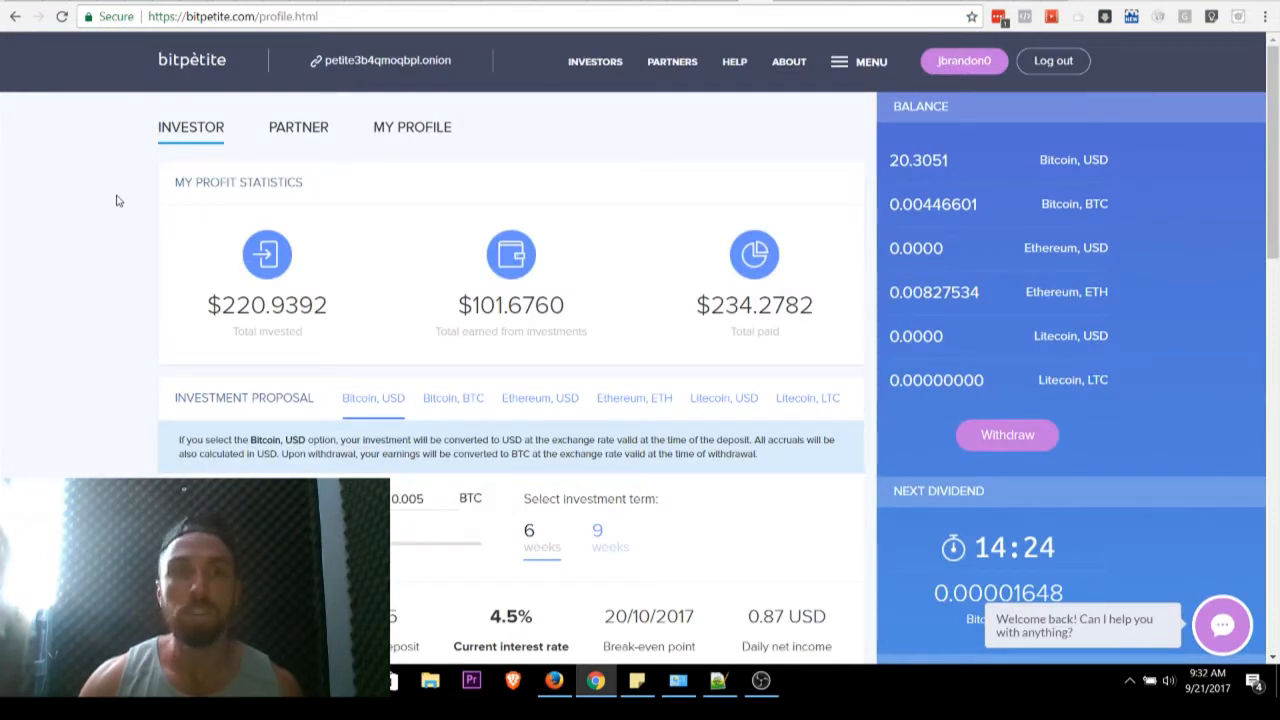
mouse_move(574, 156)
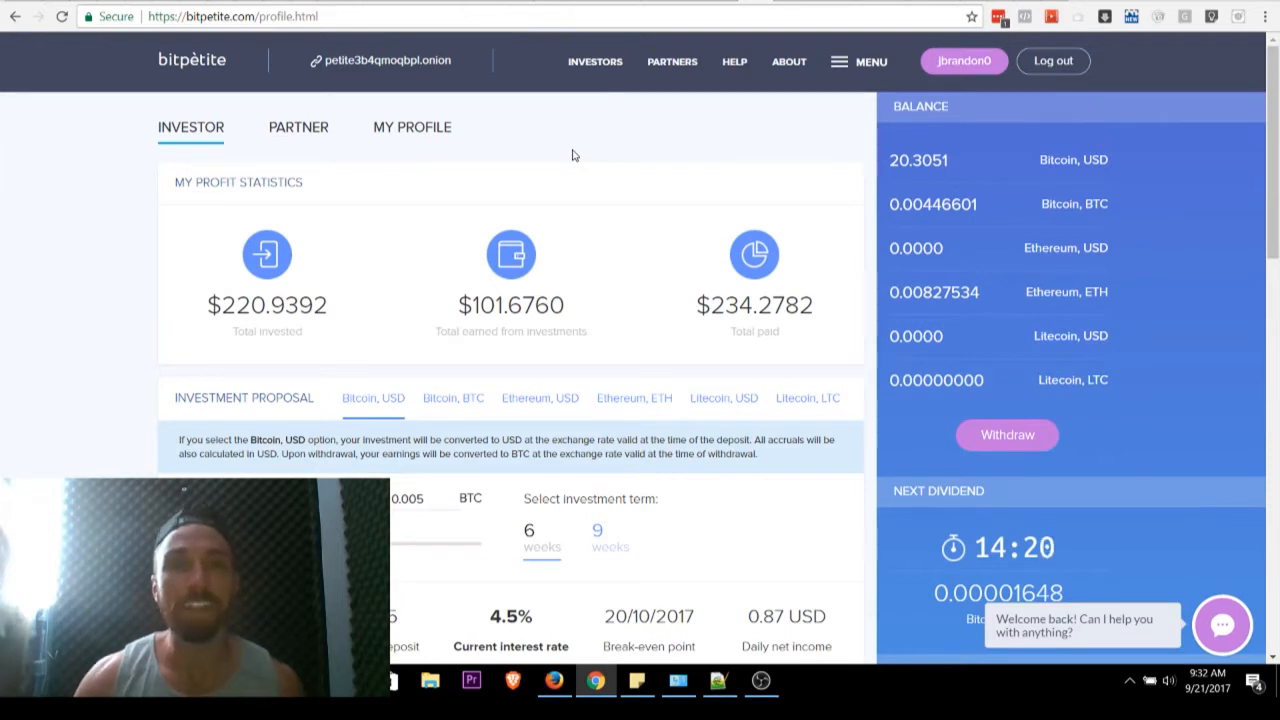
mouse_move(116, 196)
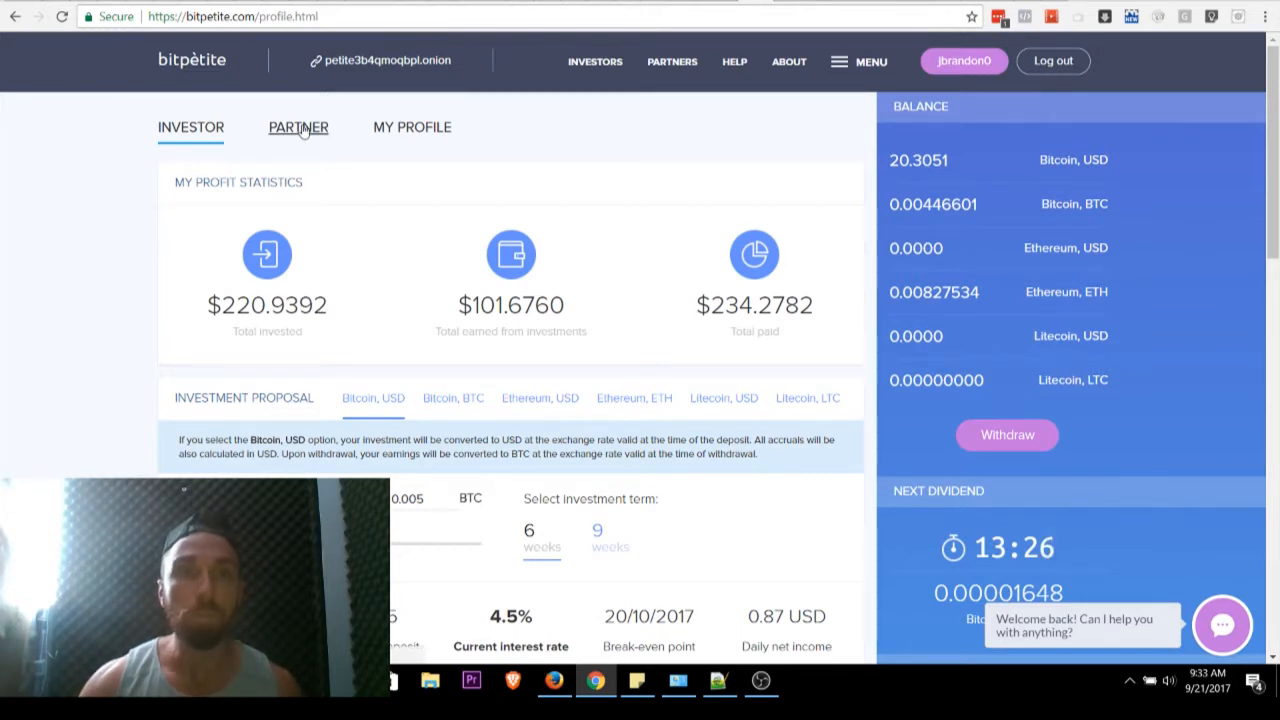
click(298, 128)
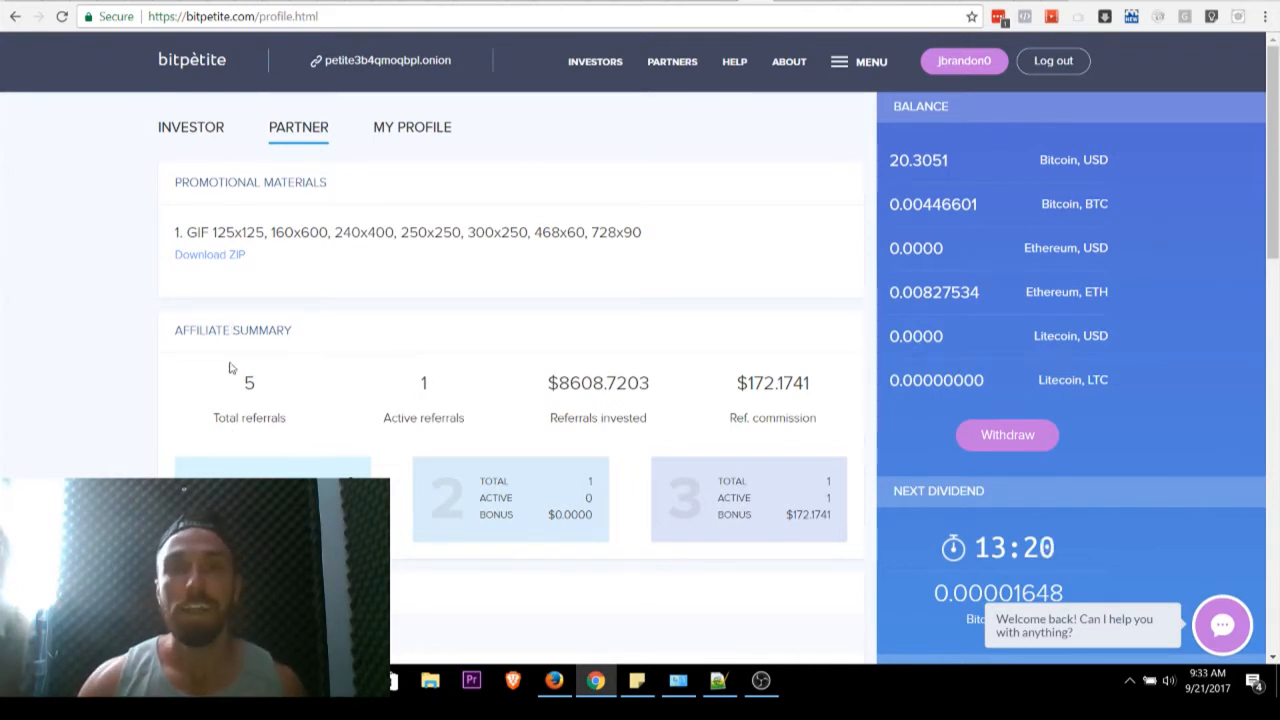
mouse_move(612, 444)
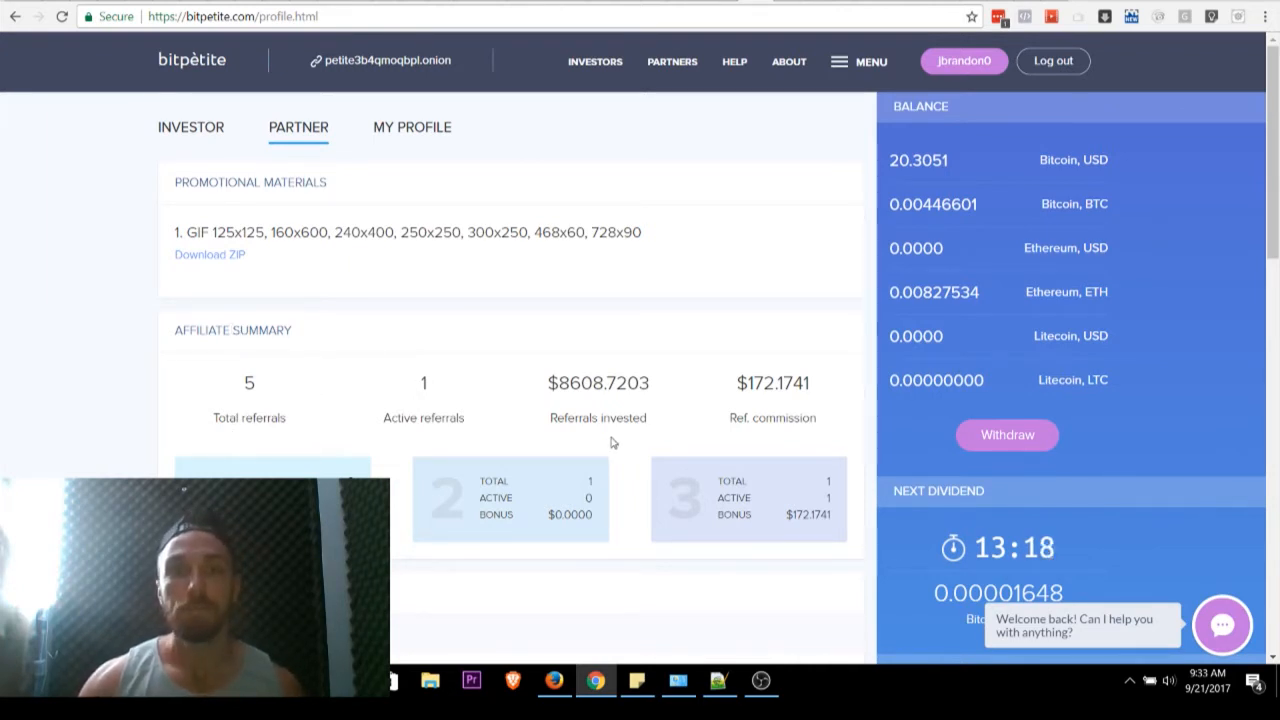
mouse_move(588, 410)
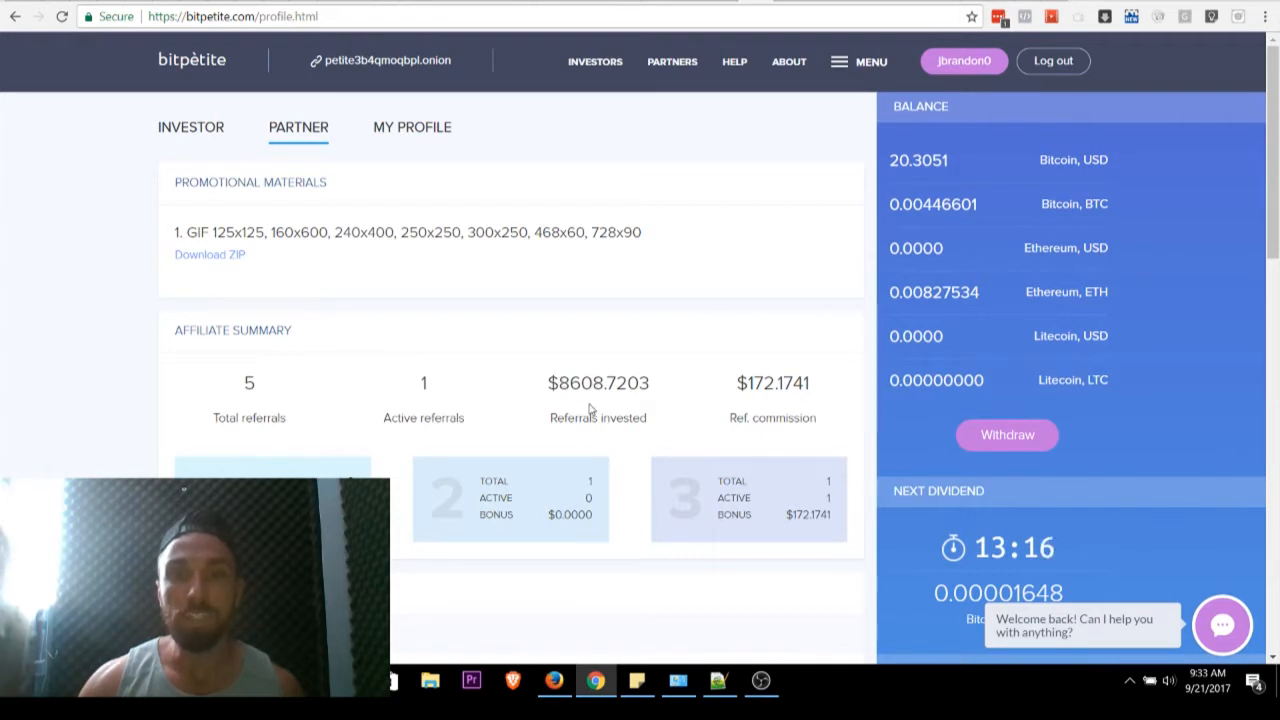
mouse_move(676, 408)
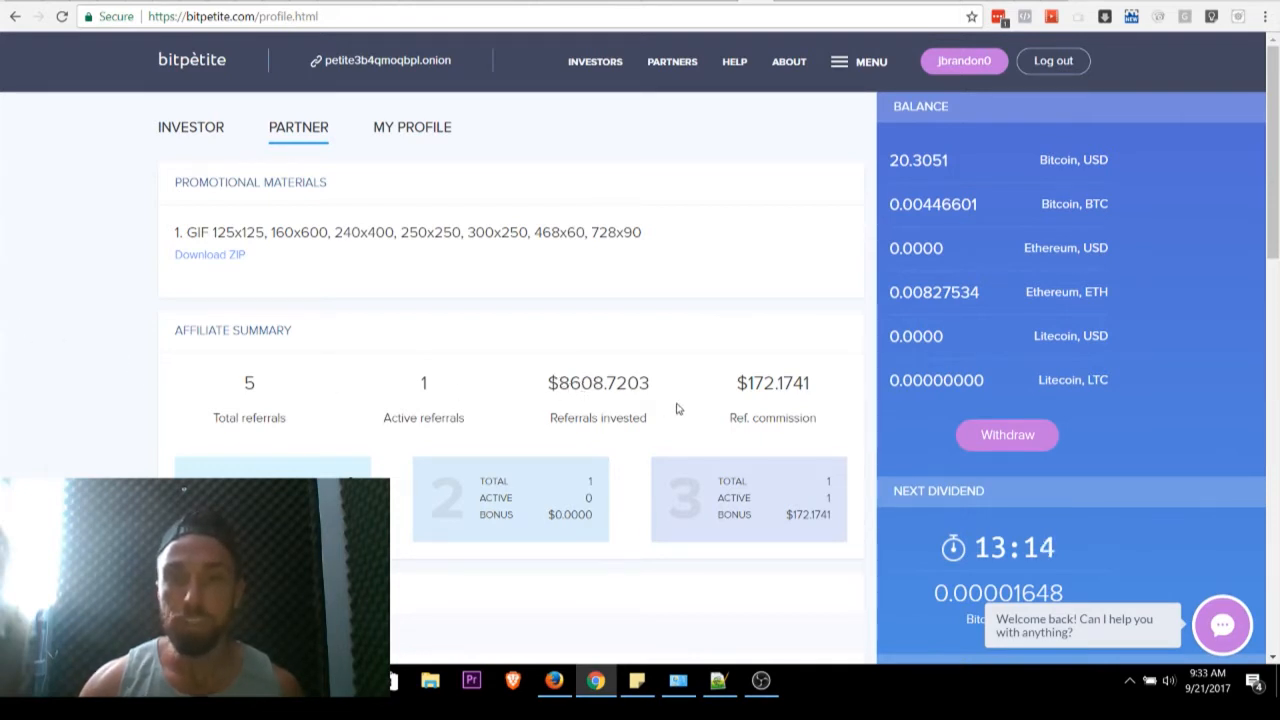
mouse_move(100, 278)
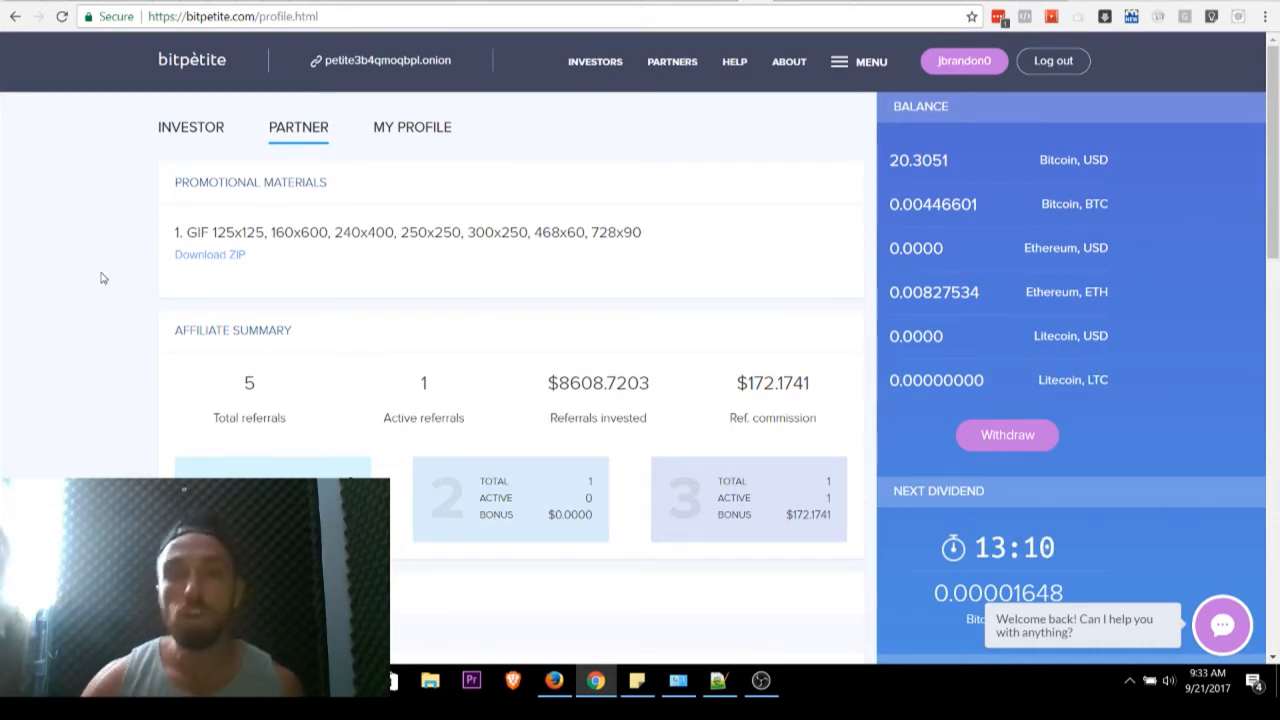
scroll(down, 3)
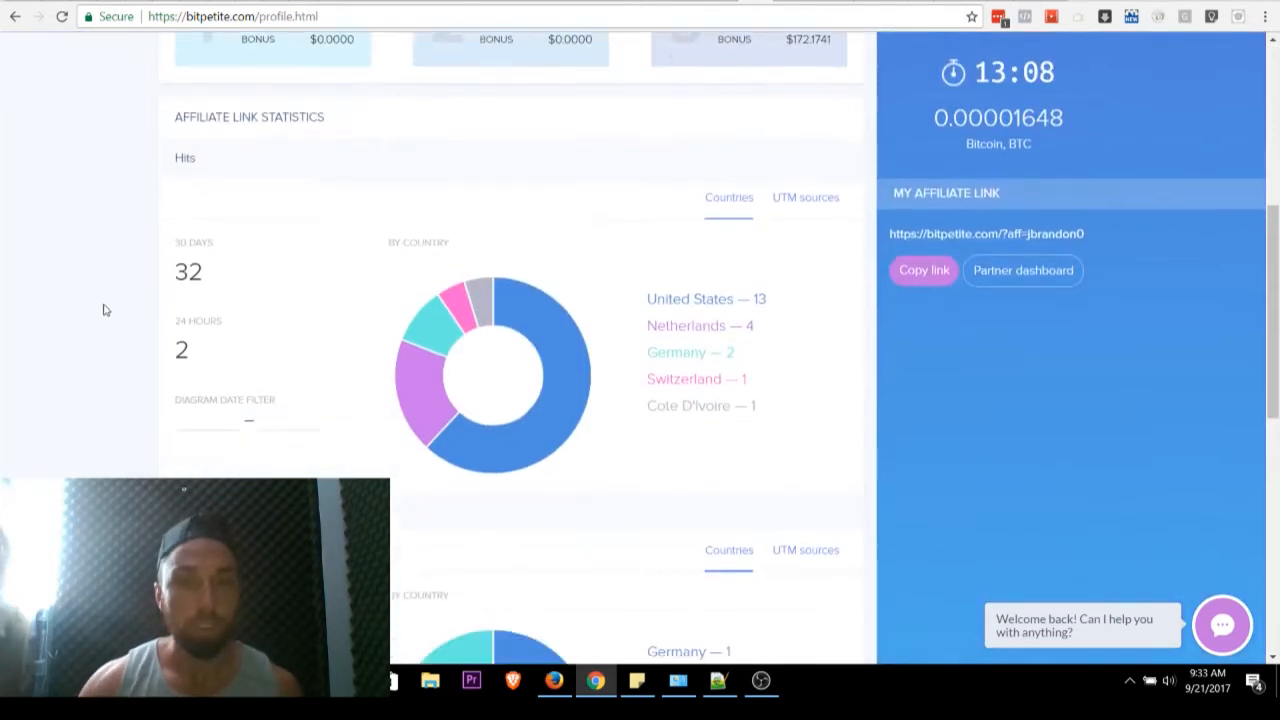
scroll(down, 3)
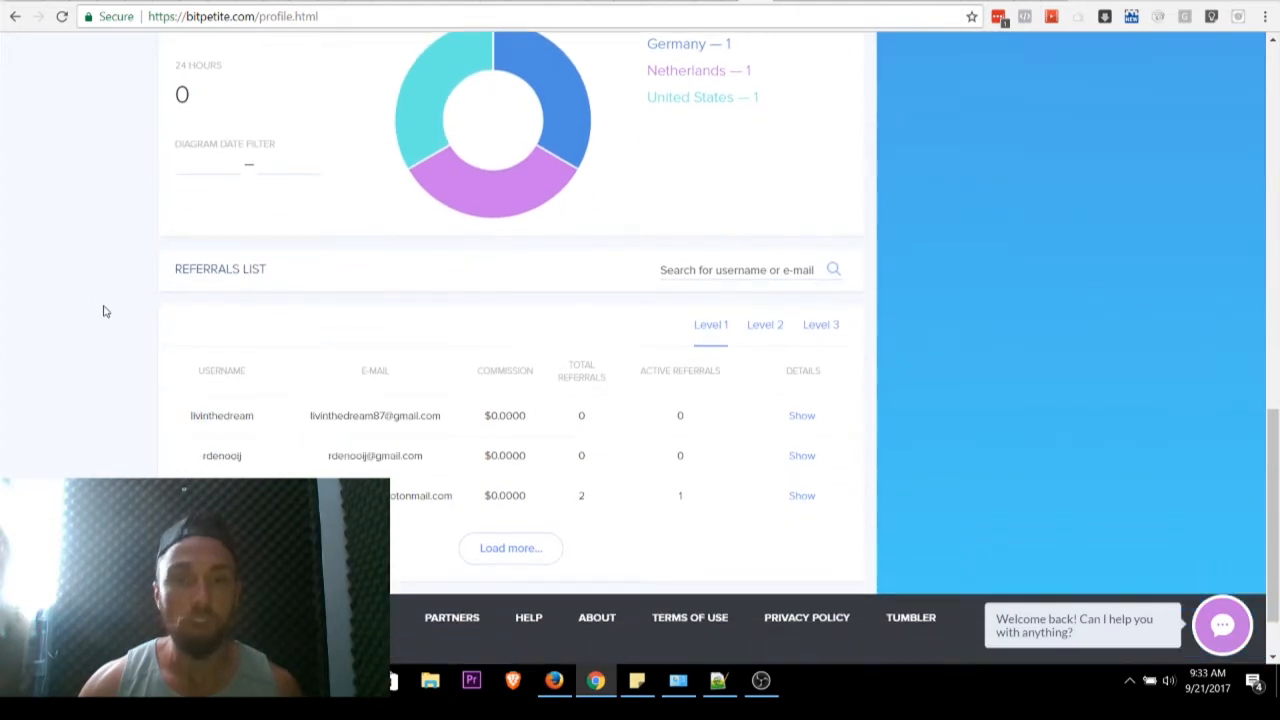
scroll(up, 3)
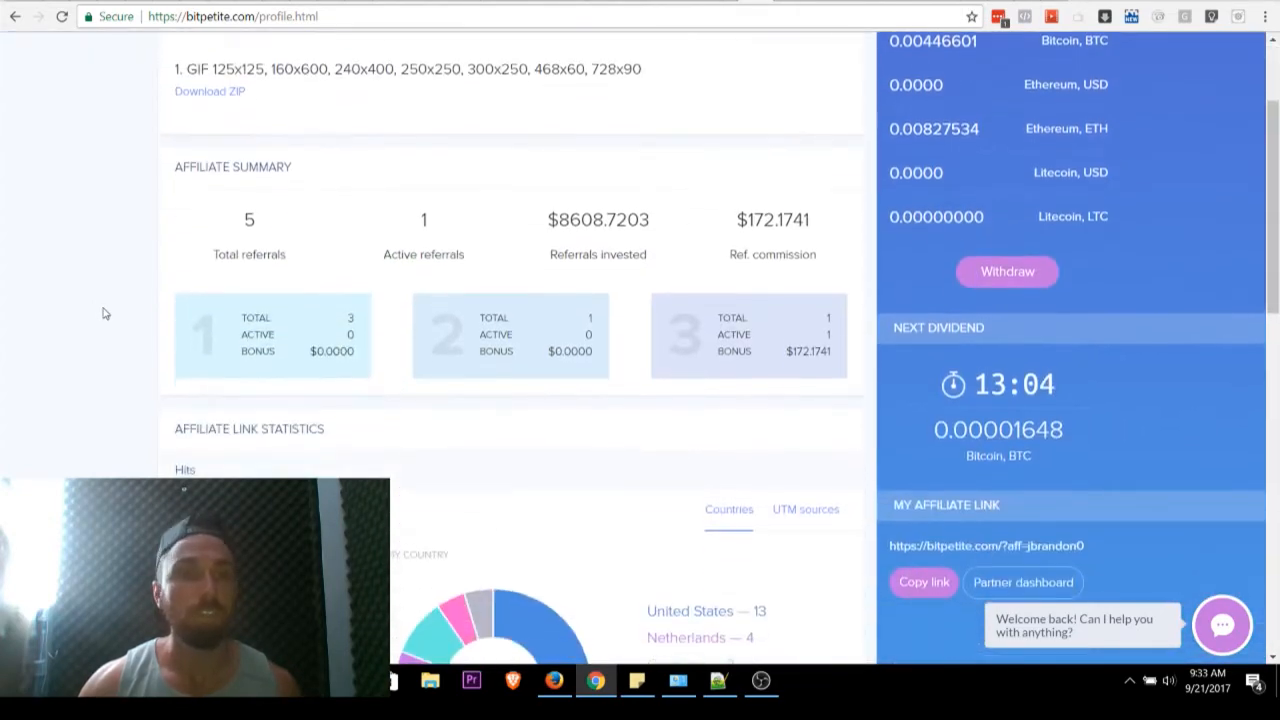
scroll(up, 3)
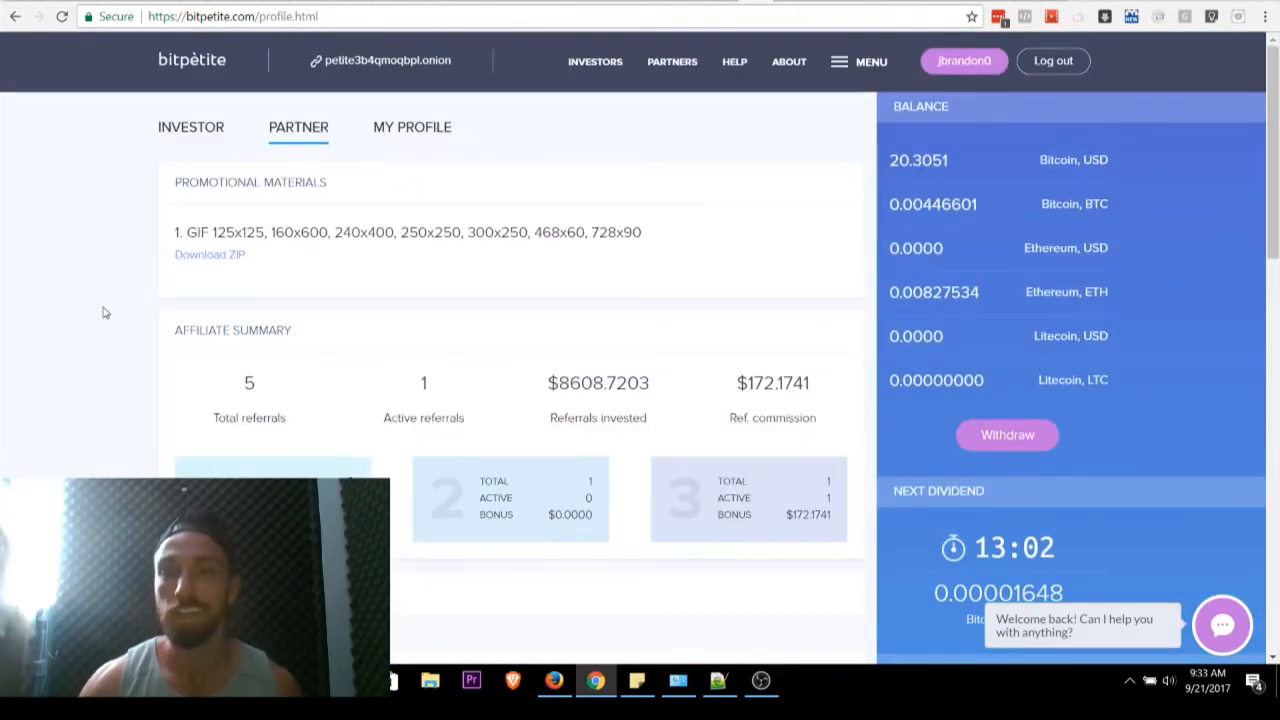
click(192, 128)
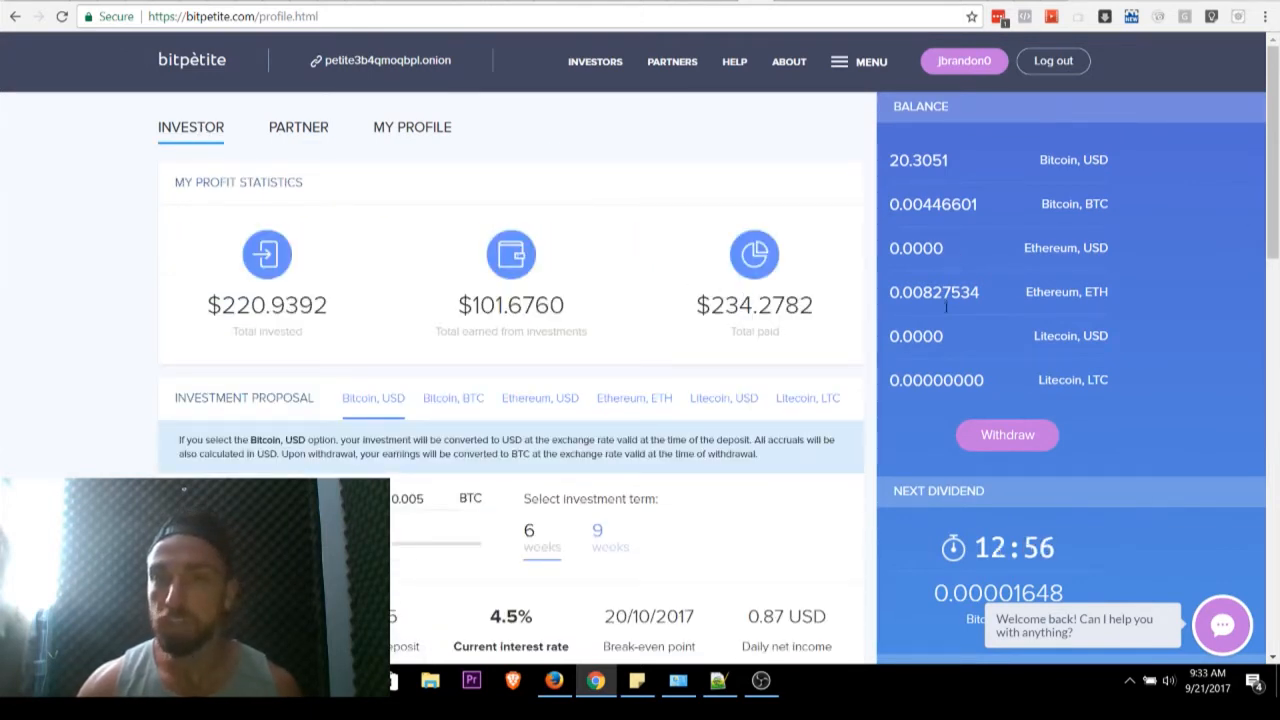
Step: Withdraw the Bitcoin USD balance, dropping it to zero and raising total paid to $254.5833
click(1008, 436)
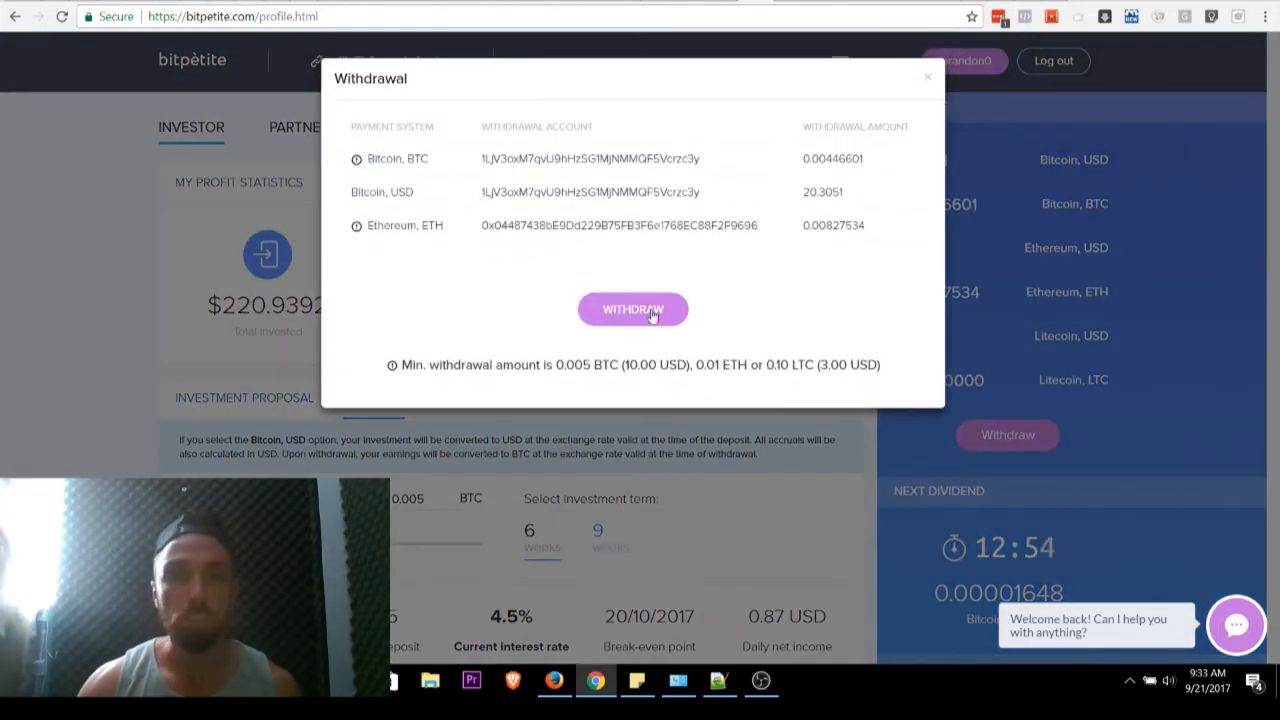
mouse_move(358, 164)
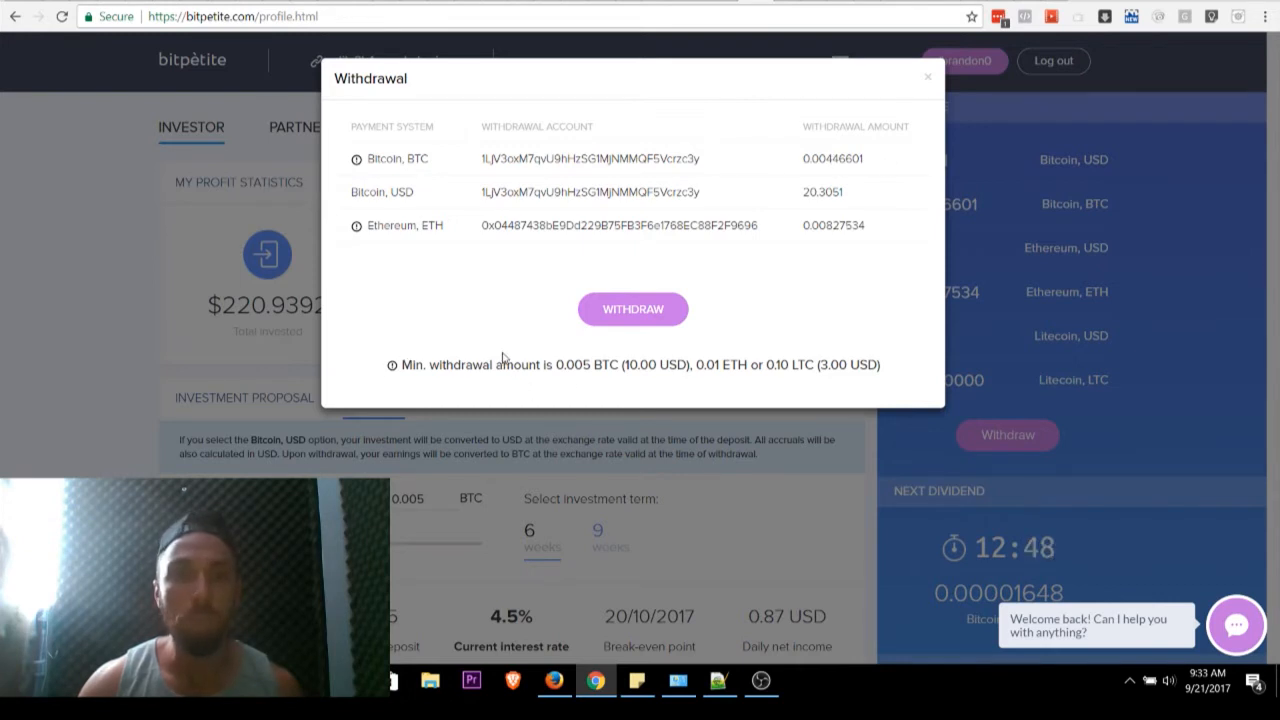
mouse_move(578, 368)
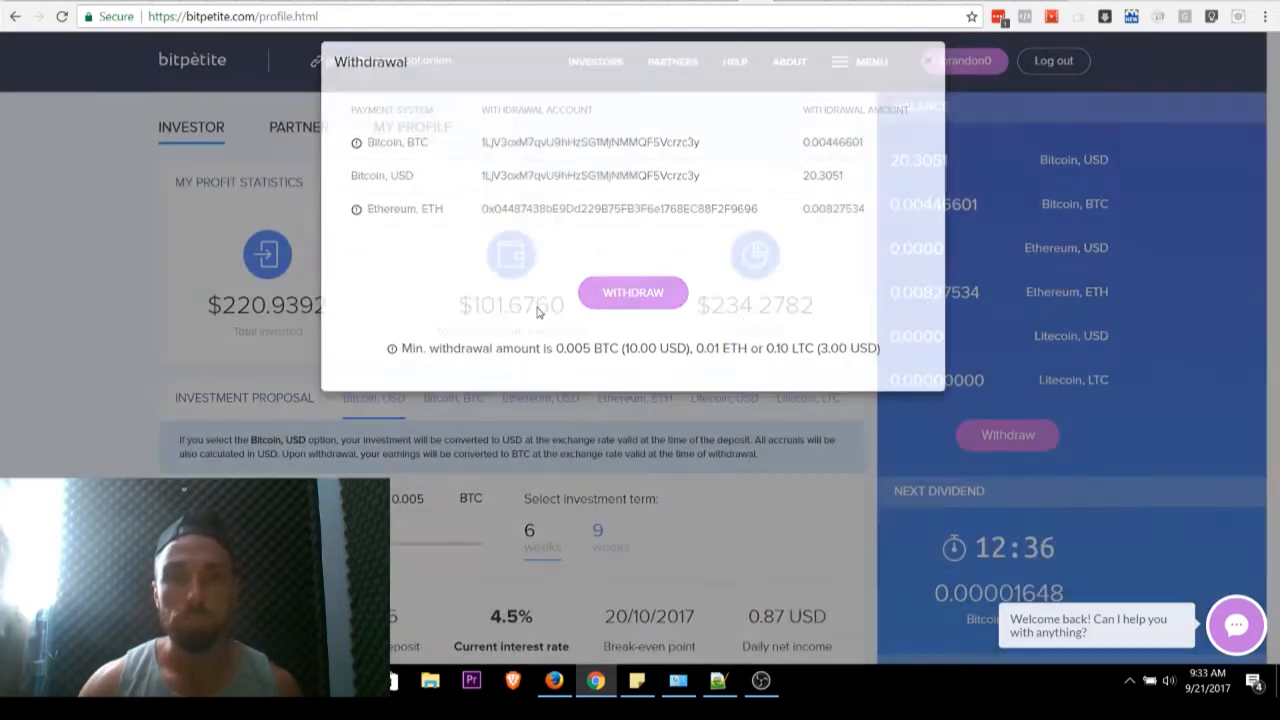
click(928, 60)
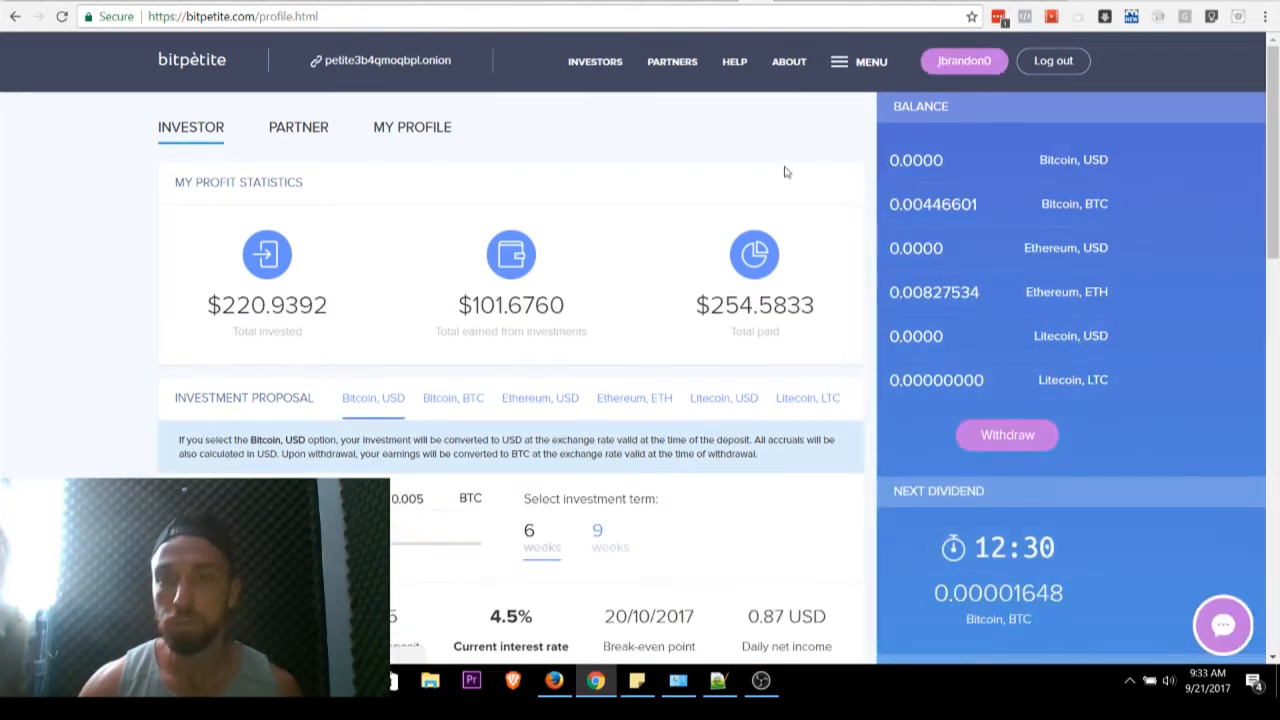
Step: Show the BitConnect wallet transaction history with BCC sales and lending receipts
click(1222, 624)
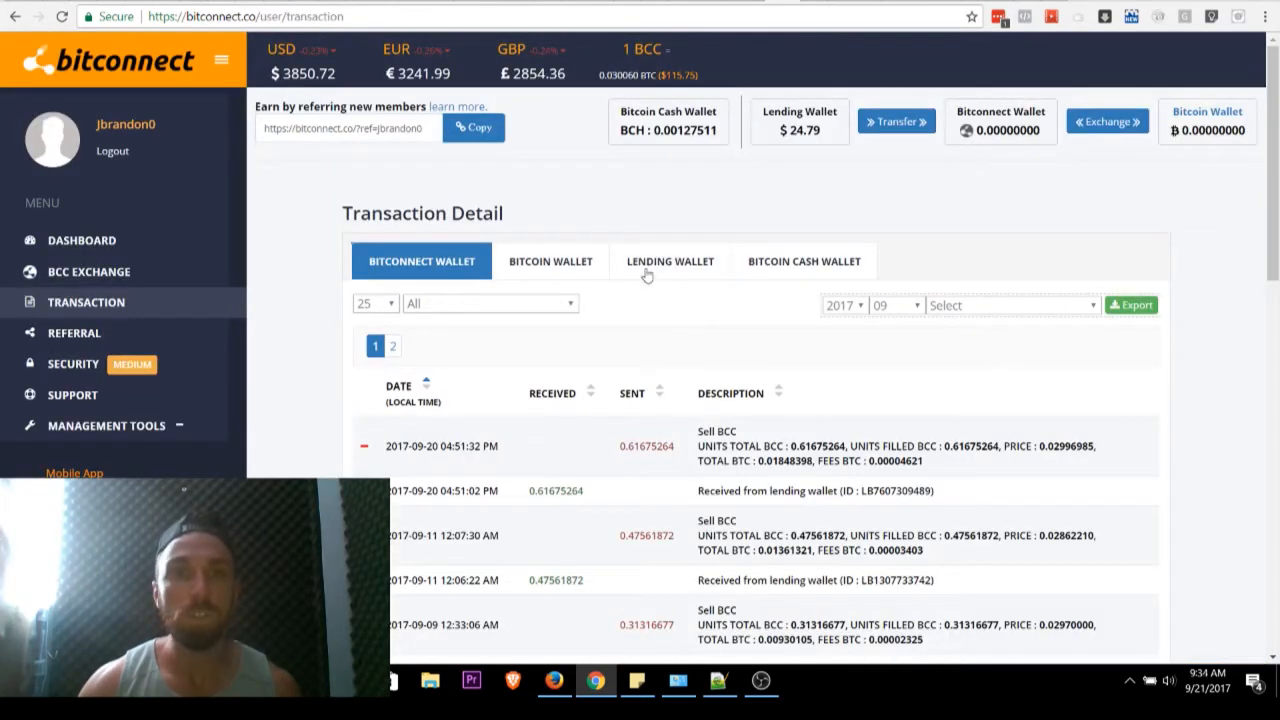
mouse_move(584, 188)
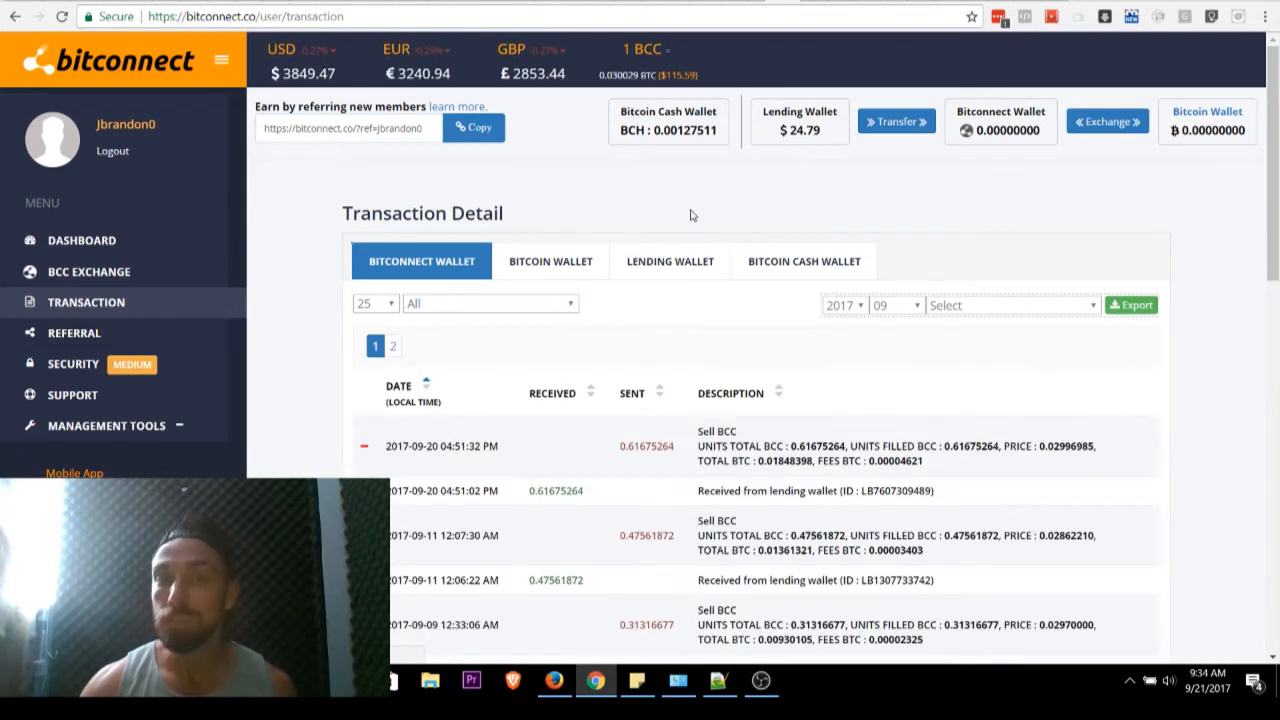
mouse_move(722, 210)
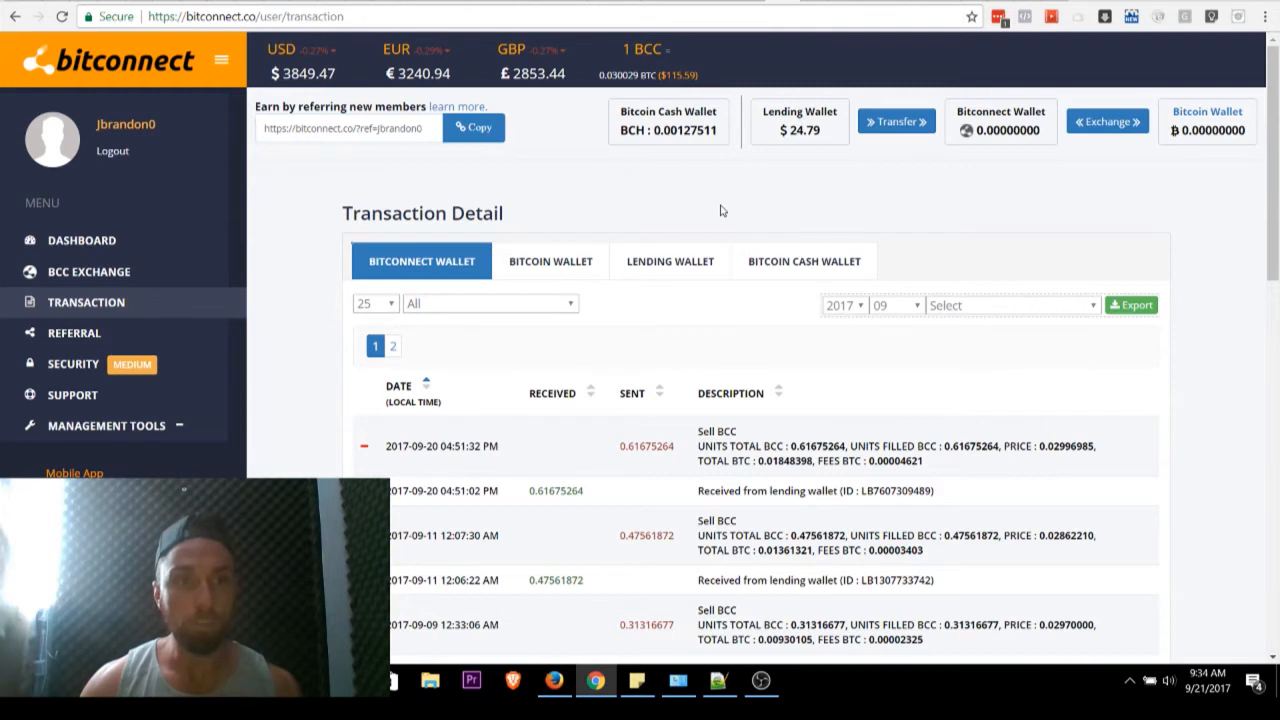
mouse_move(614, 206)
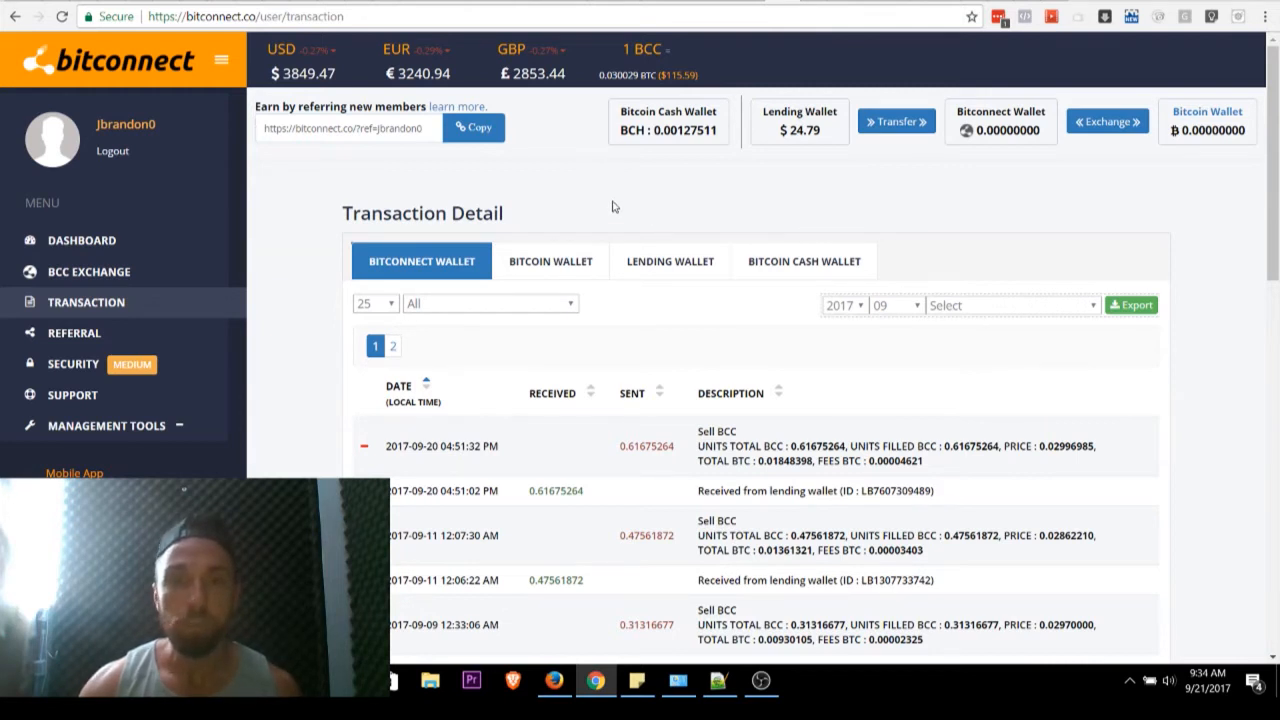
Step: Review the Lending Wallet's daily profit-for-lend and interest-paid entries
click(668, 260)
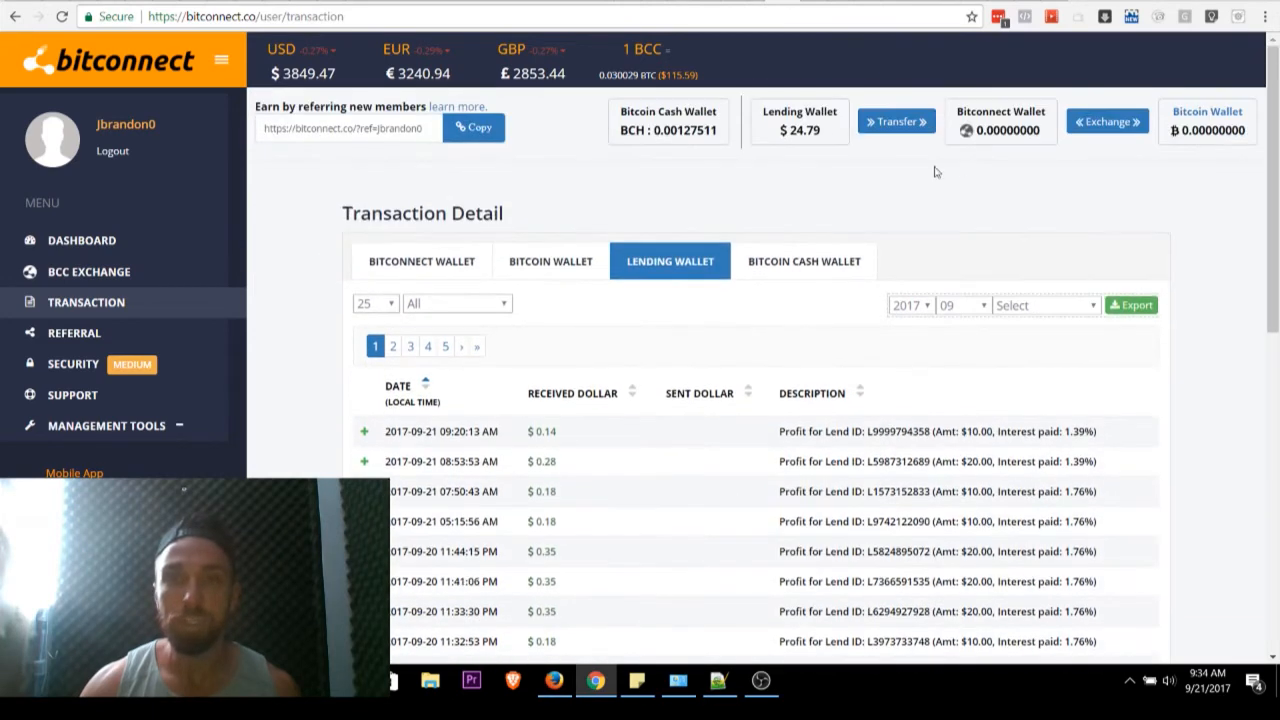
mouse_move(320, 258)
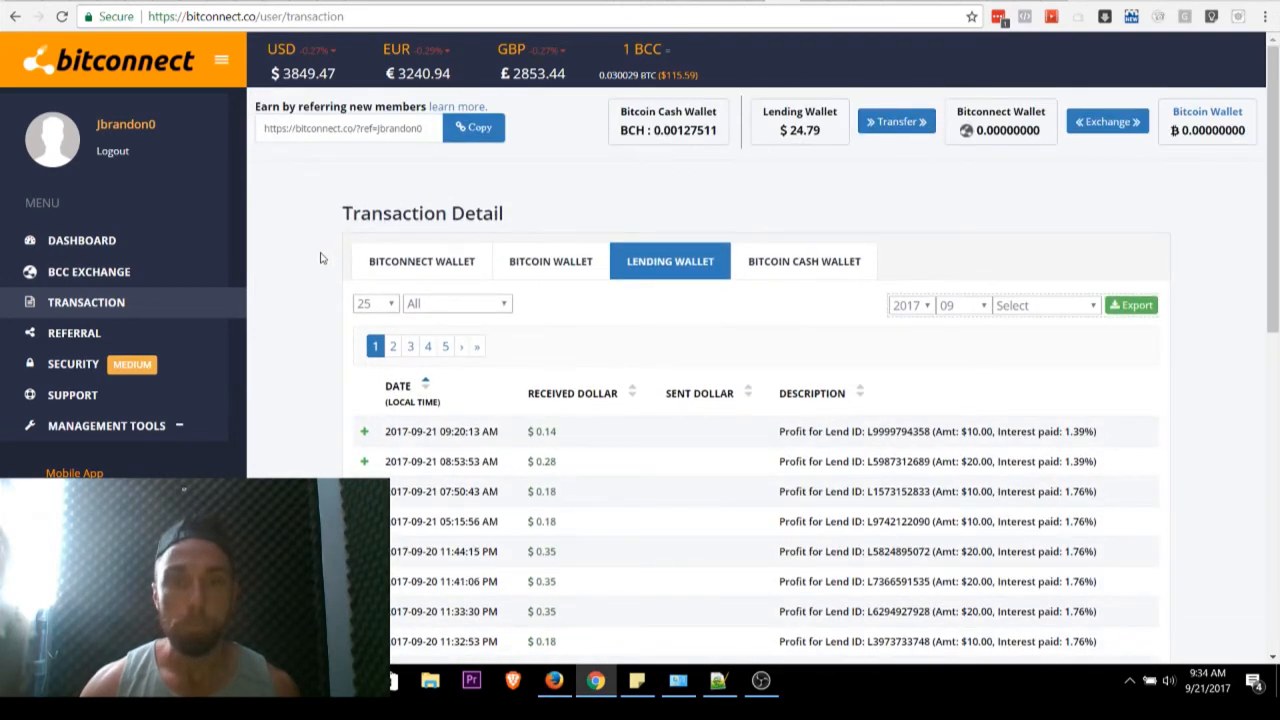
scroll(down, 3)
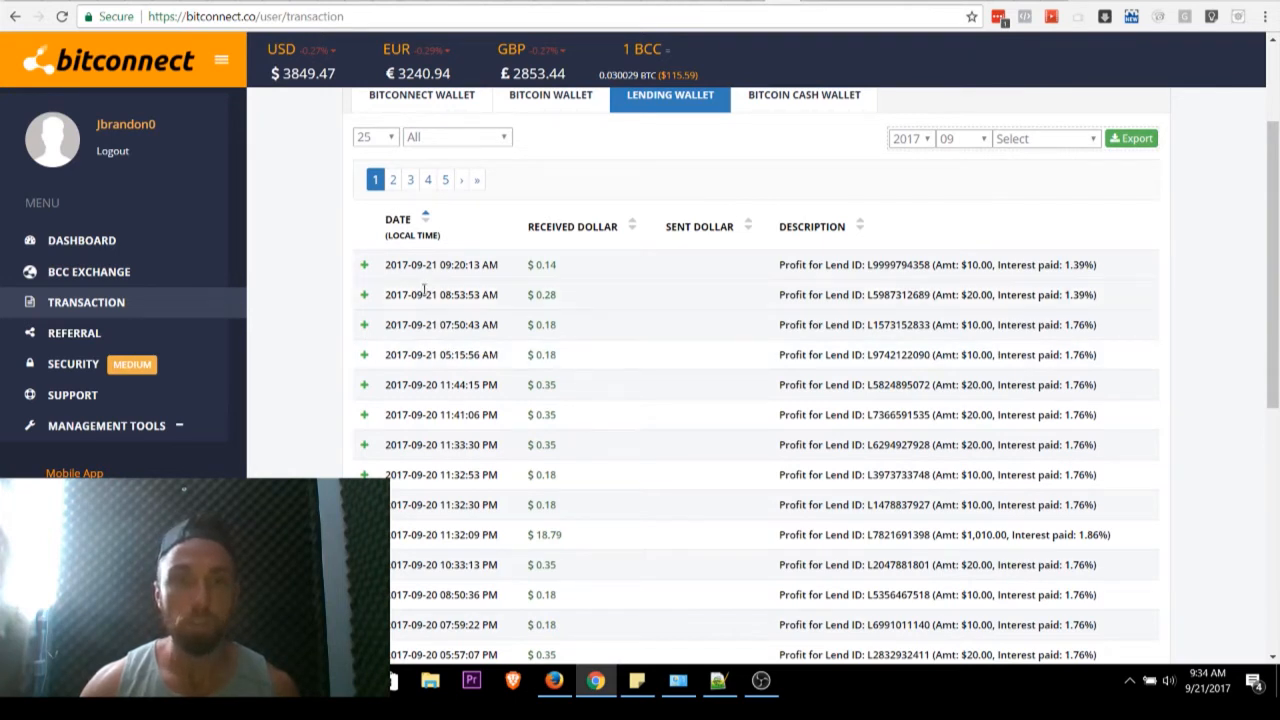
mouse_move(540, 362)
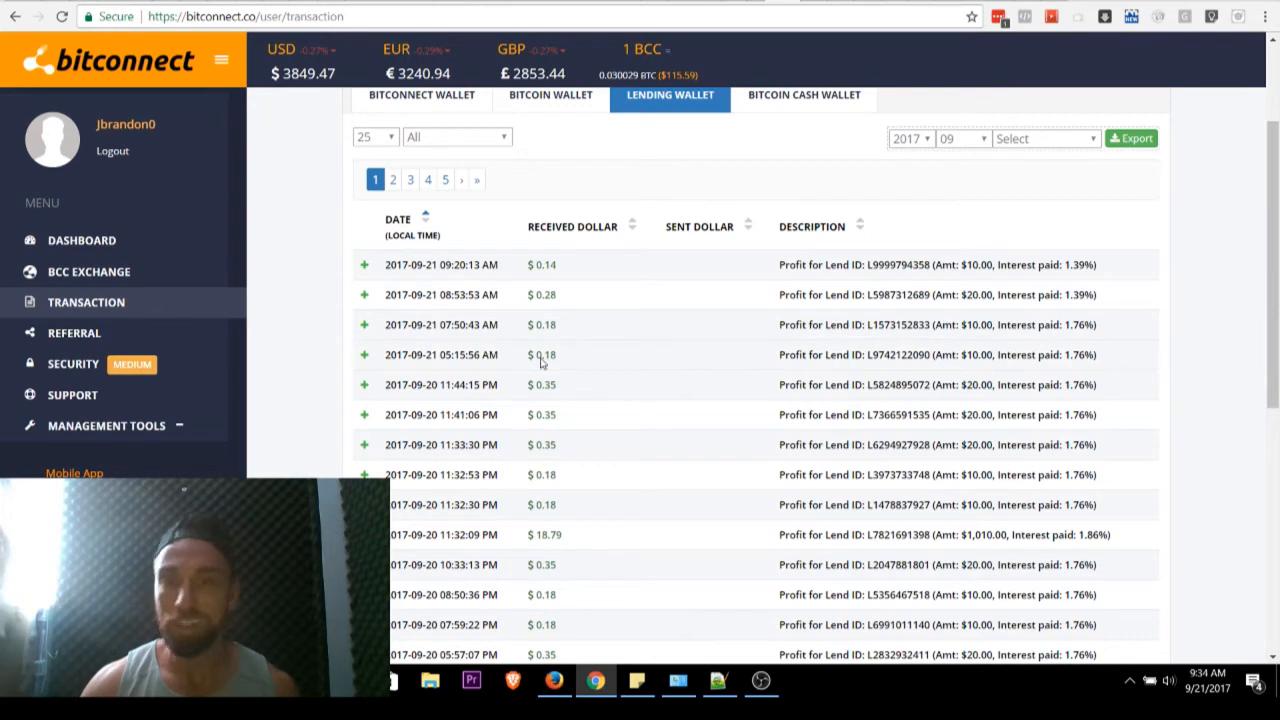
scroll(up, 3)
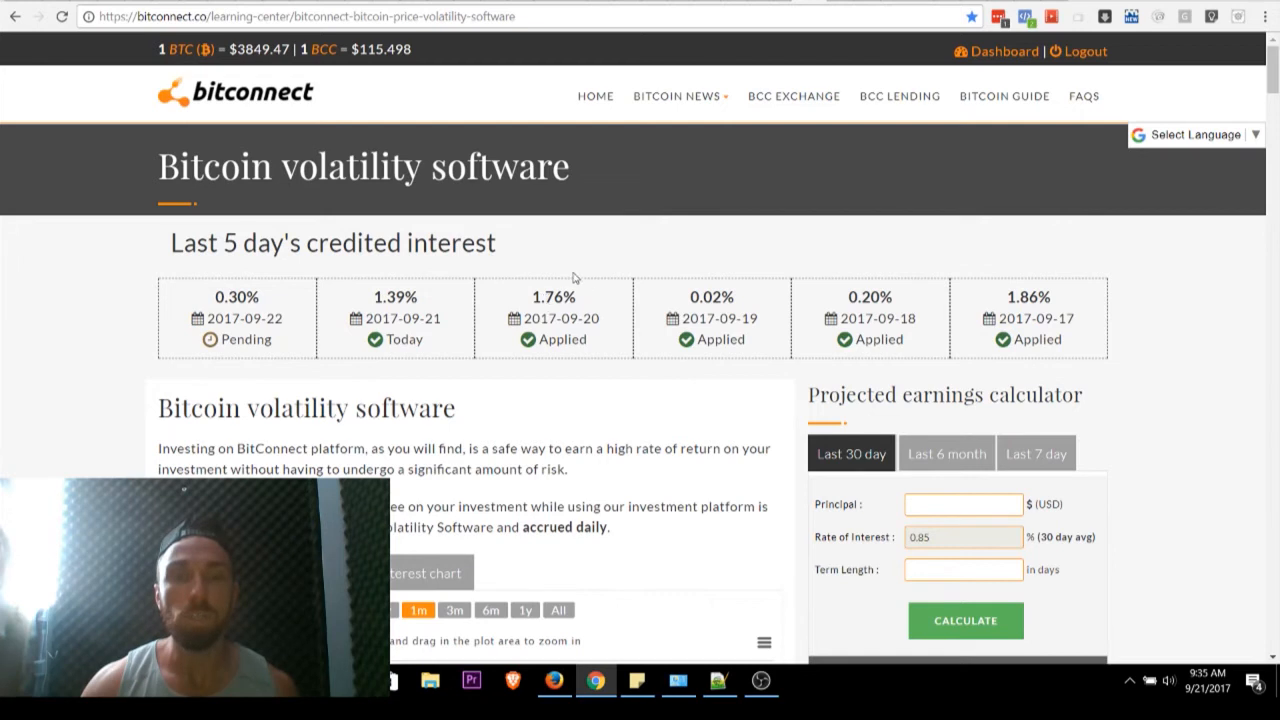
mouse_move(584, 268)
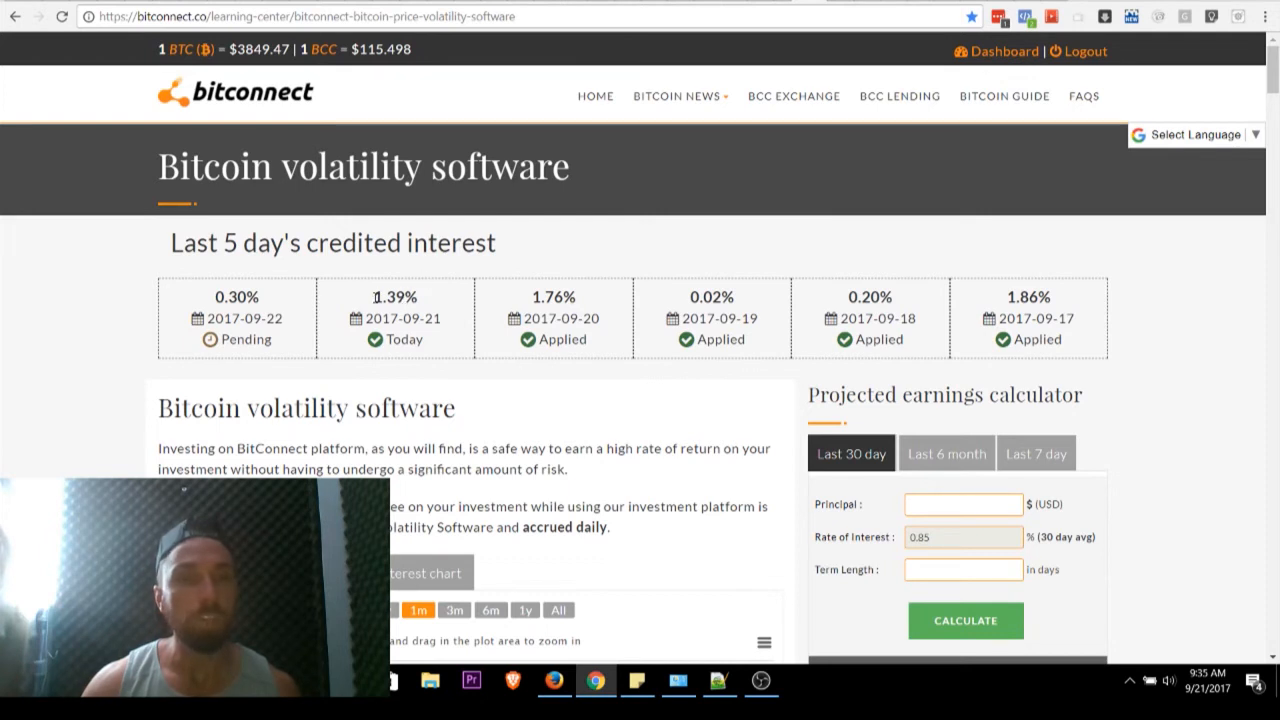
mouse_move(154, 364)
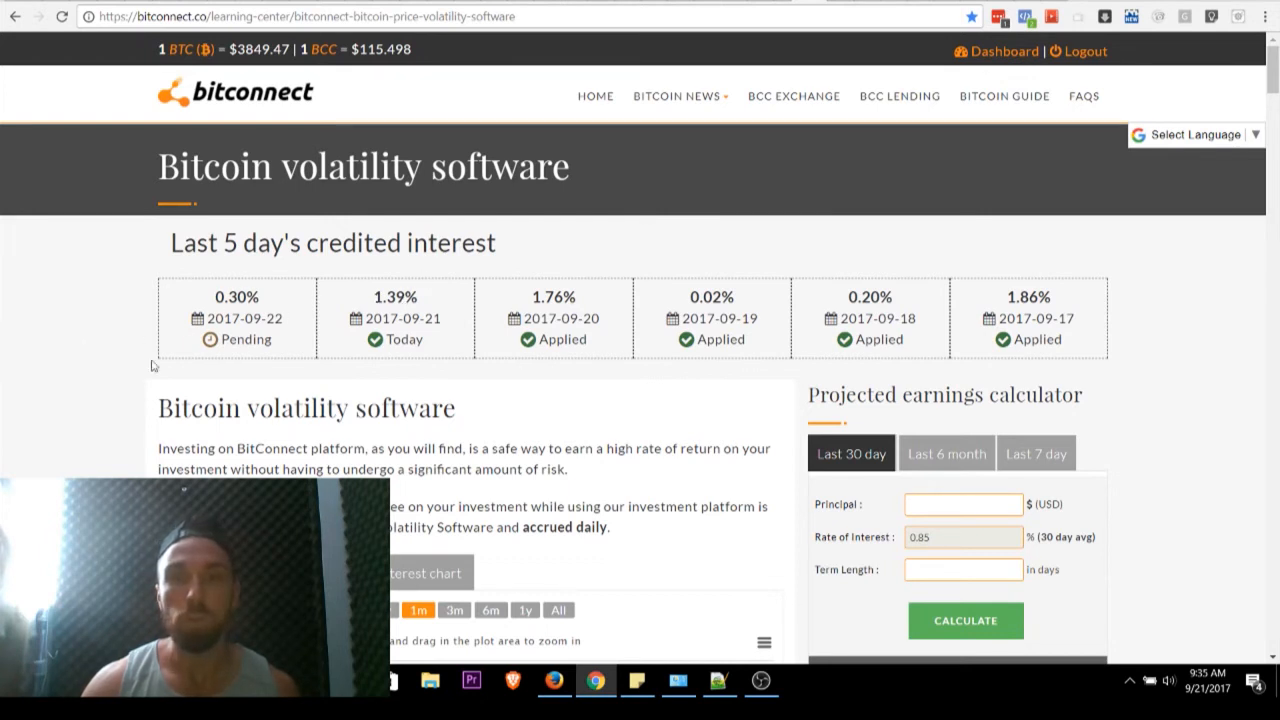
mouse_move(698, 300)
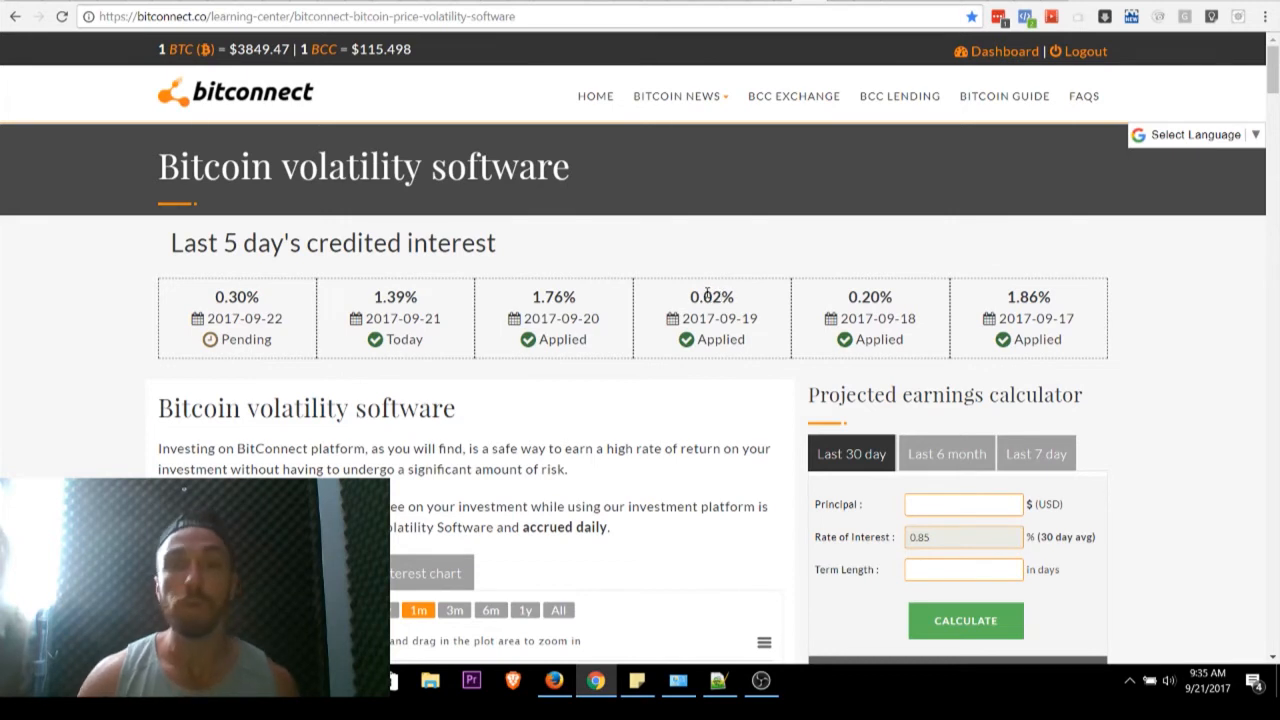
mouse_move(696, 244)
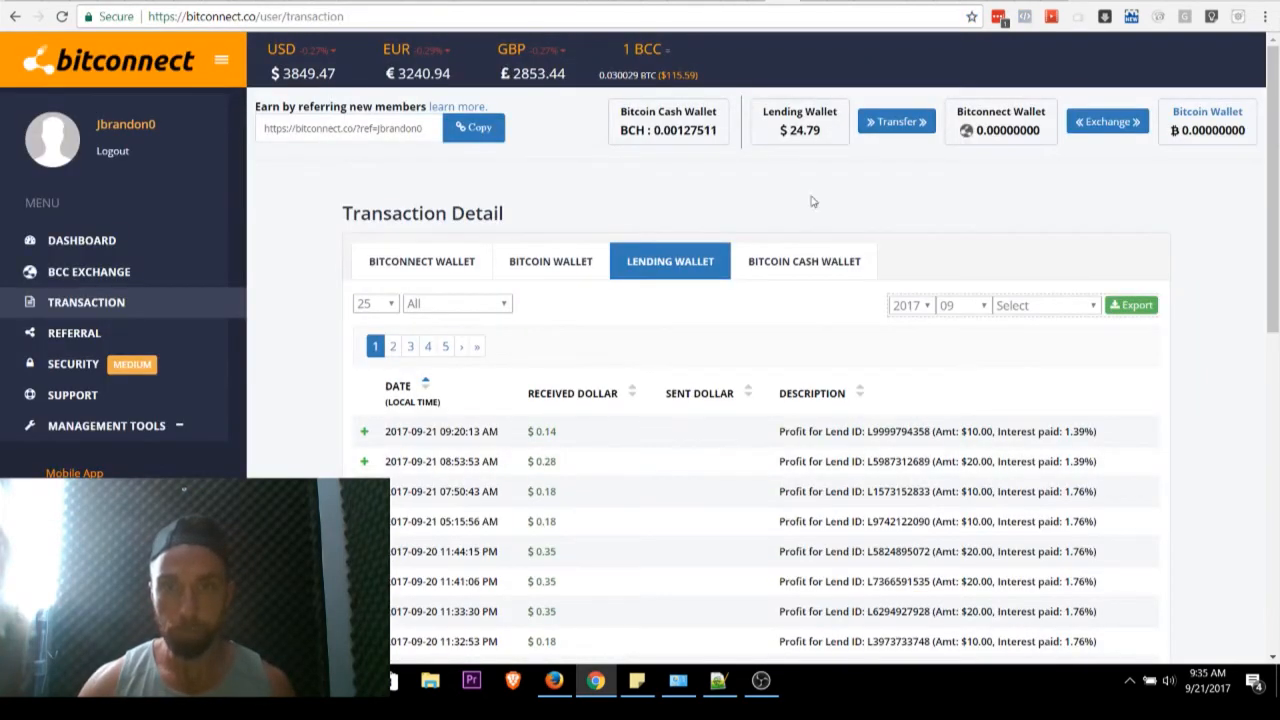
mouse_move(830, 204)
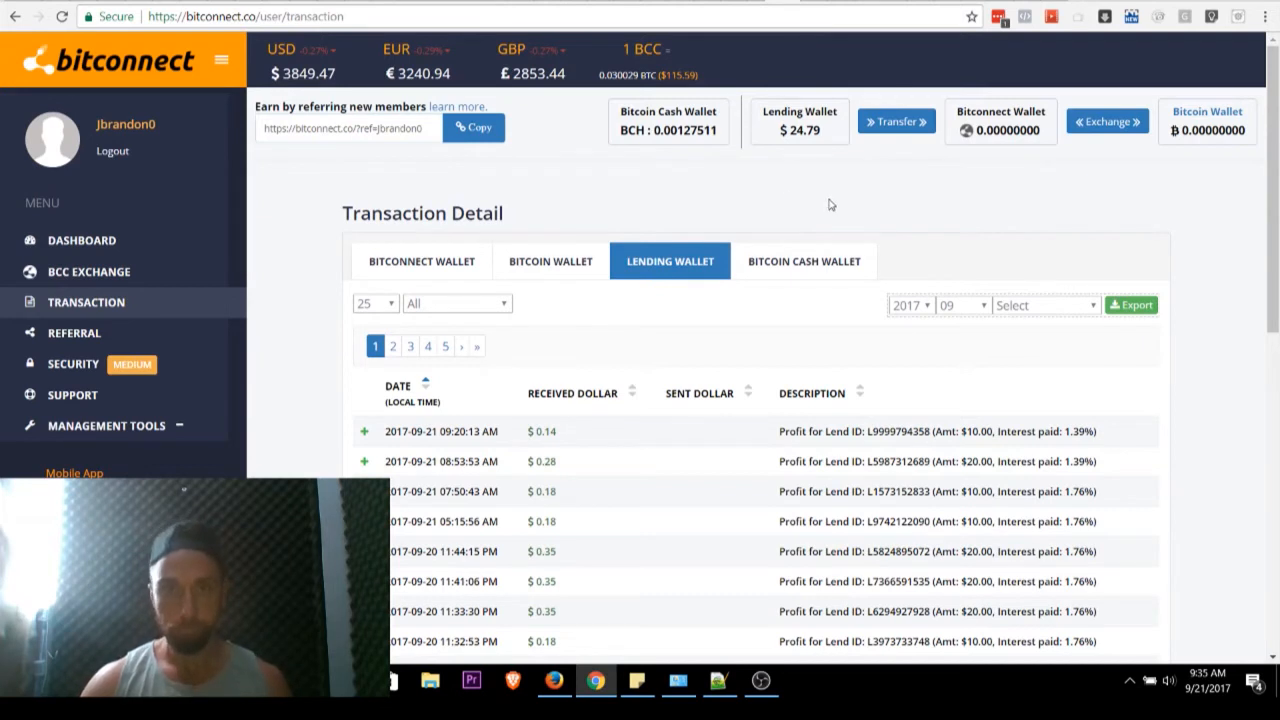
mouse_move(648, 210)
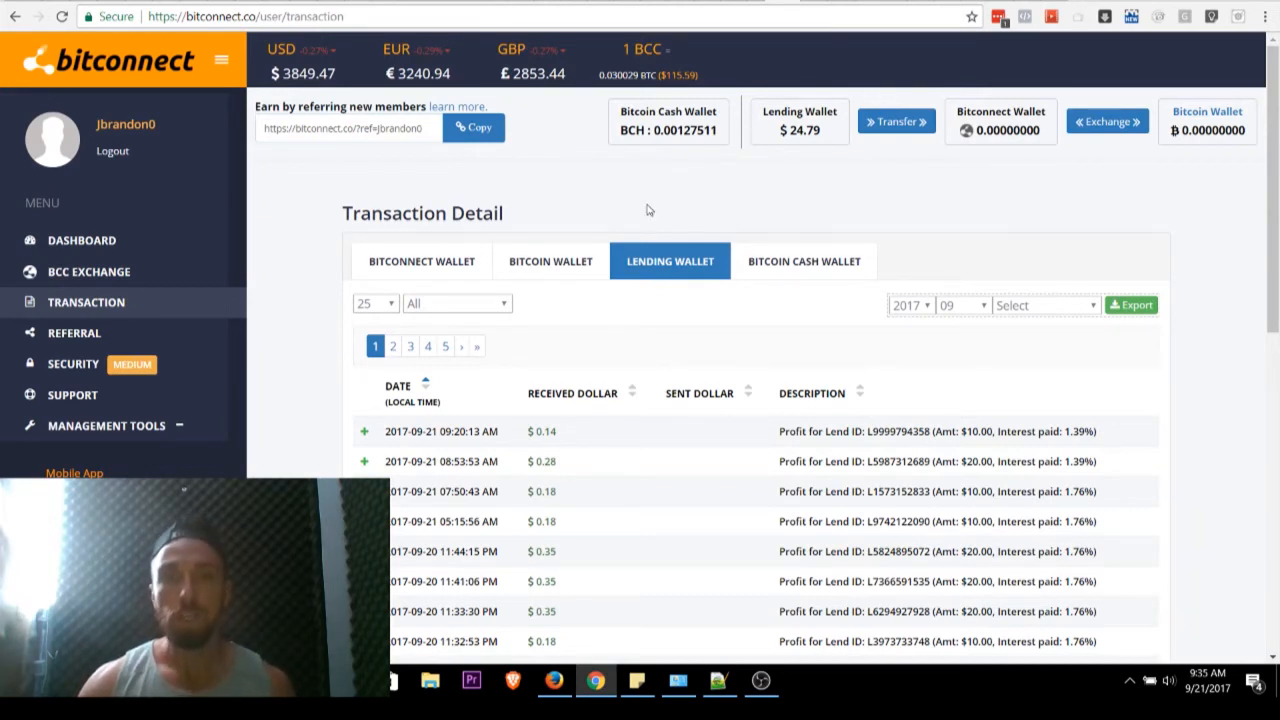
mouse_move(686, 198)
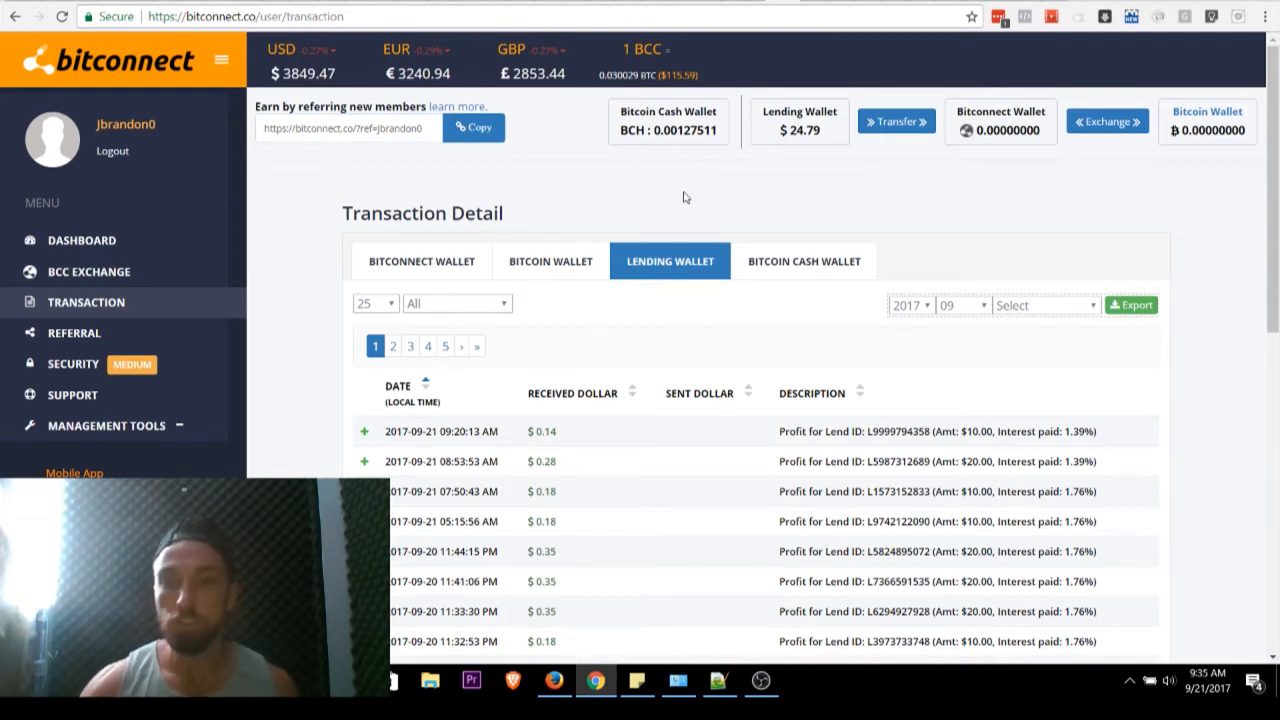
mouse_move(672, 204)
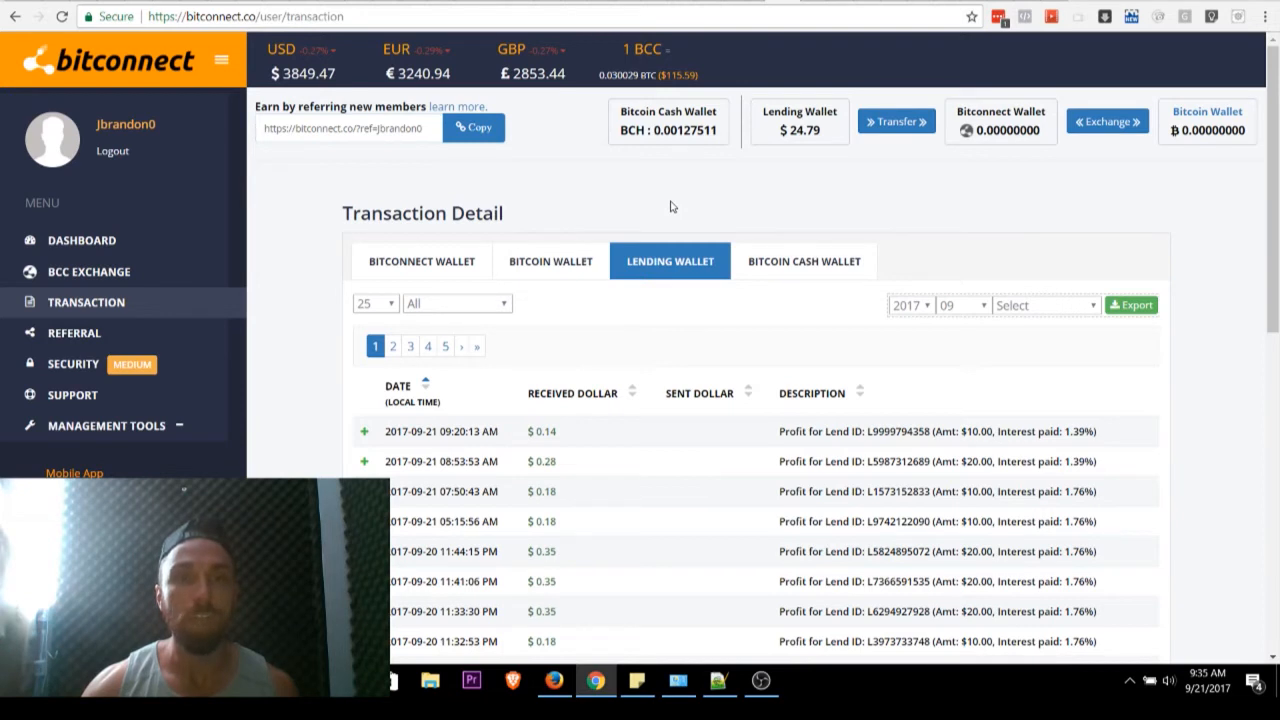
mouse_move(414, 192)
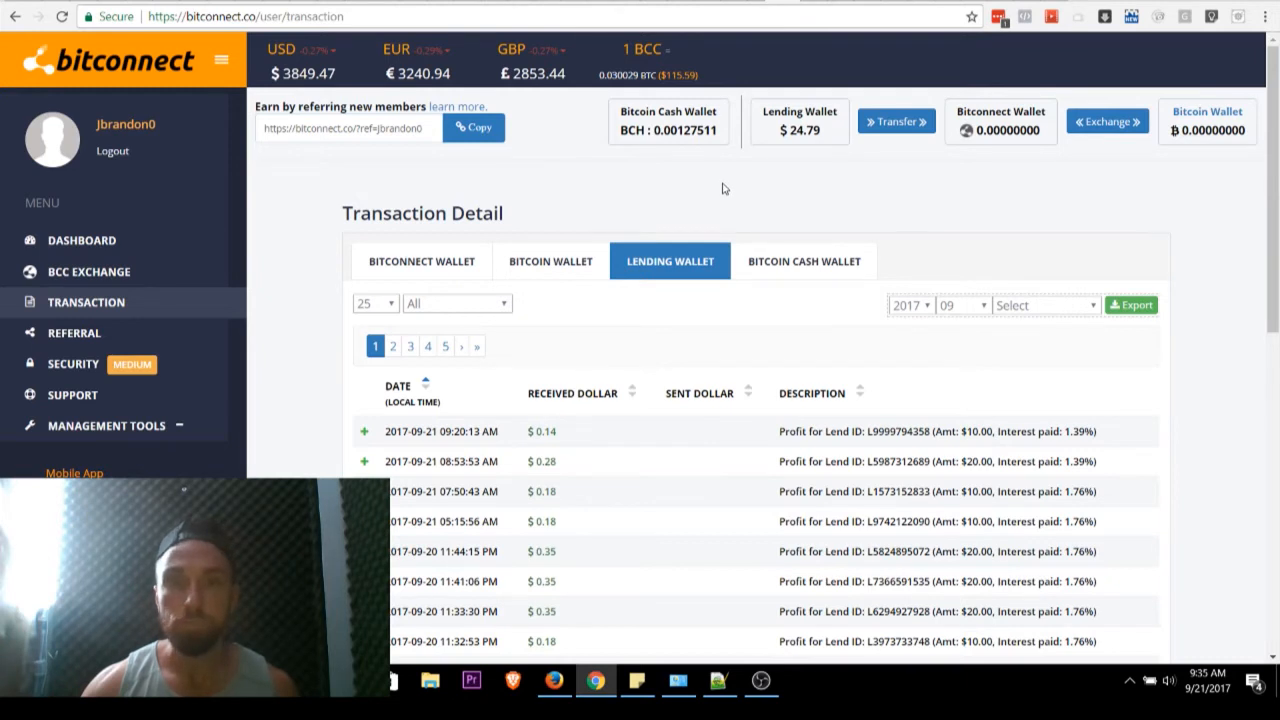
mouse_move(144, 272)
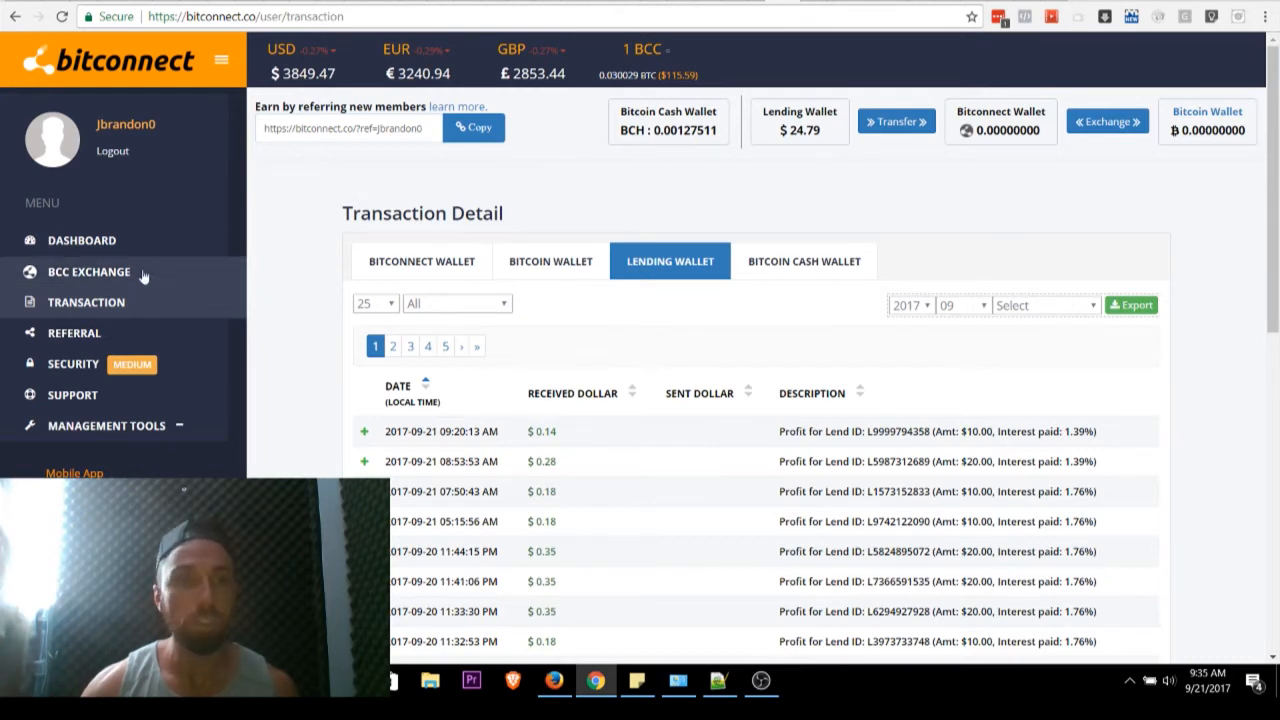
Step: Return to the BitConnect dashboard via the sidebar, then move to the Vaultoro trading site
click(80, 240)
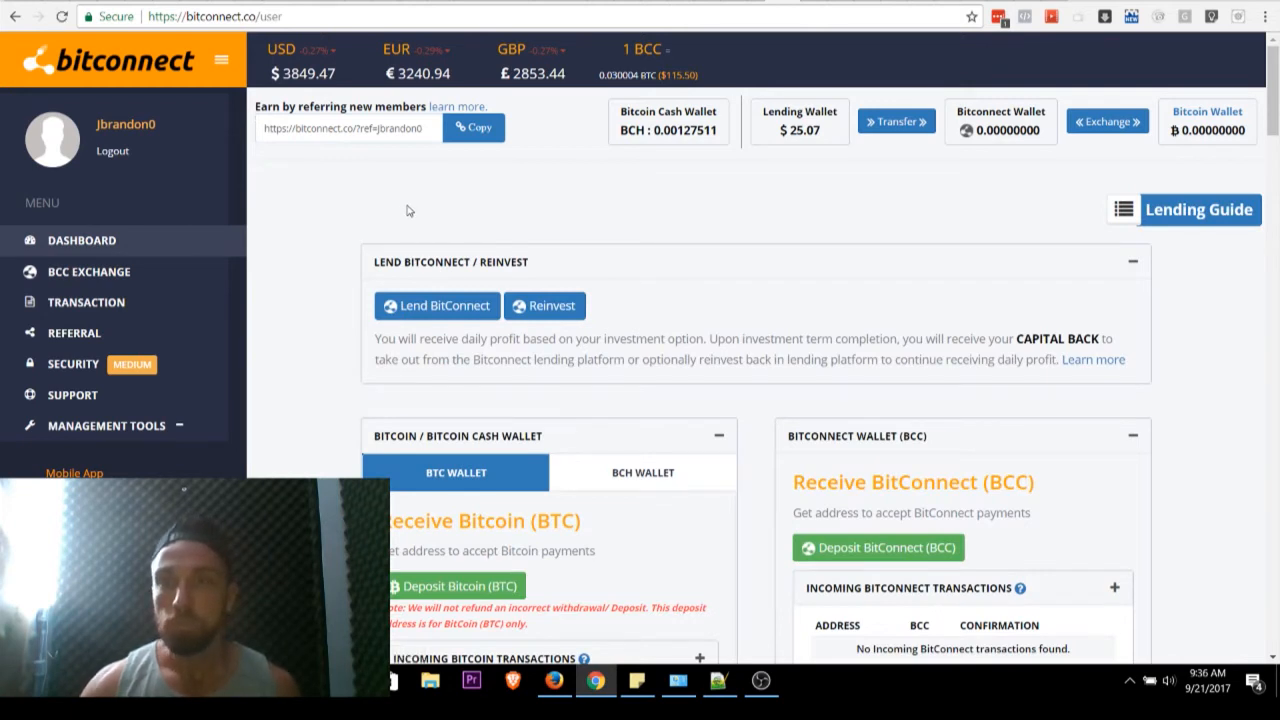
mouse_move(868, 224)
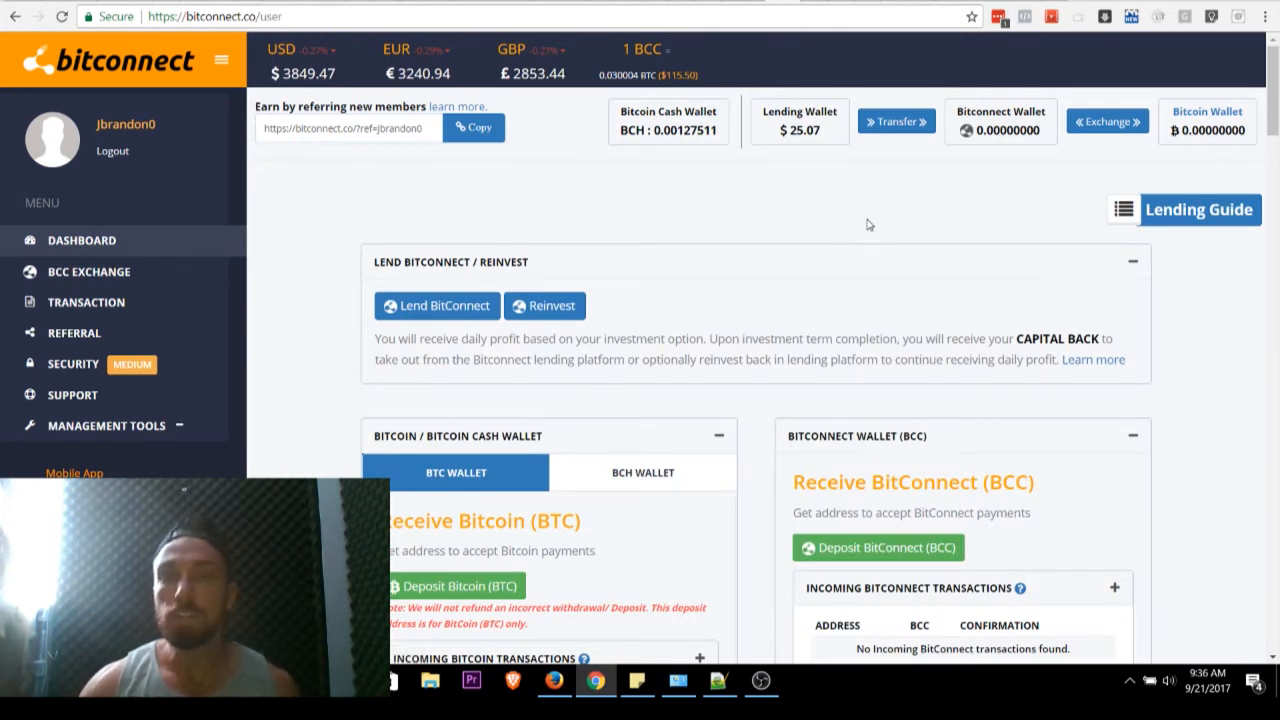
click(216, 16)
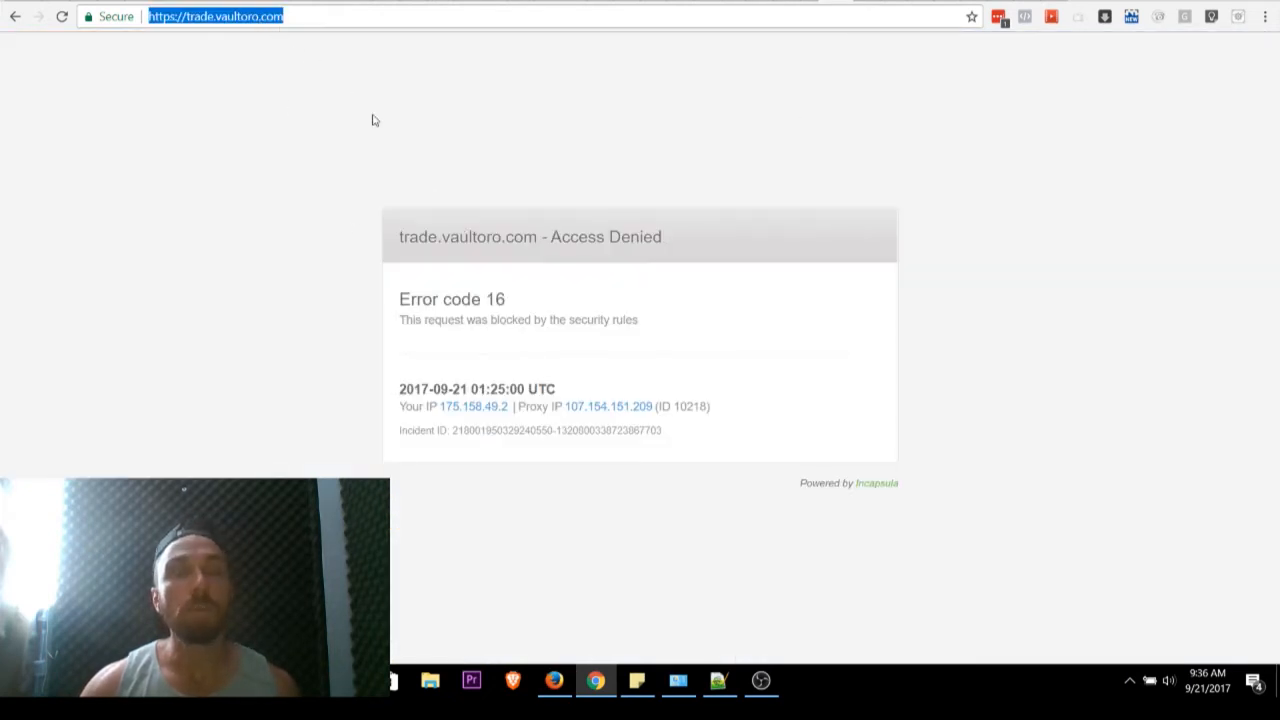
mouse_move(448, 148)
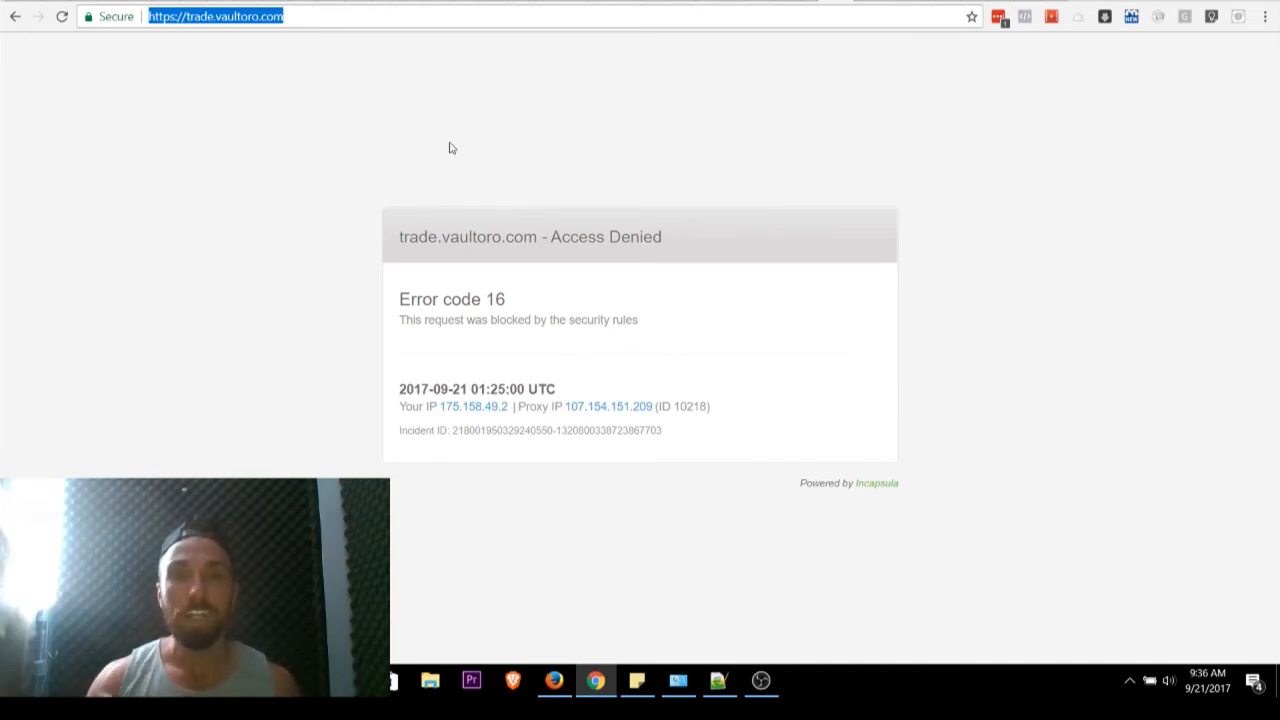
mouse_move(510, 252)
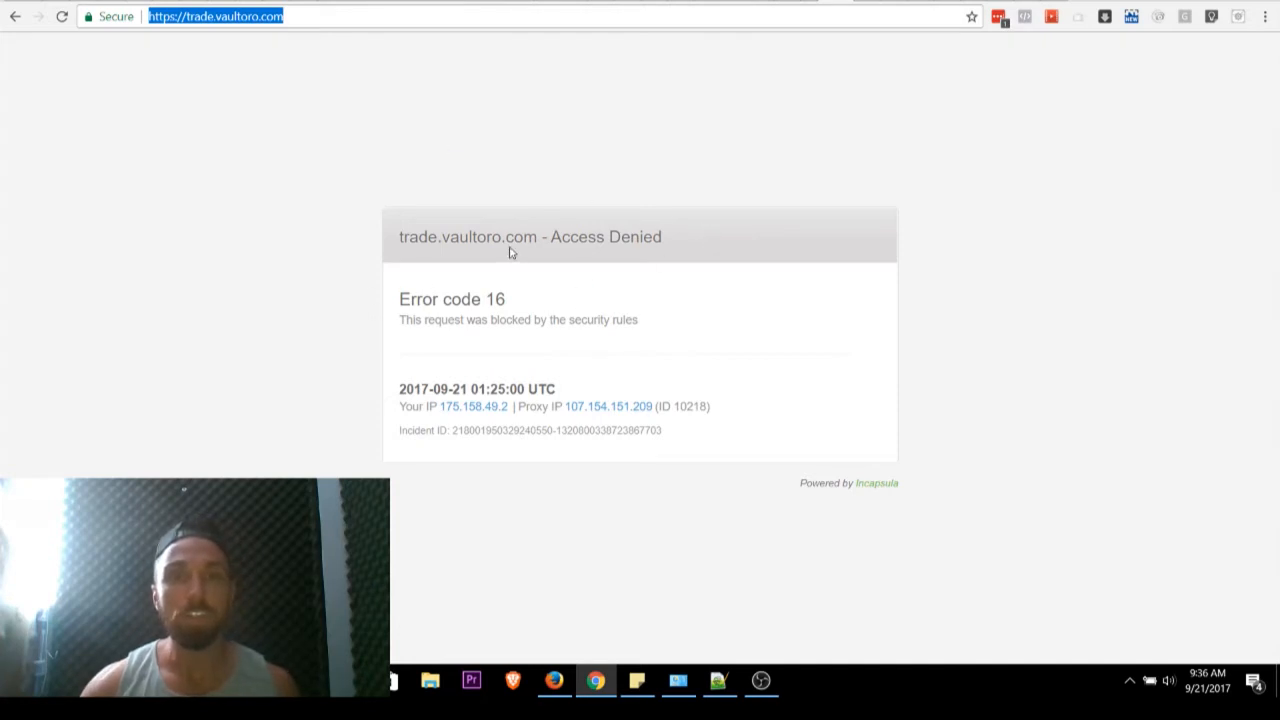
mouse_move(628, 218)
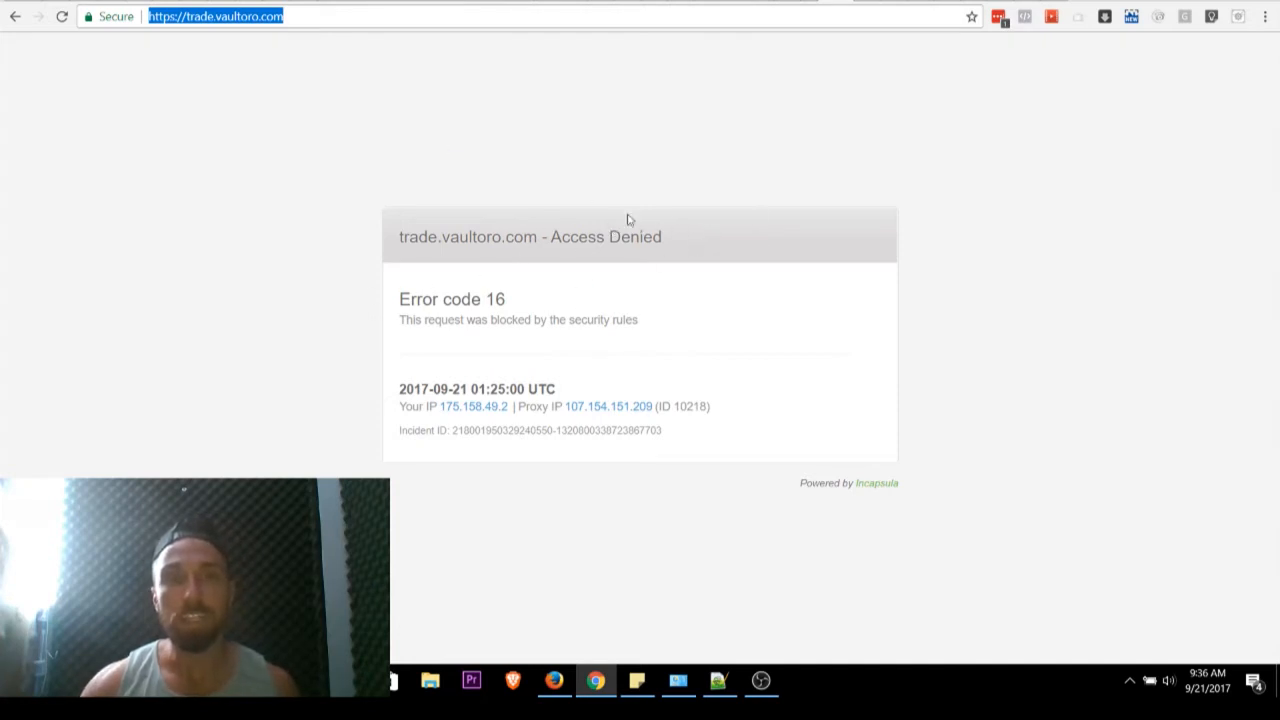
mouse_move(696, 192)
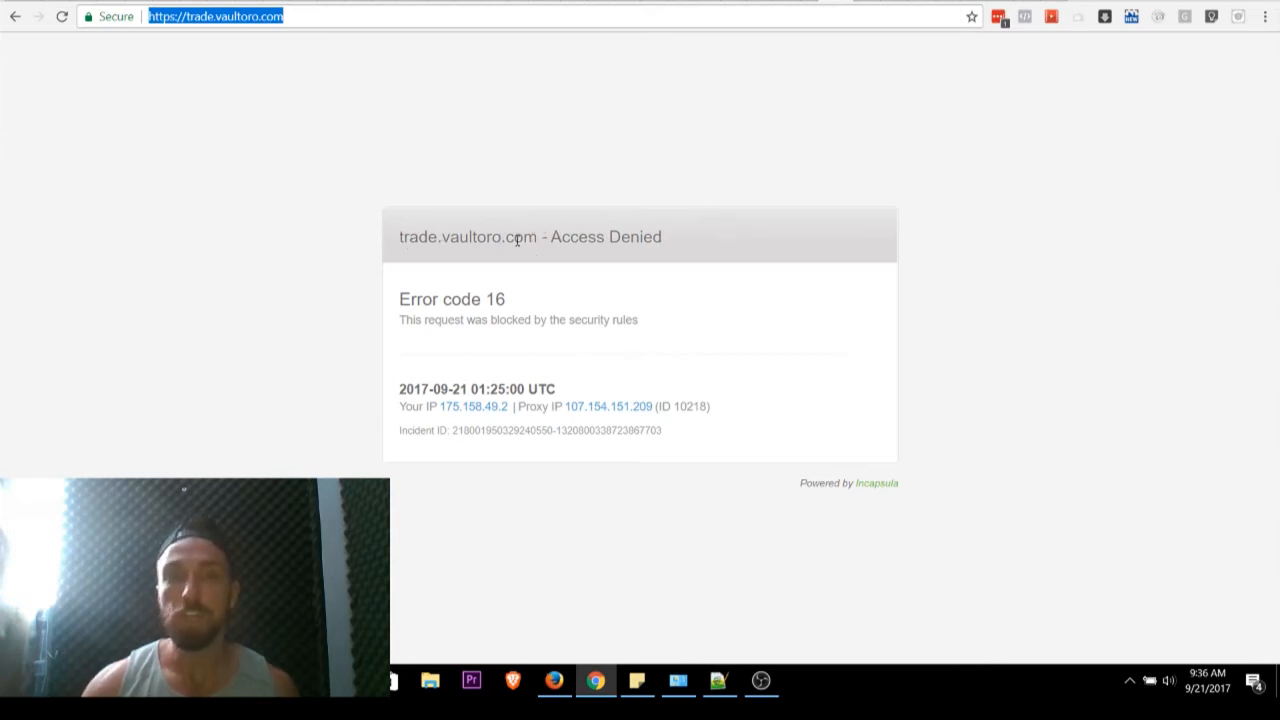
mouse_move(564, 210)
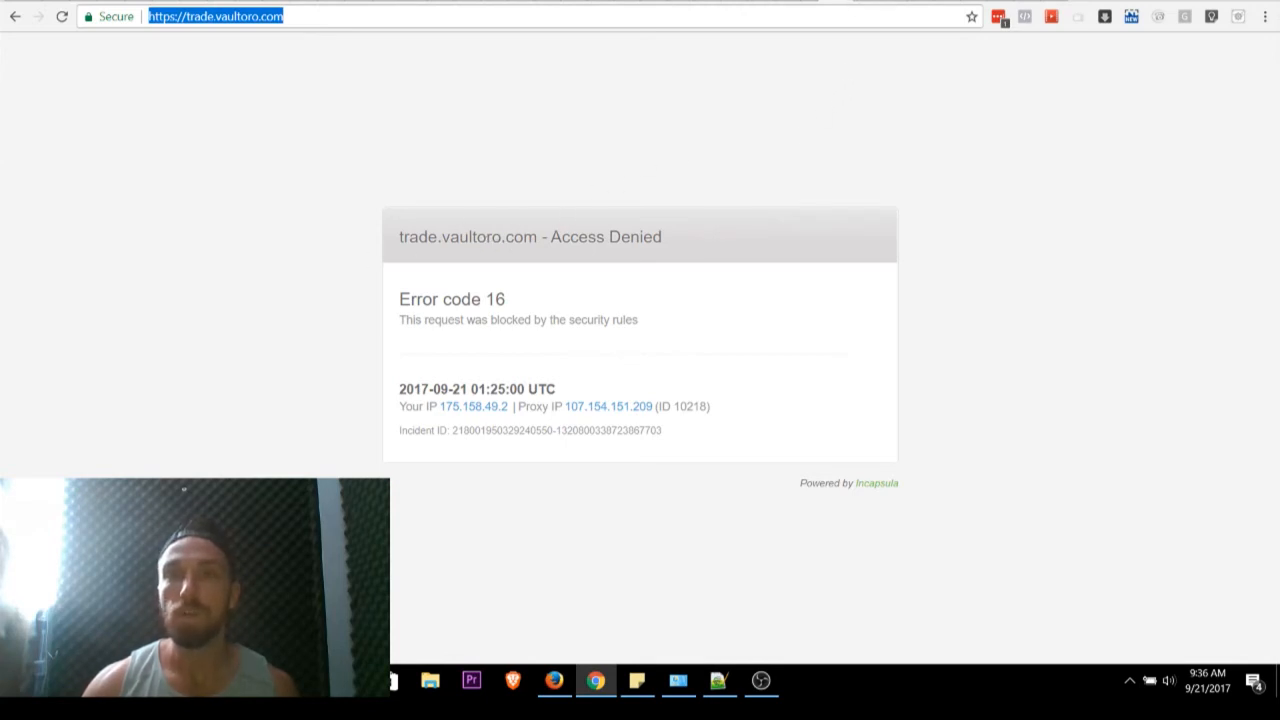
mouse_move(556, 222)
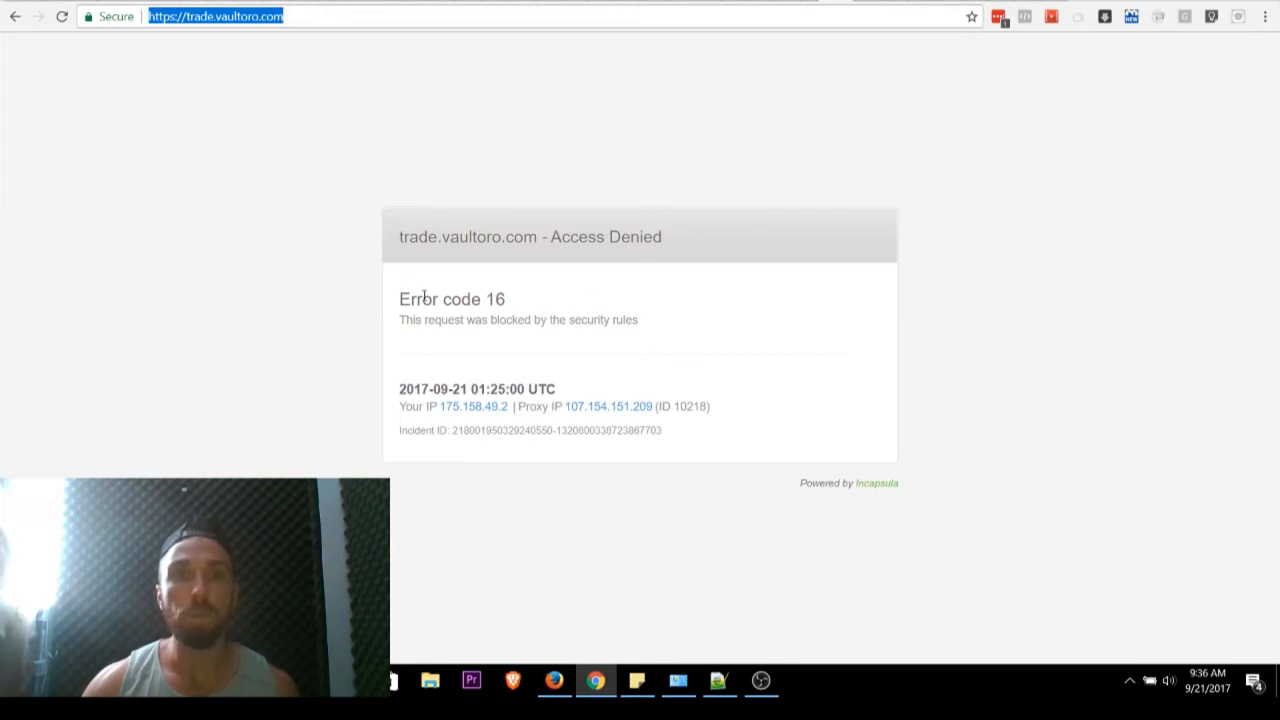
mouse_move(584, 160)
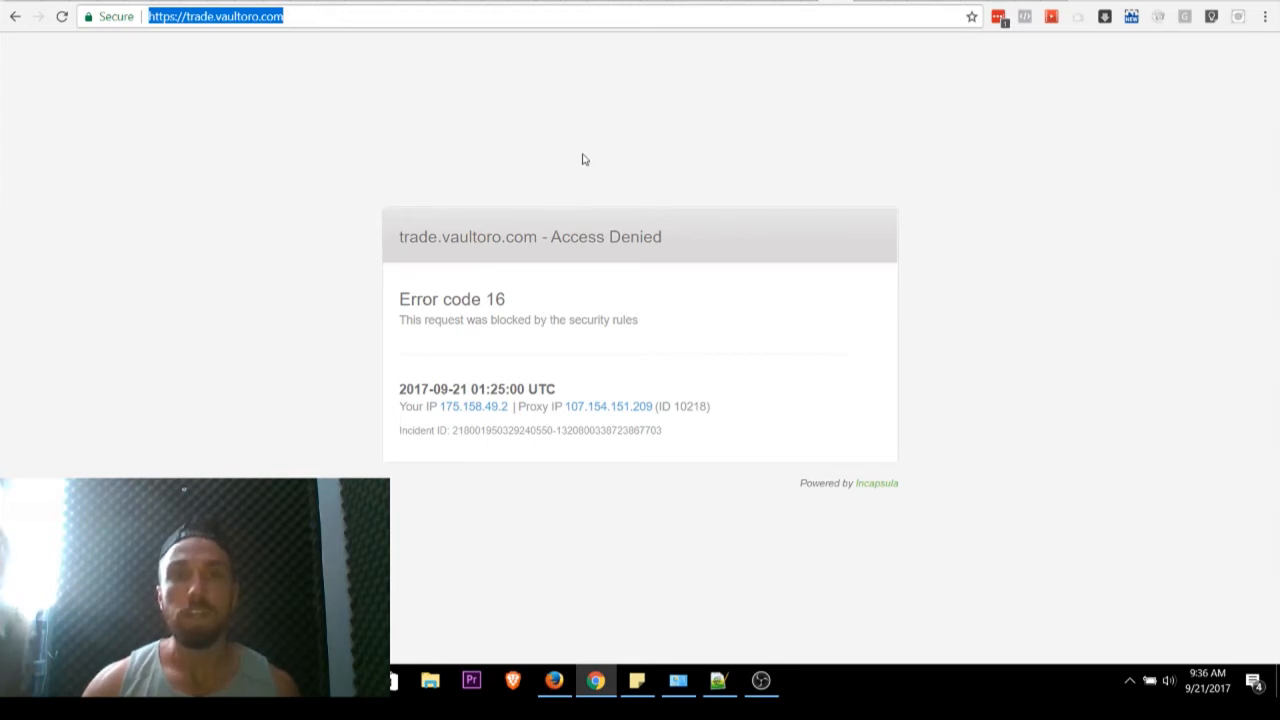
mouse_move(250, 320)
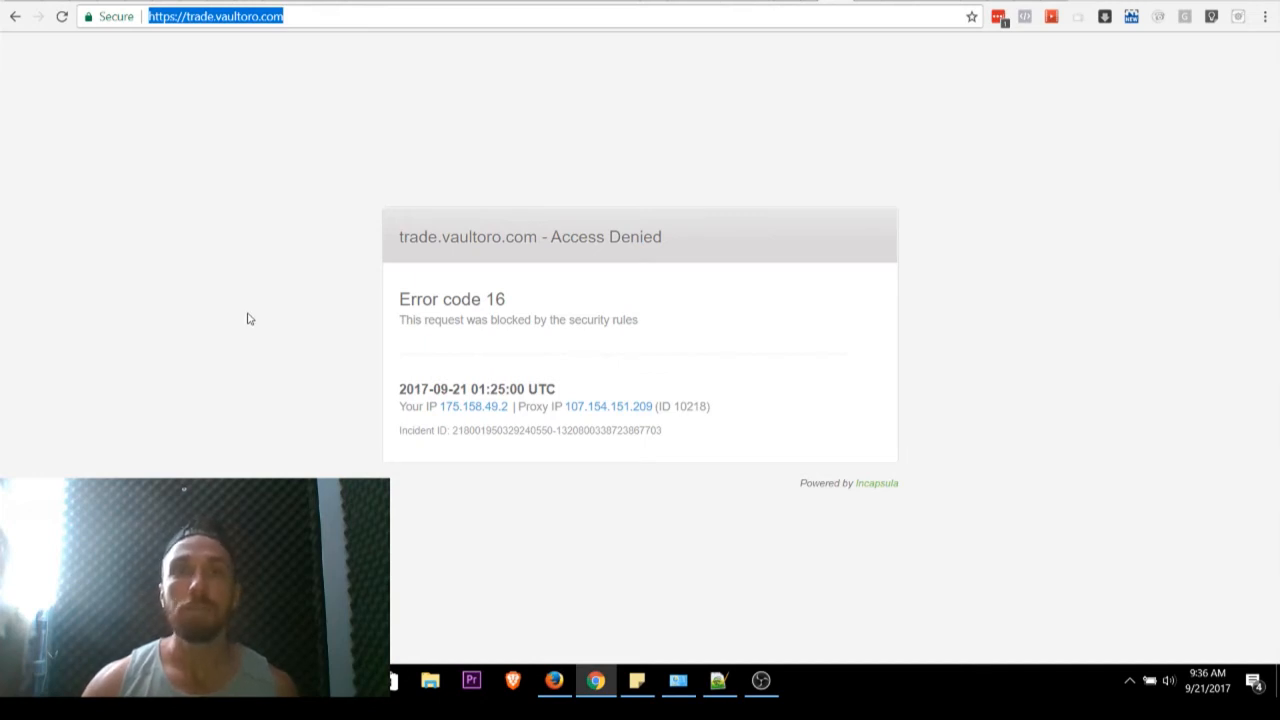
mouse_move(520, 164)
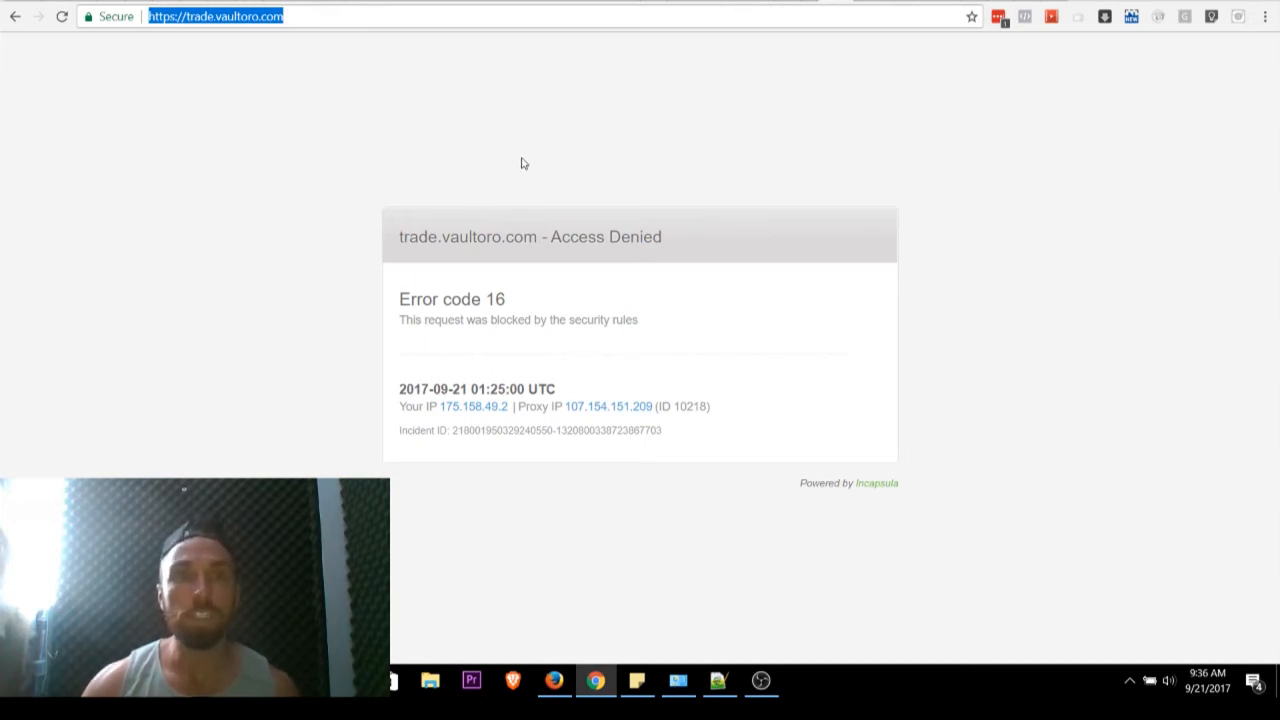
mouse_move(660, 178)
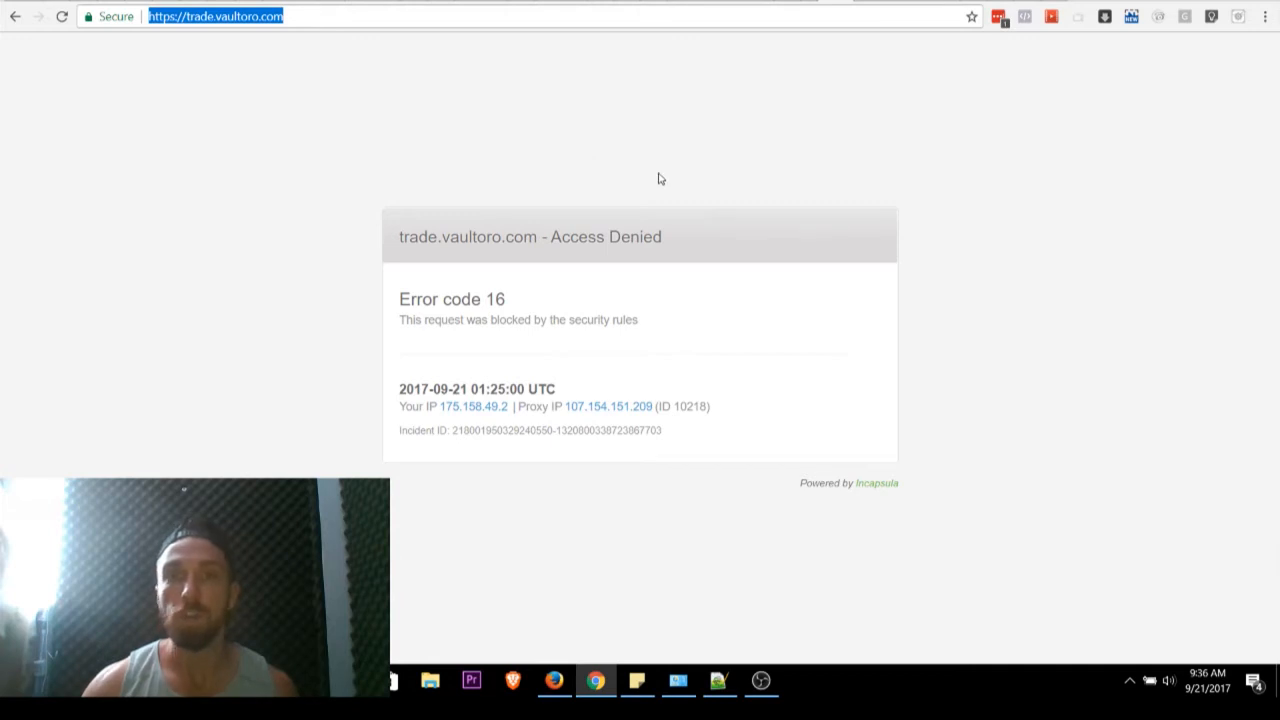
mouse_move(820, 140)
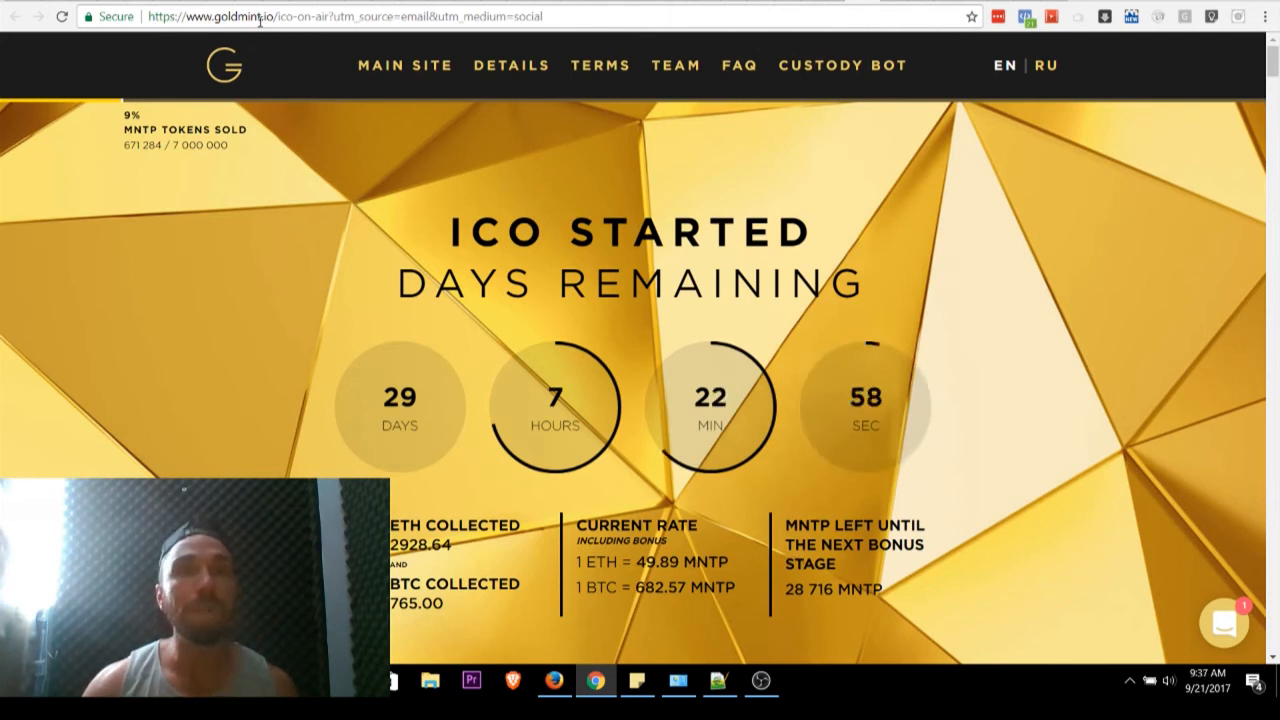
mouse_move(340, 212)
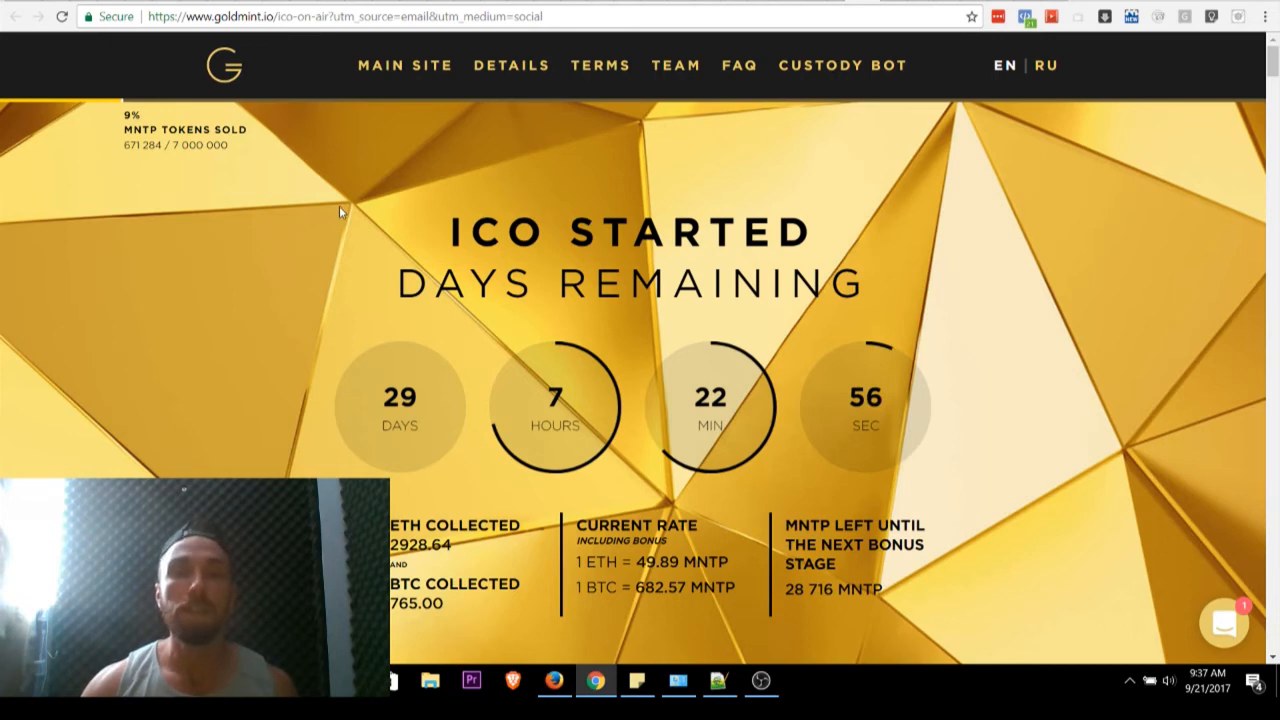
Step: Review the GoldMint bonus email's ICO details
scroll(down, 3)
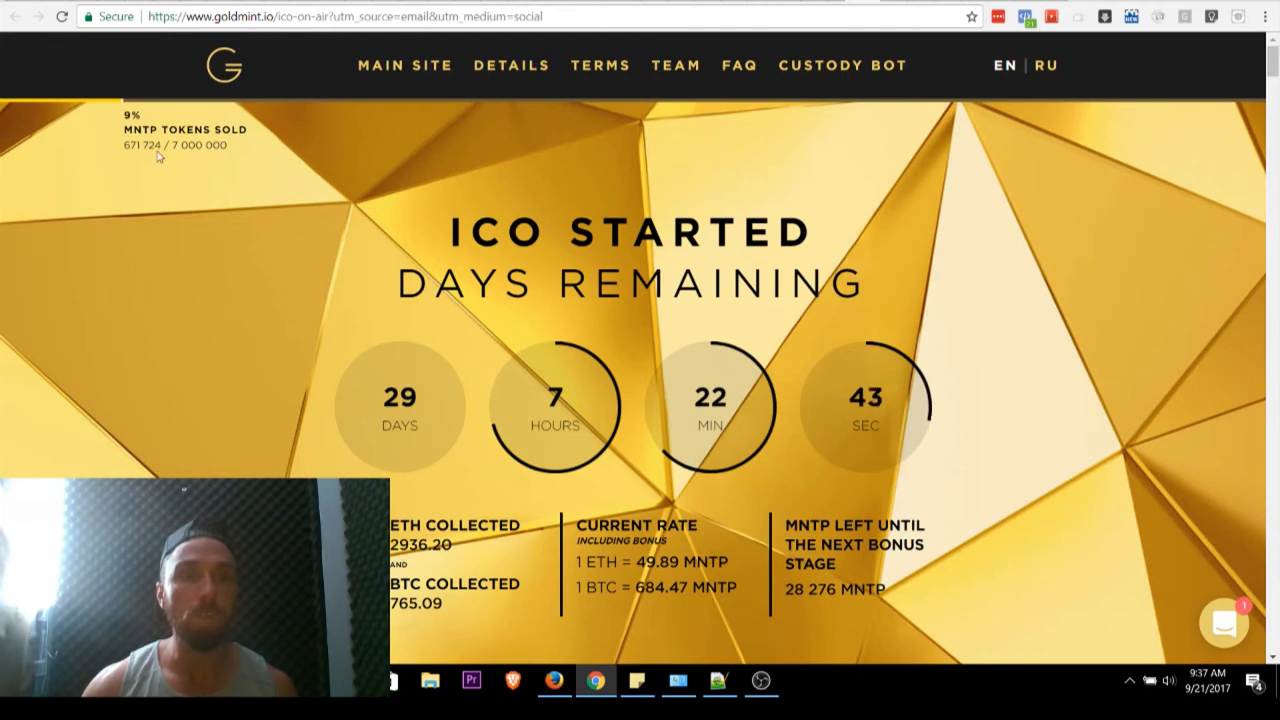
scroll(down, 3)
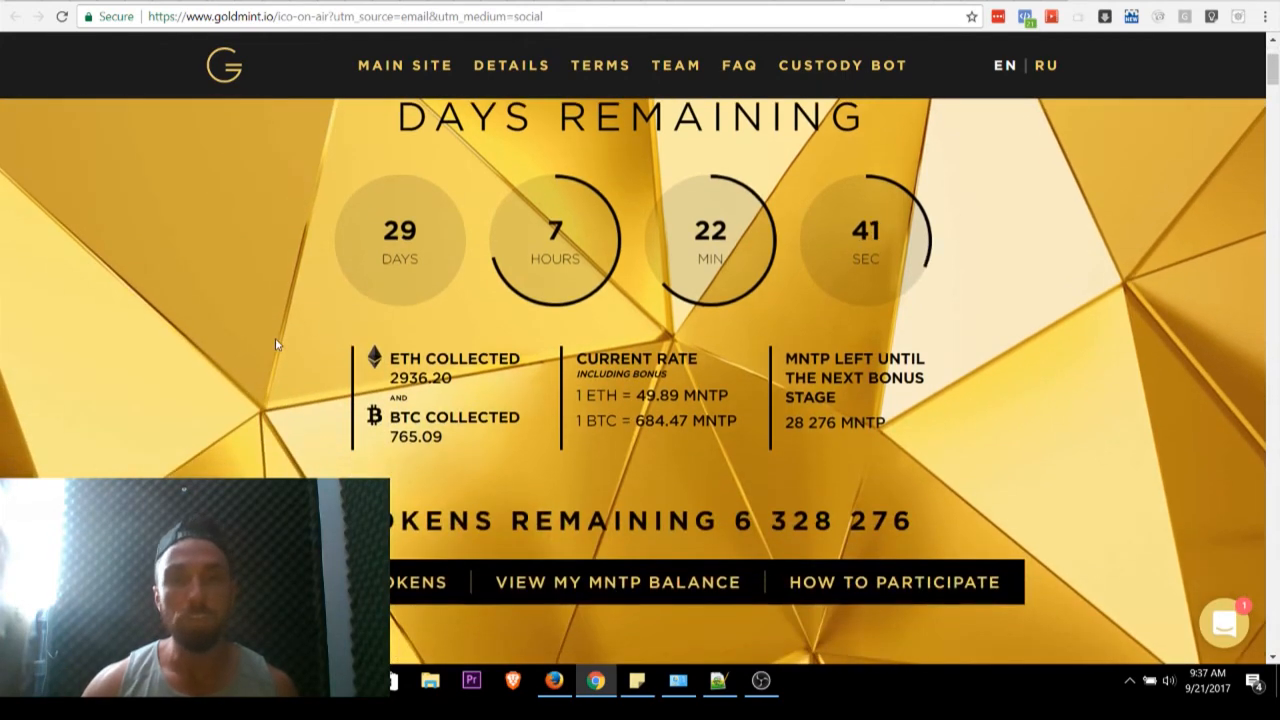
scroll(up, 3)
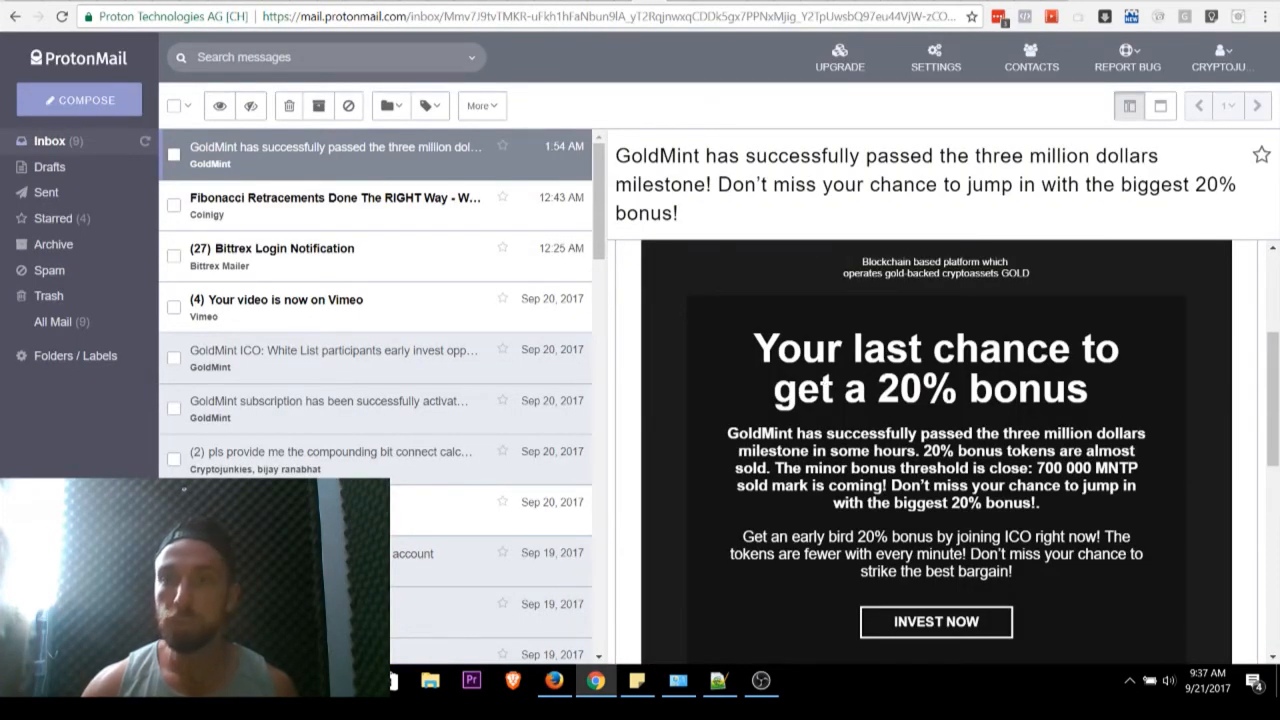
Step: Return to the GoldMint ICO page showing ETH/BTC collected, rate and 6 328 276 tokens remaining
click(936, 620)
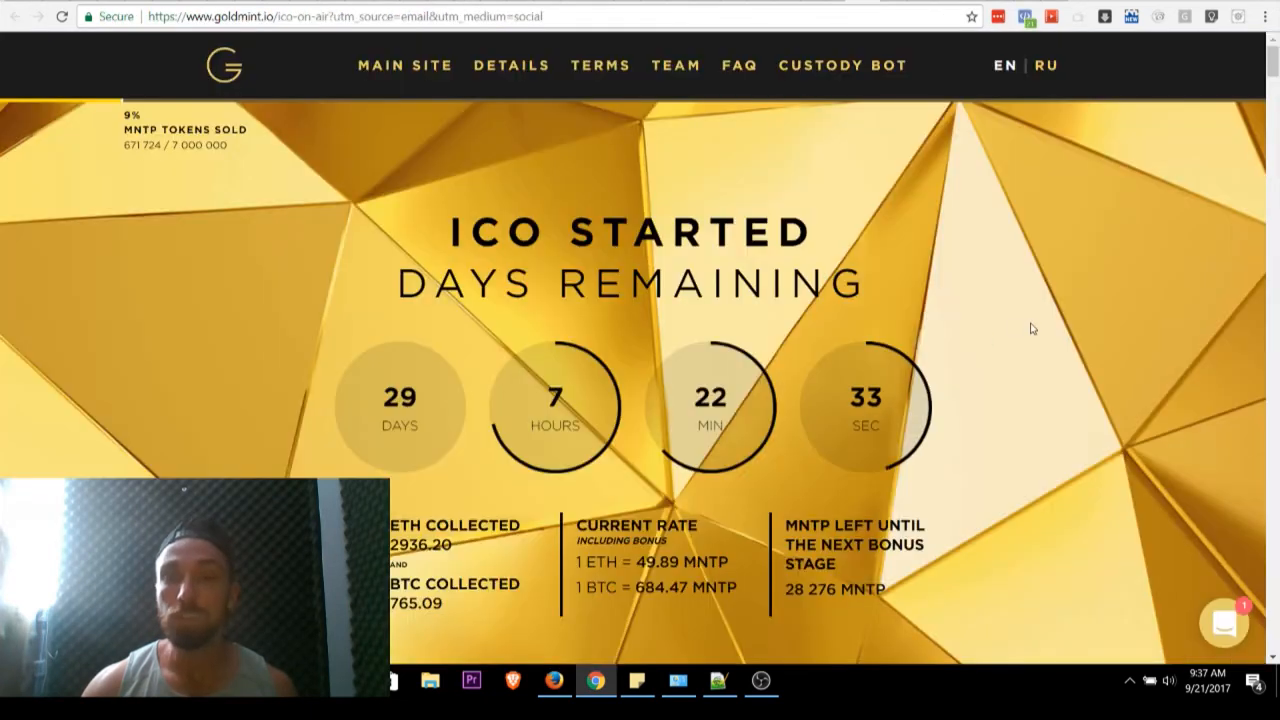
mouse_move(988, 282)
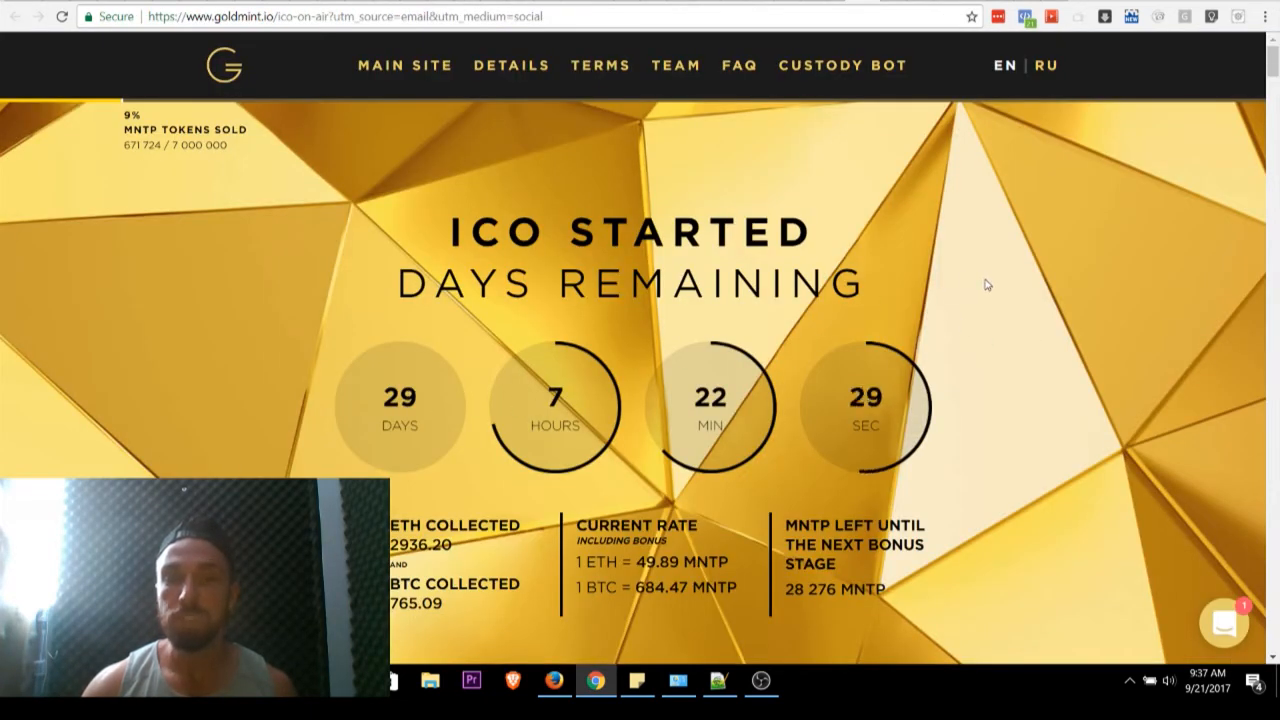
scroll(down, 3)
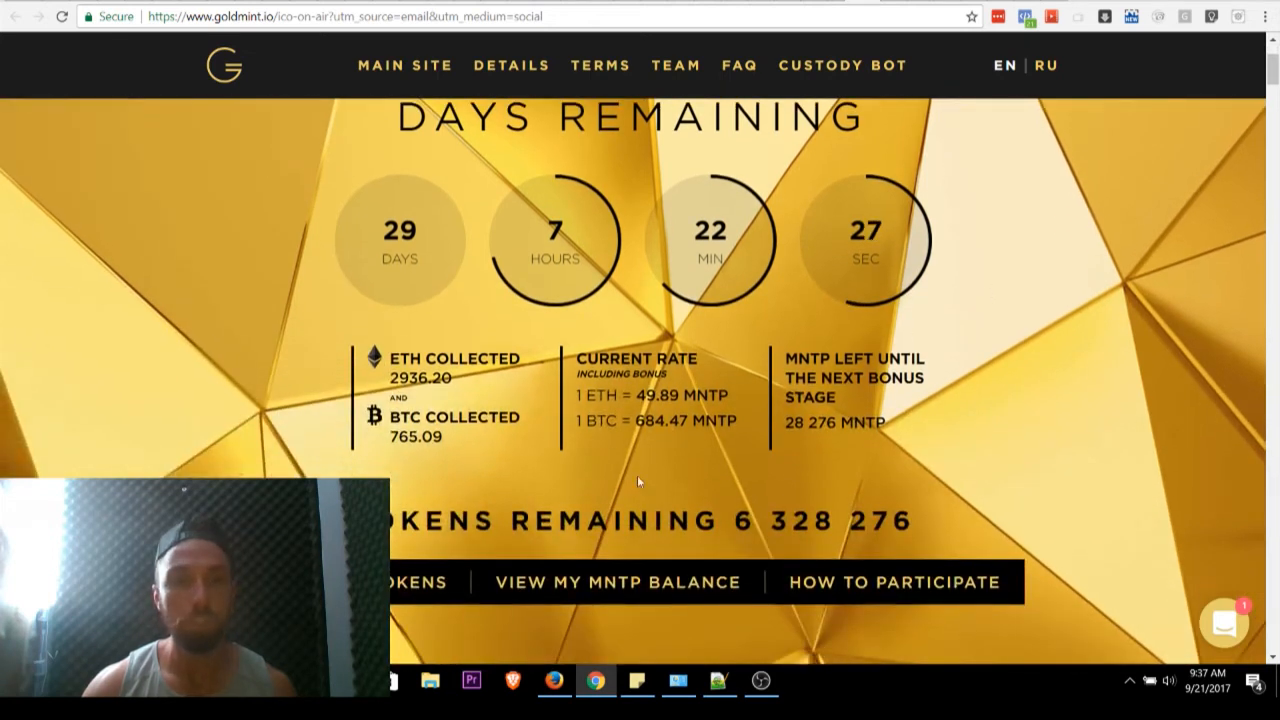
mouse_move(318, 428)
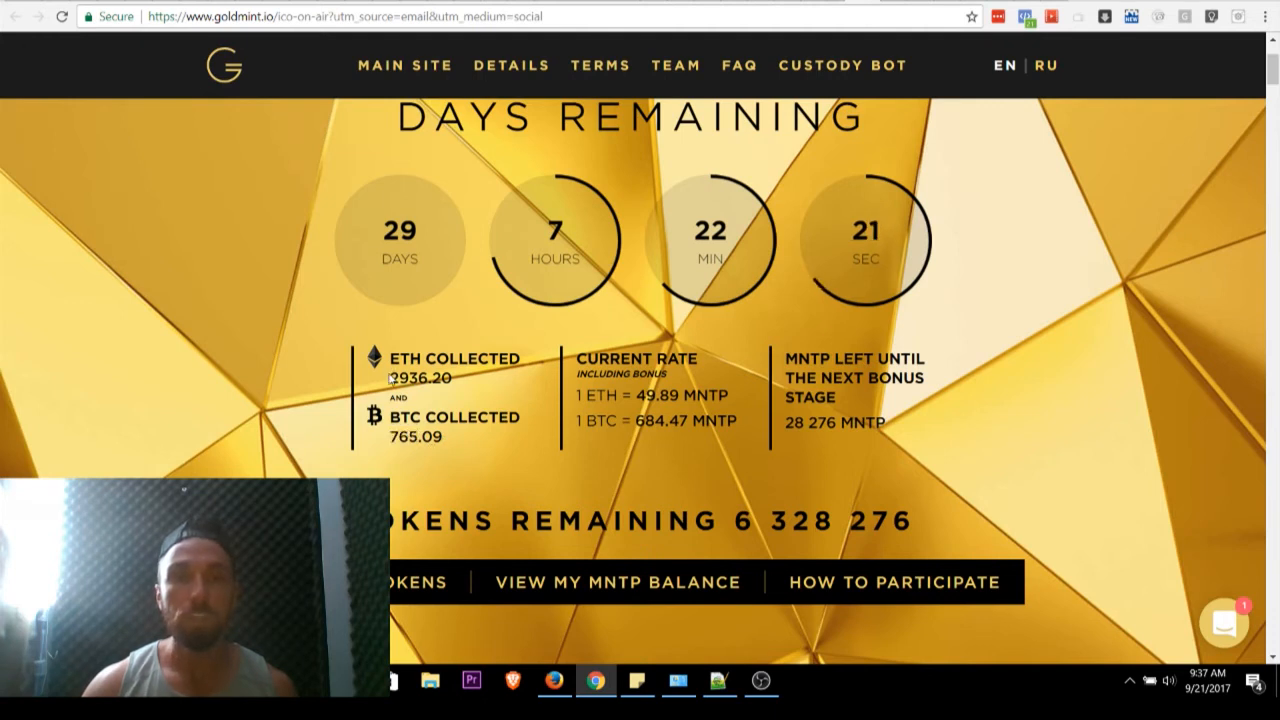
mouse_move(240, 362)
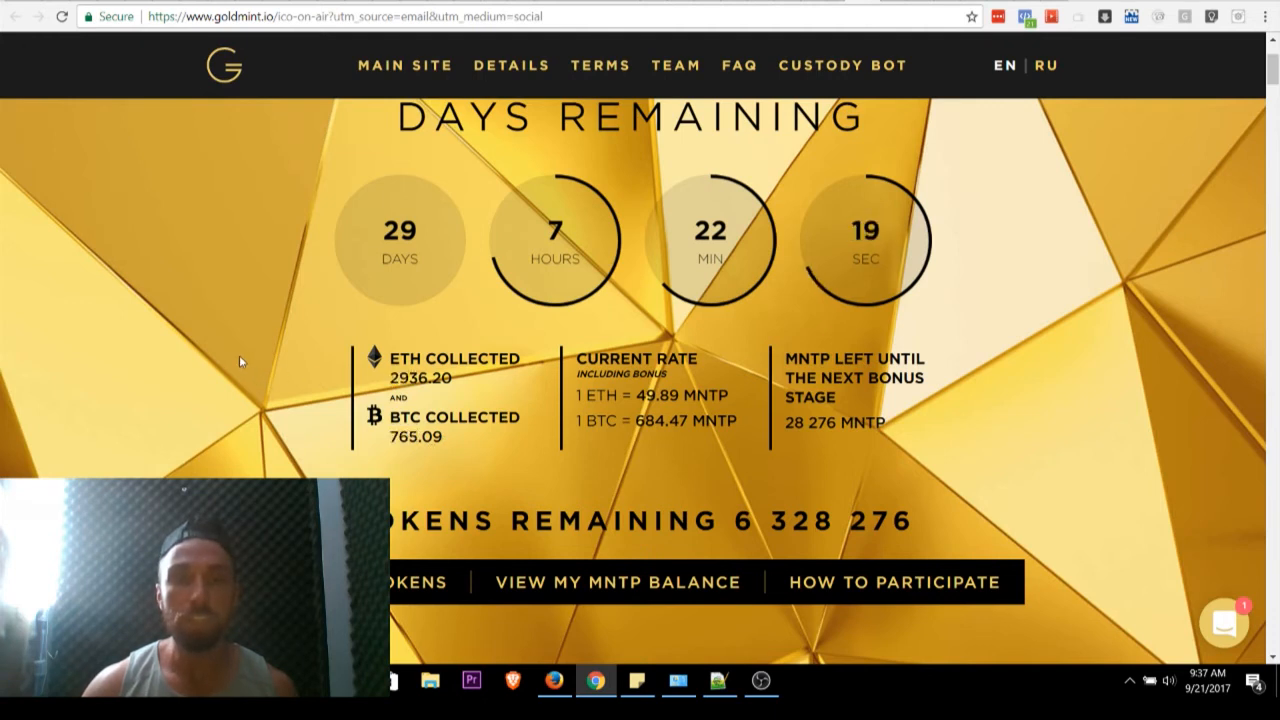
scroll(up, 3)
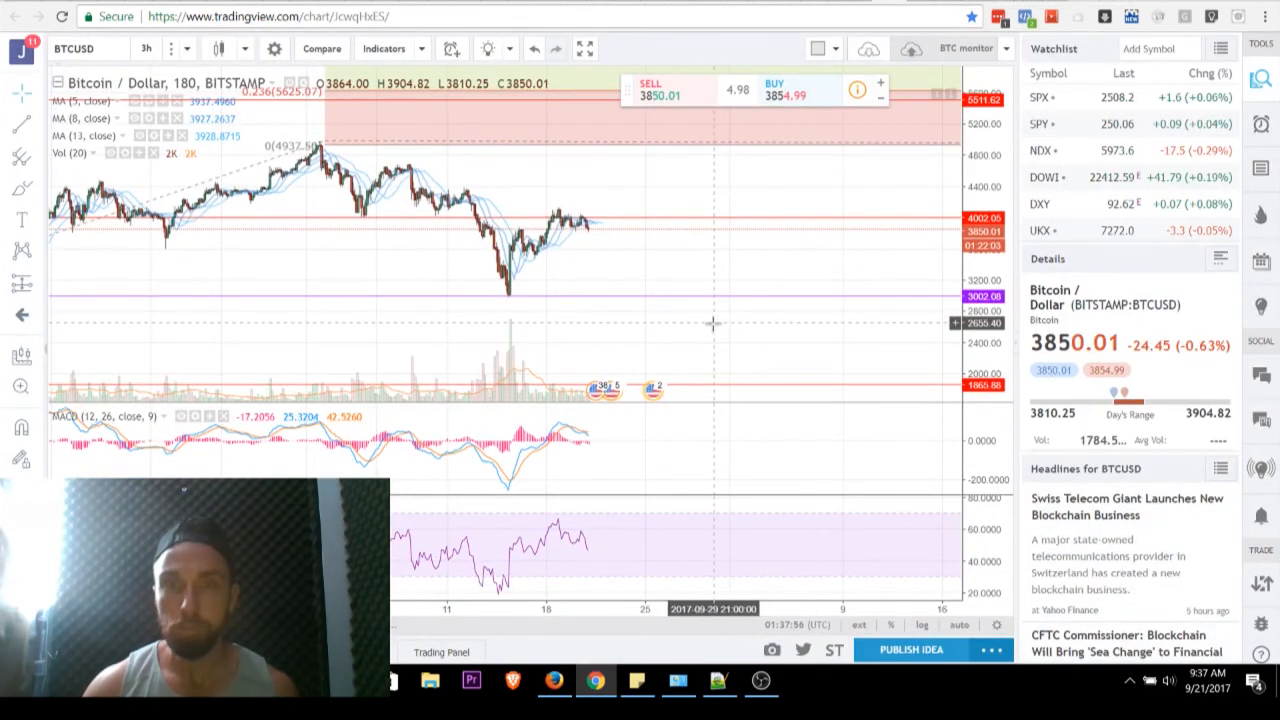
mouse_move(596, 232)
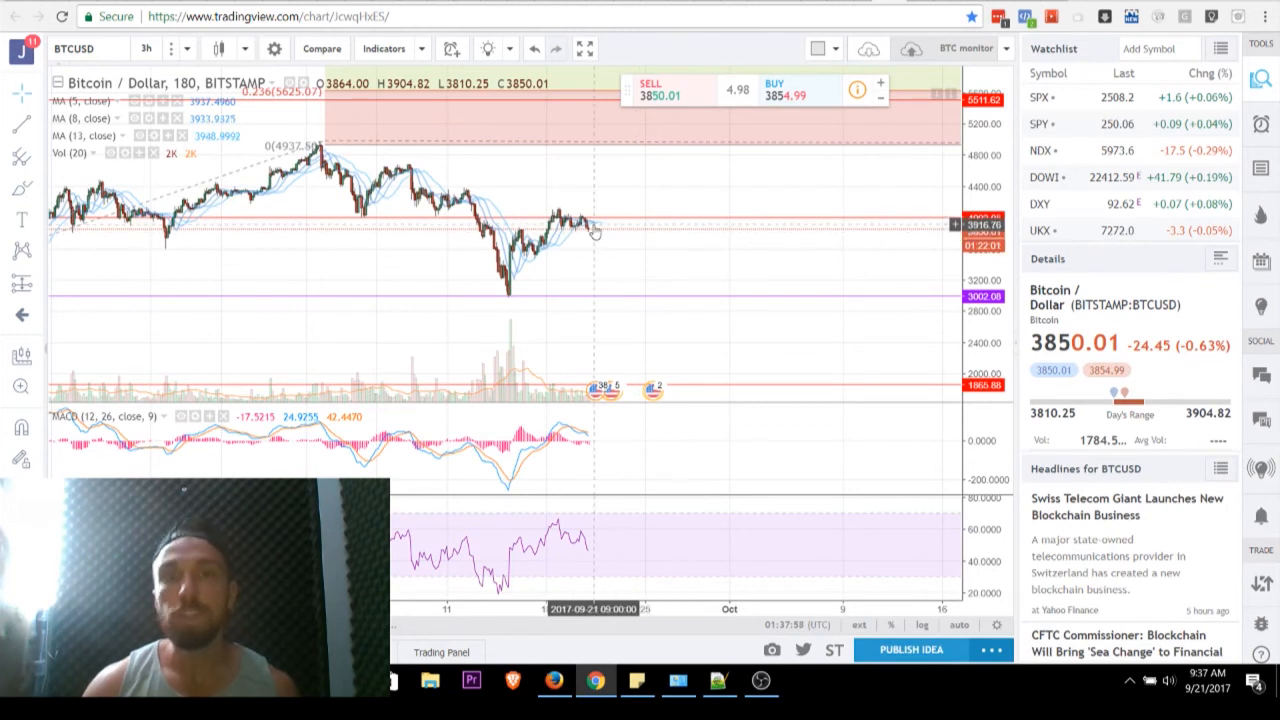
mouse_move(608, 244)
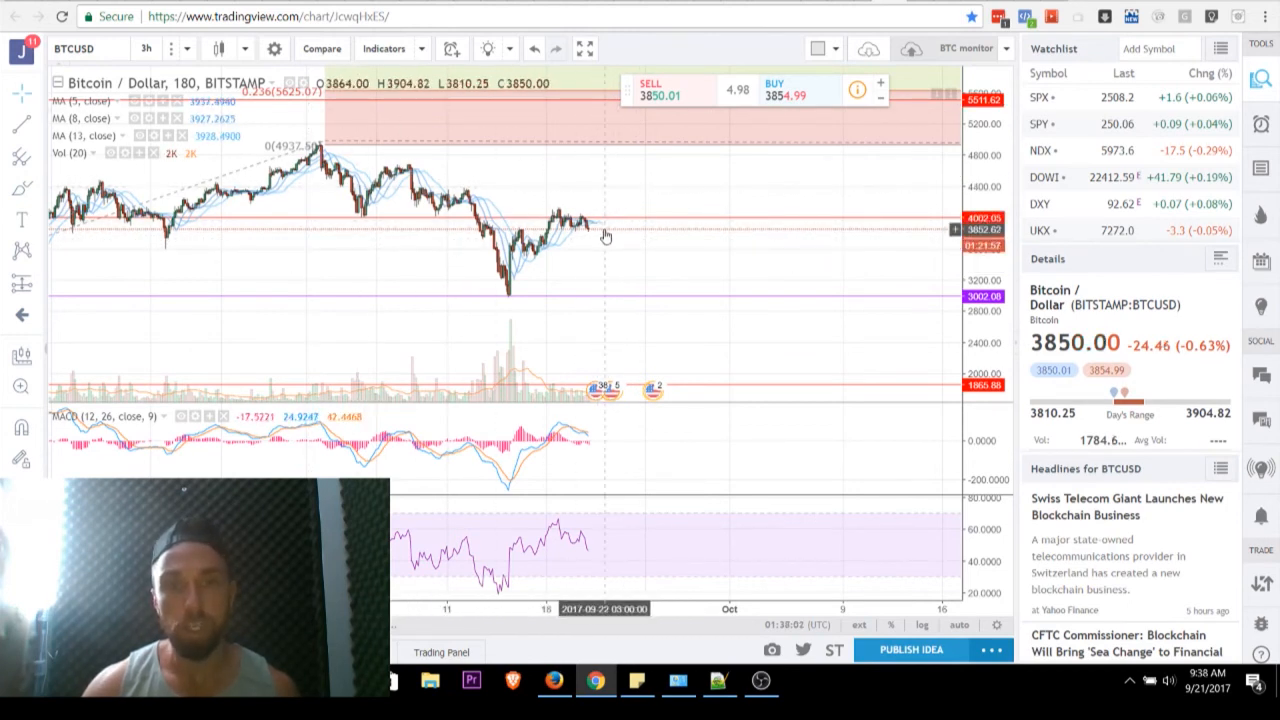
mouse_move(590, 236)
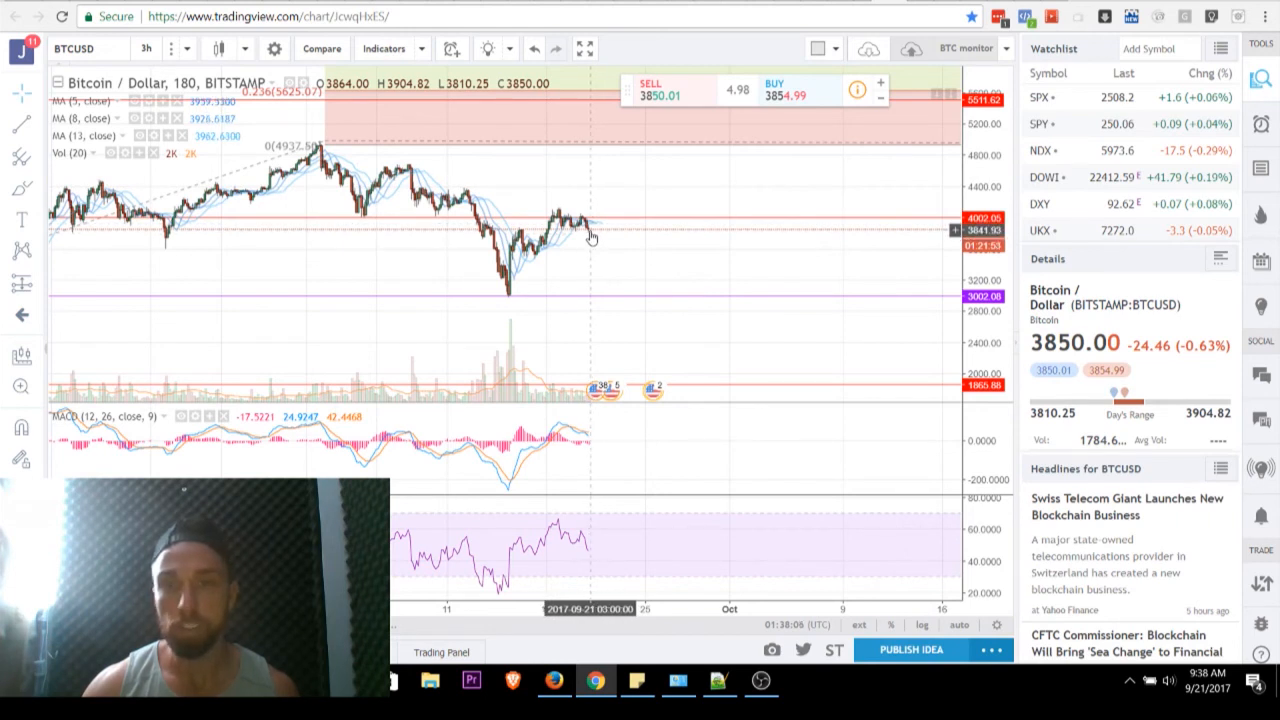
mouse_move(660, 328)
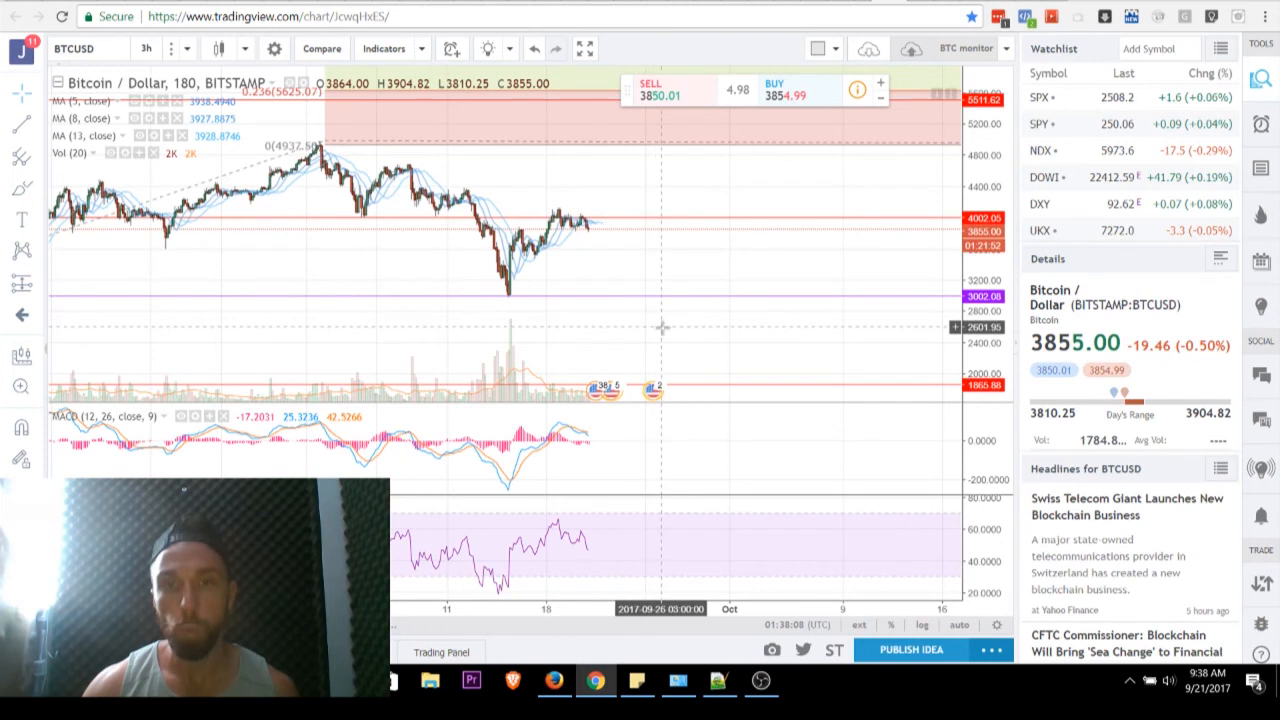
mouse_move(698, 390)
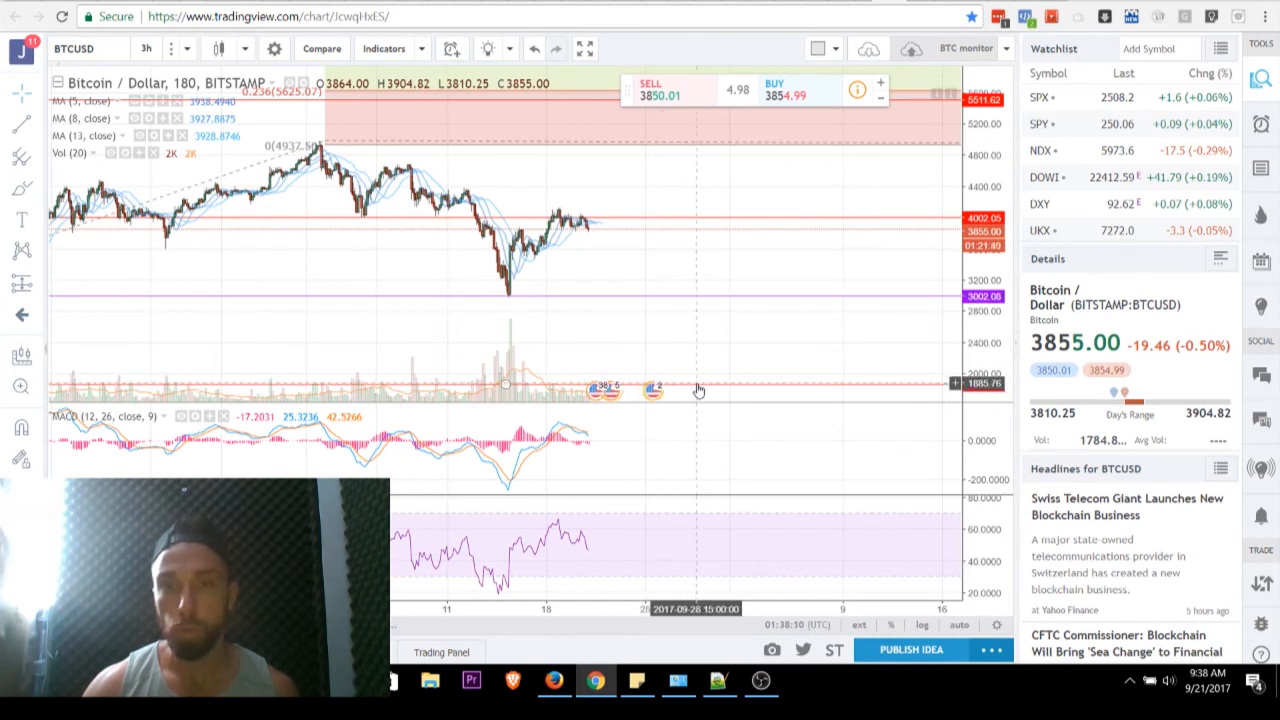
mouse_move(688, 380)
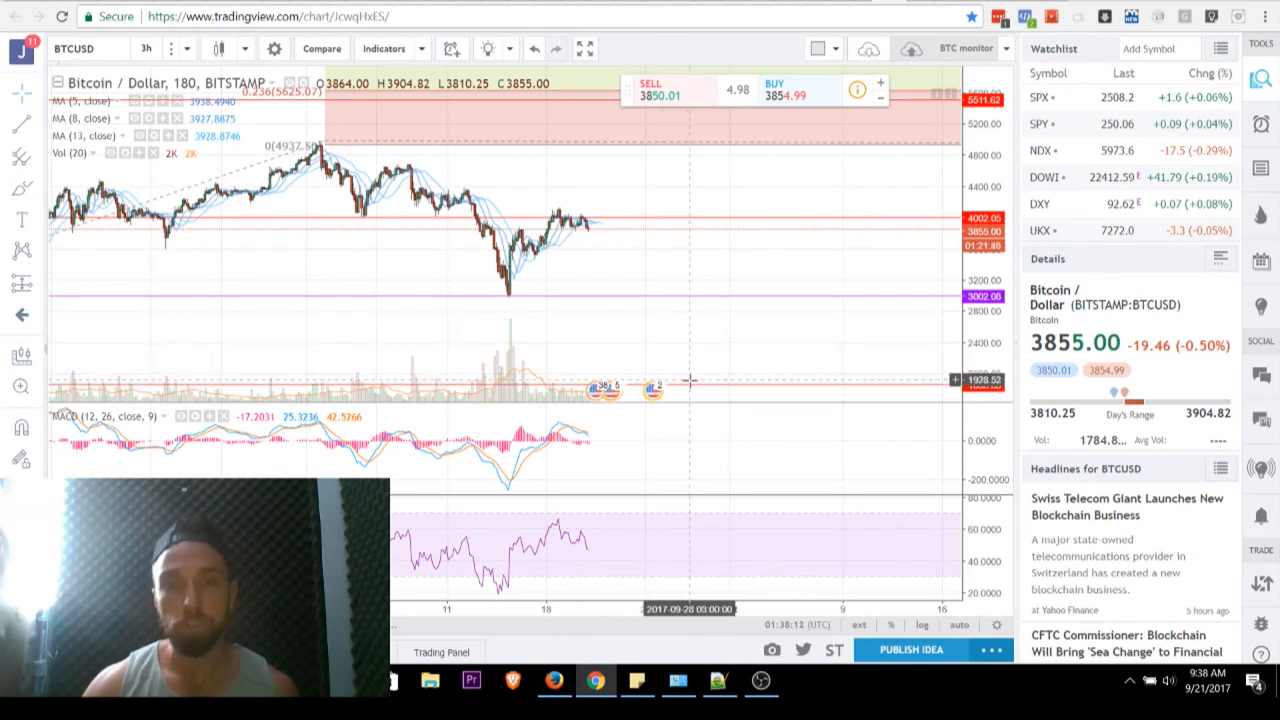
mouse_move(720, 292)
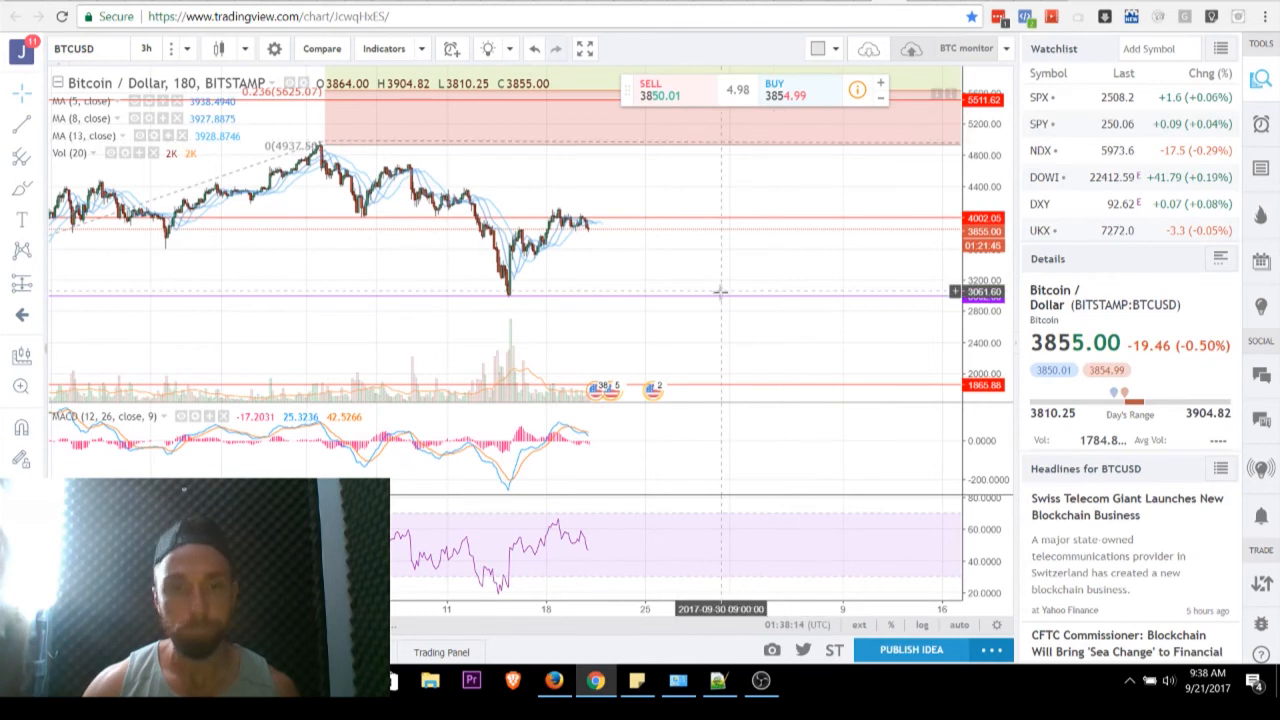
mouse_move(580, 616)
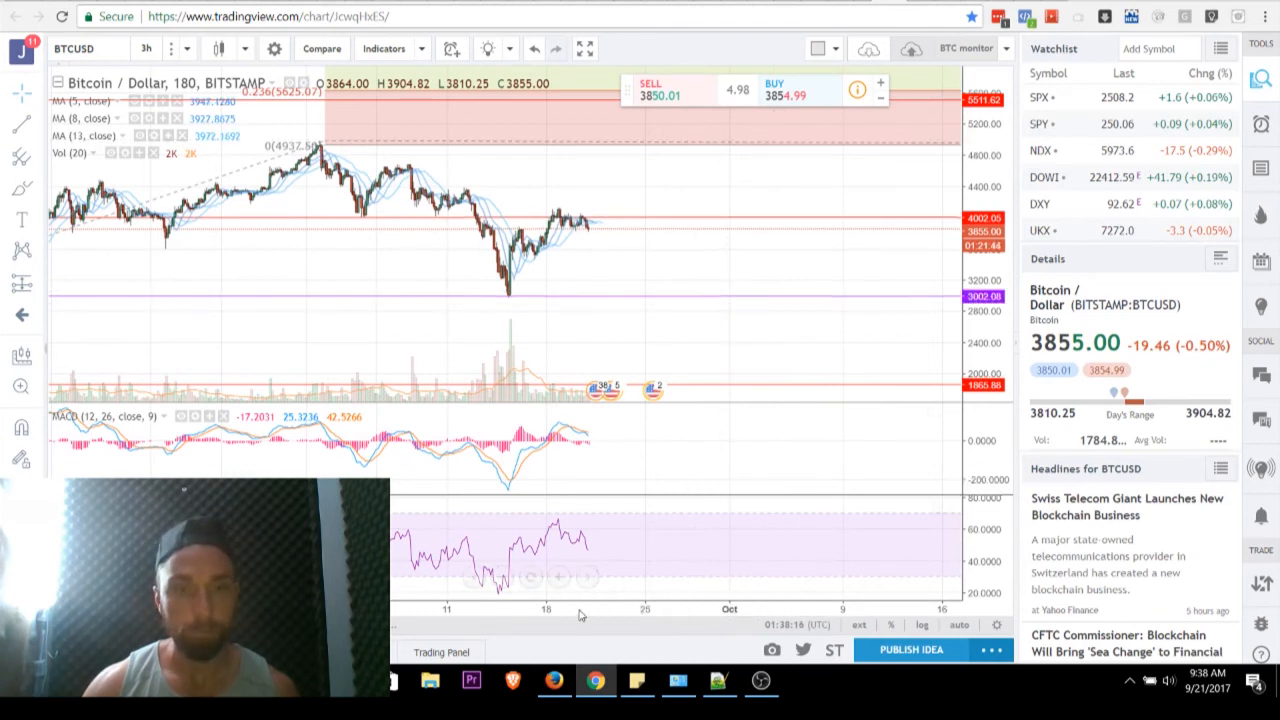
mouse_move(608, 276)
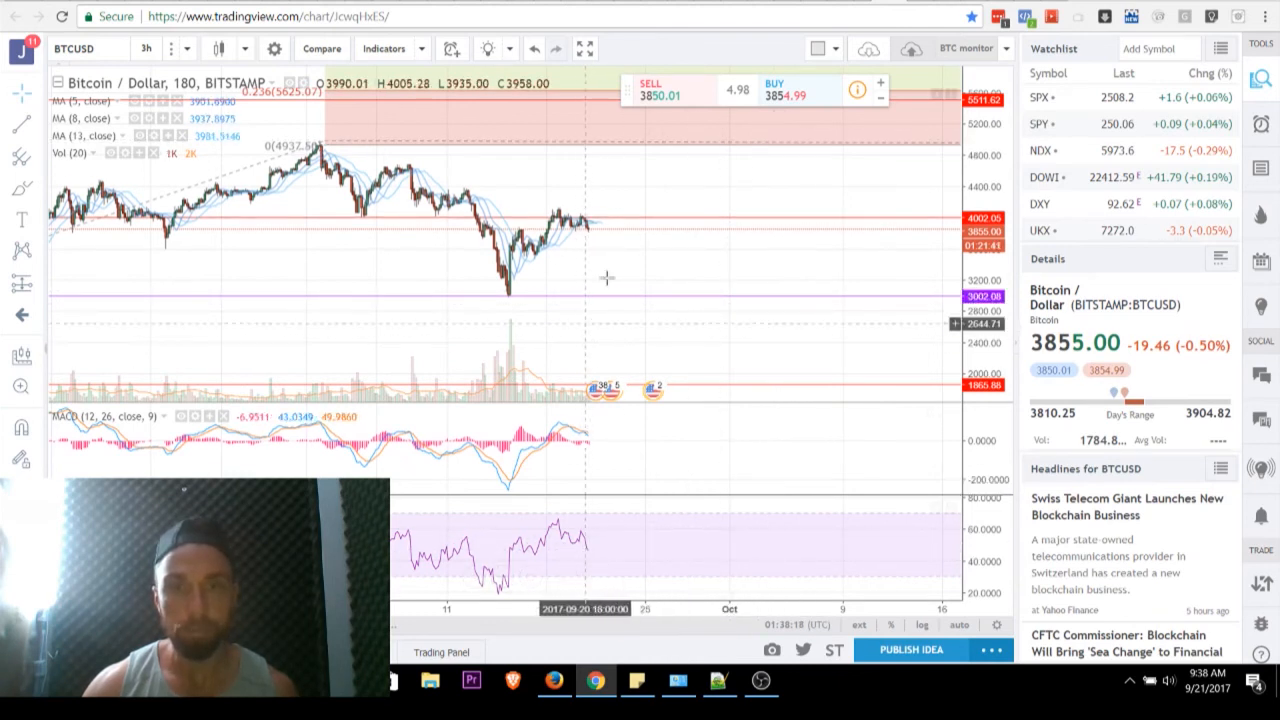
mouse_move(596, 240)
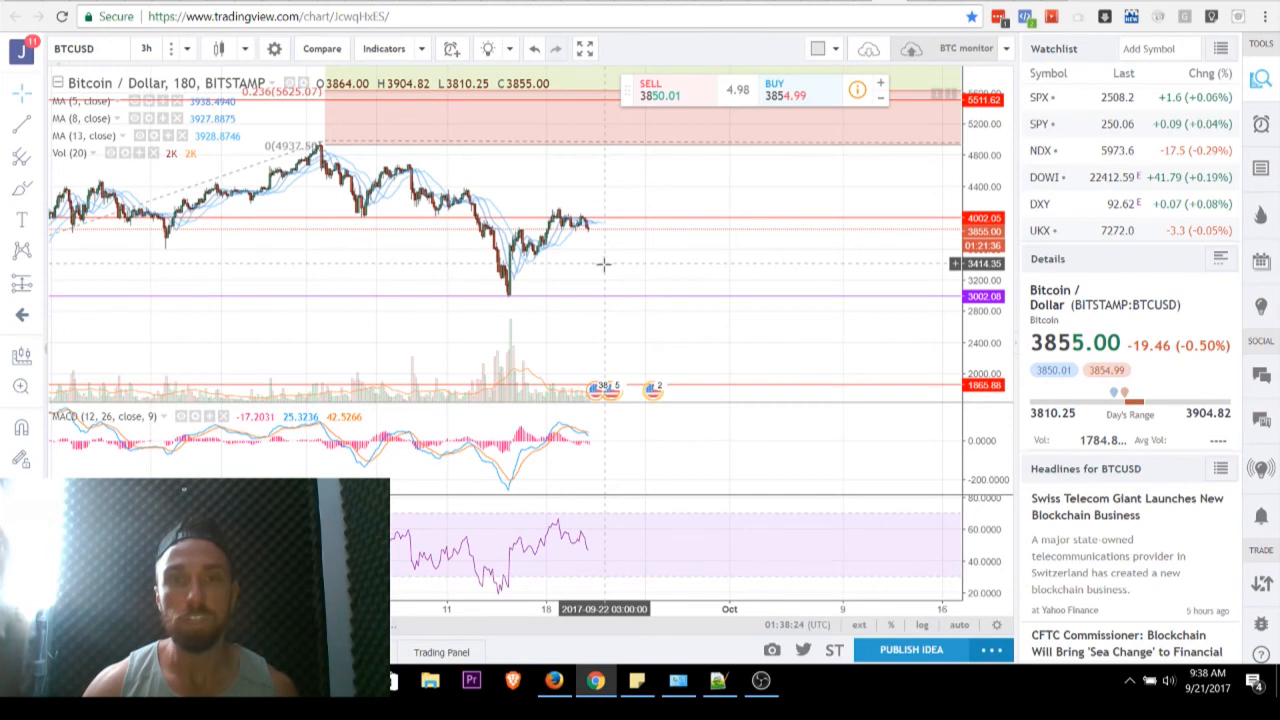
mouse_move(624, 272)
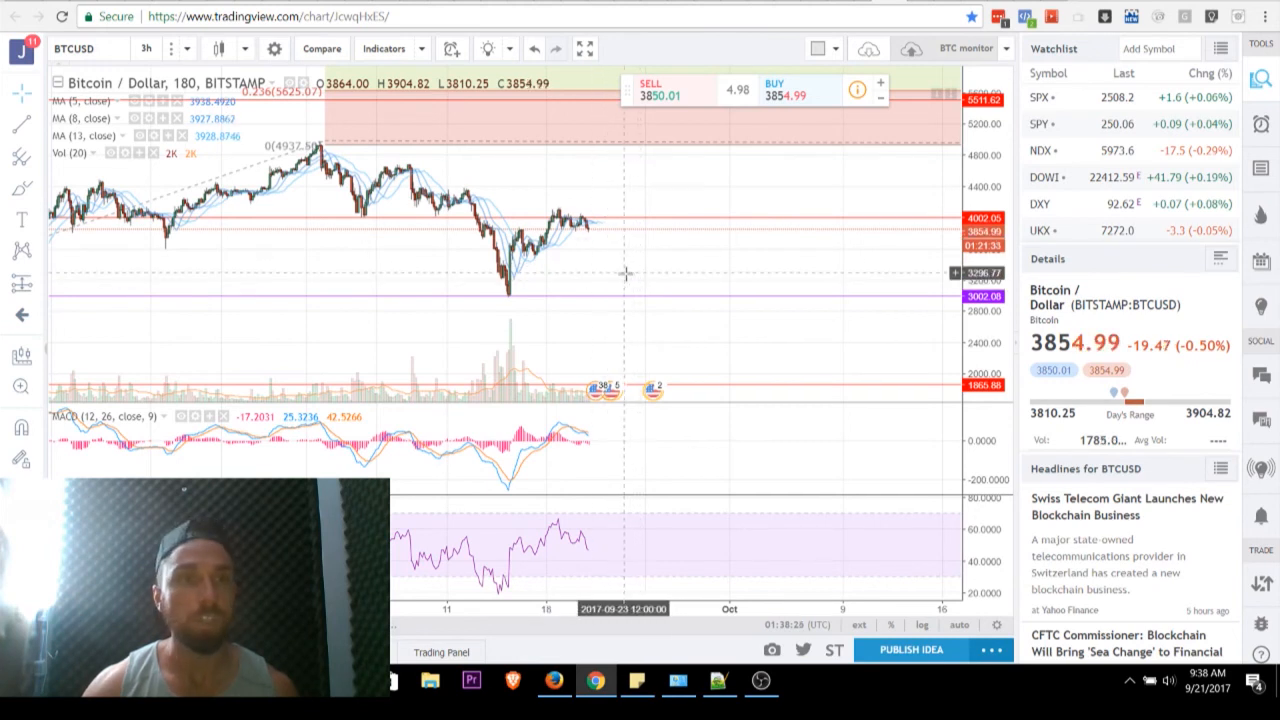
mouse_move(620, 264)
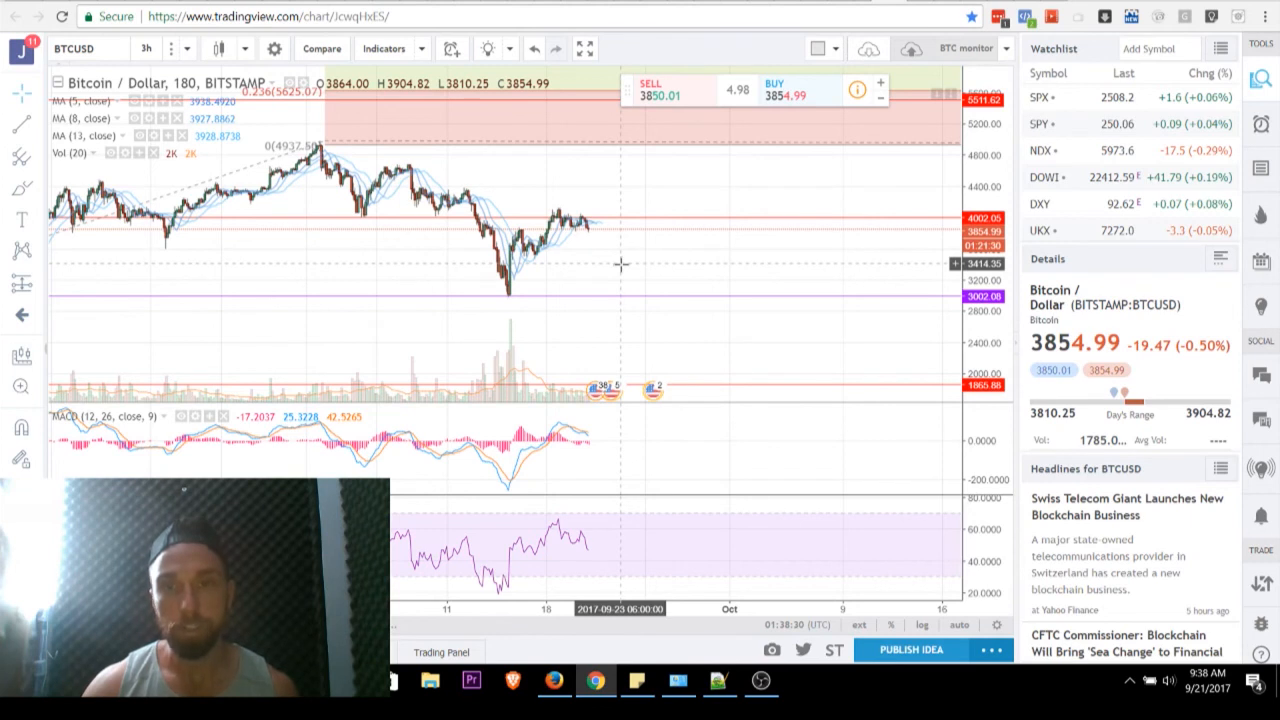
mouse_move(684, 260)
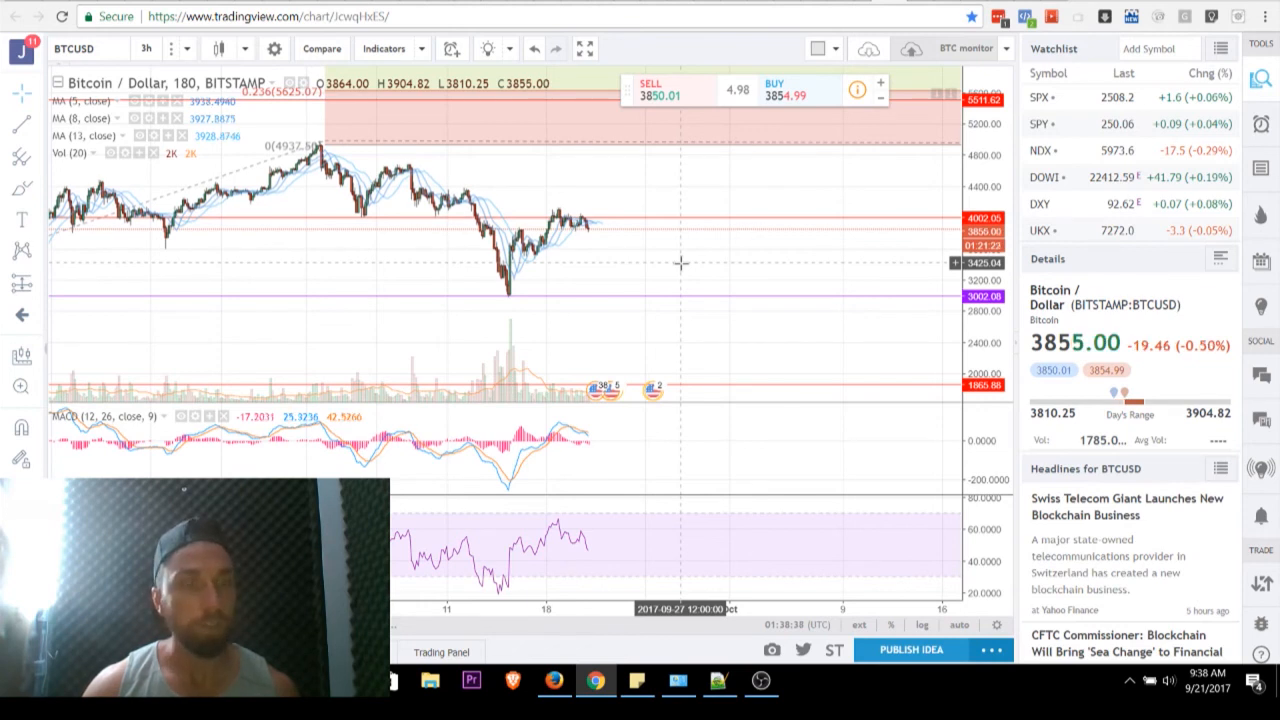
mouse_move(658, 268)
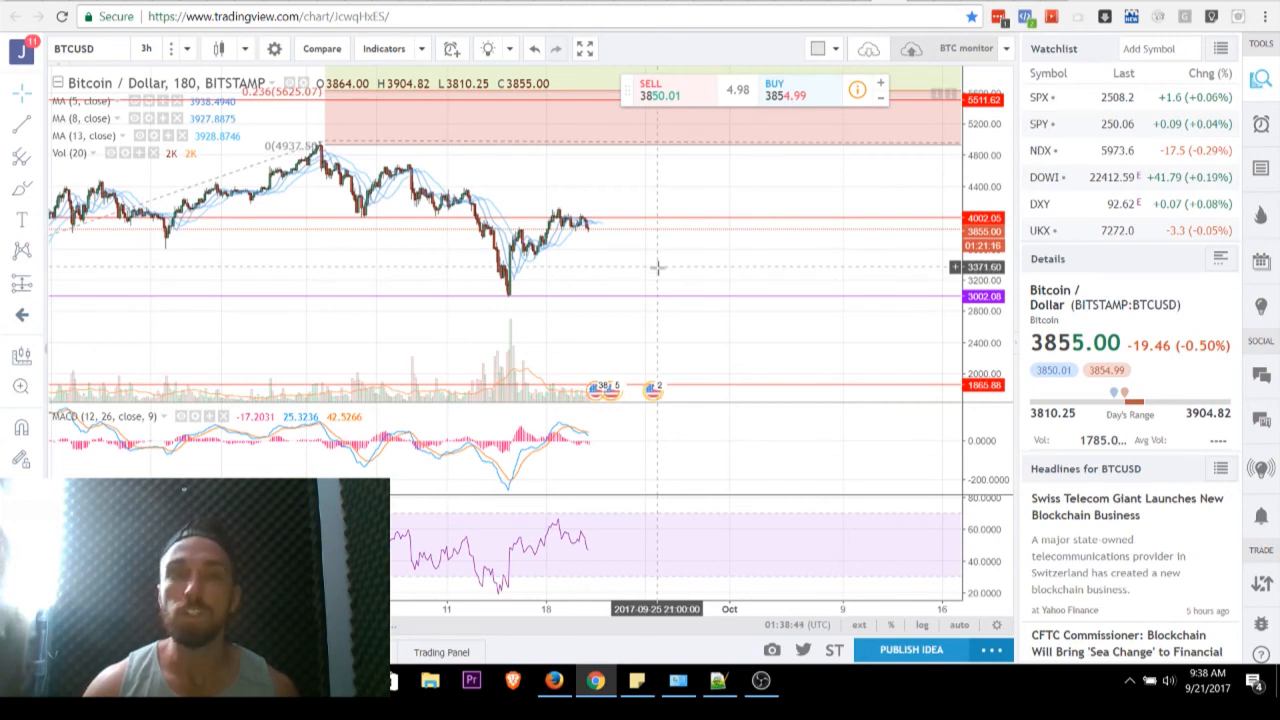
mouse_move(648, 276)
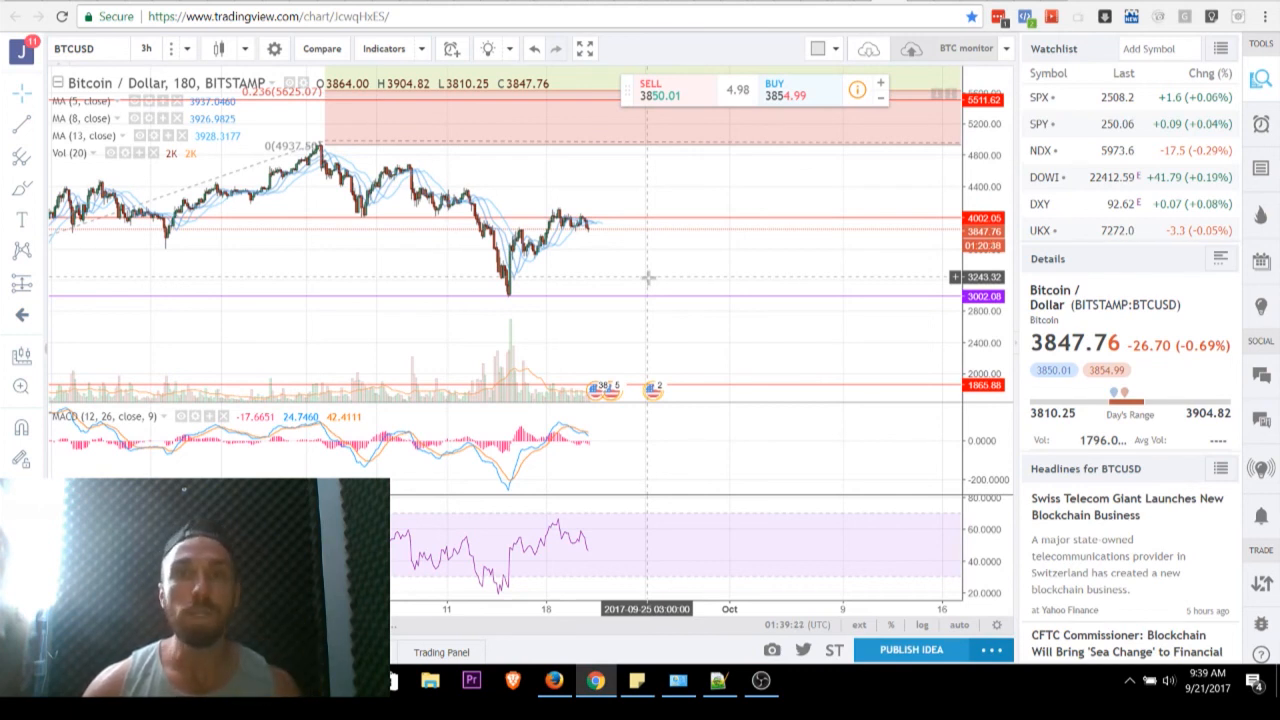
mouse_move(618, 202)
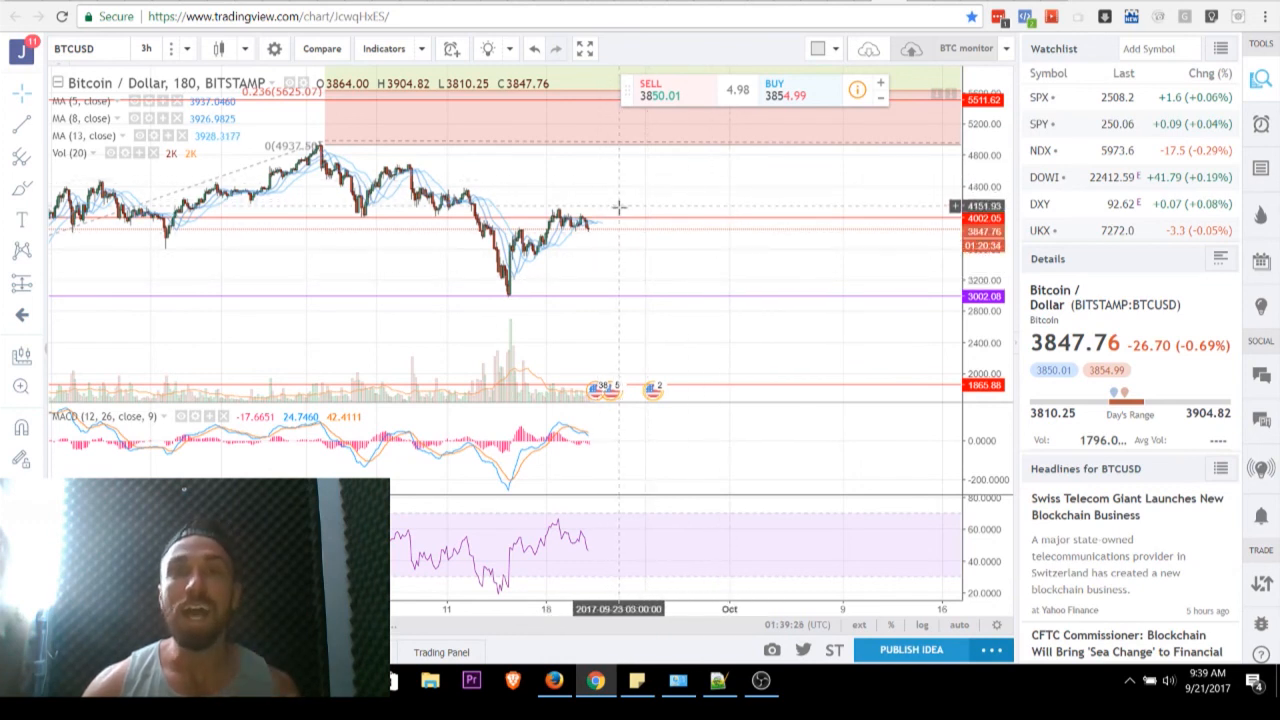
mouse_move(610, 236)
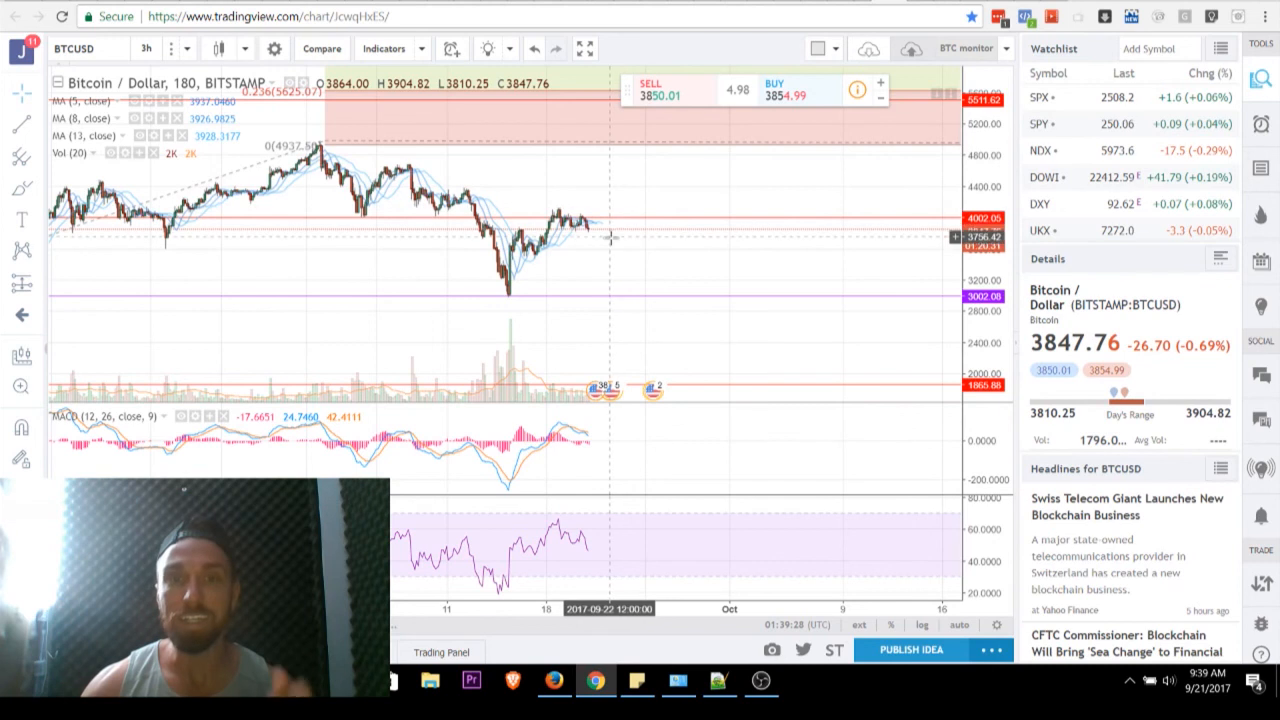